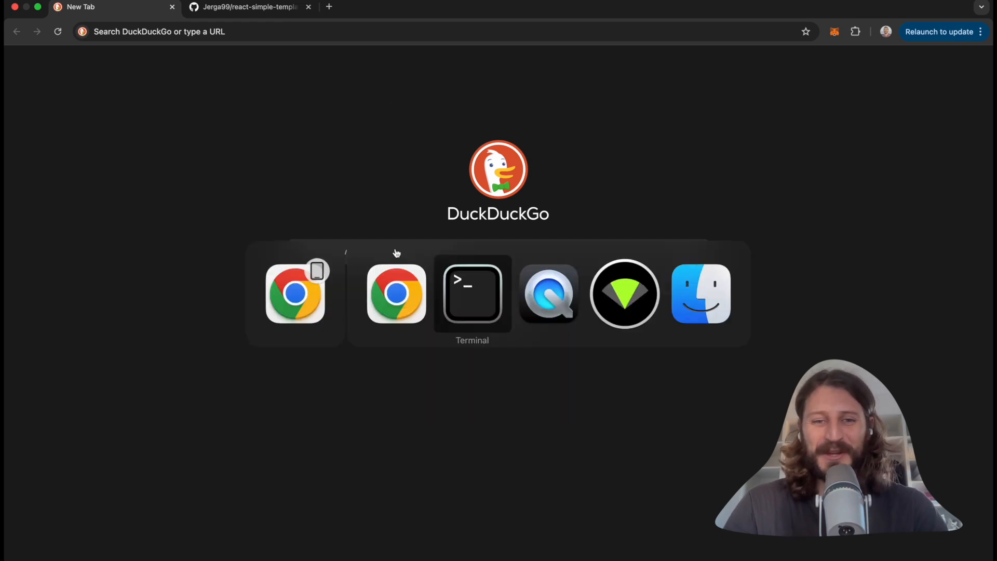
Run mkdir Sui in the home directory; it reports the folder already exists.
click(472, 293)
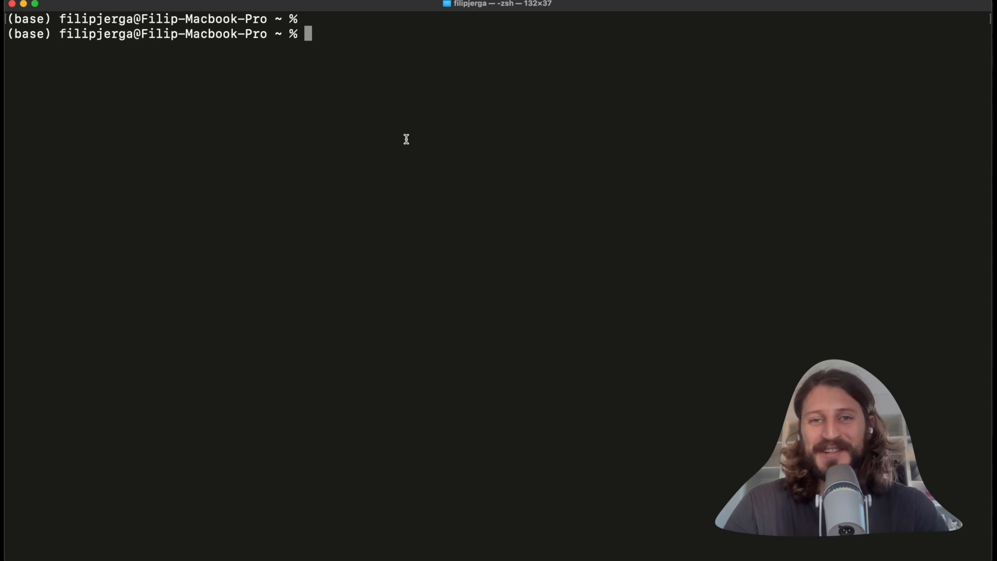
mouse_move(367, 104)
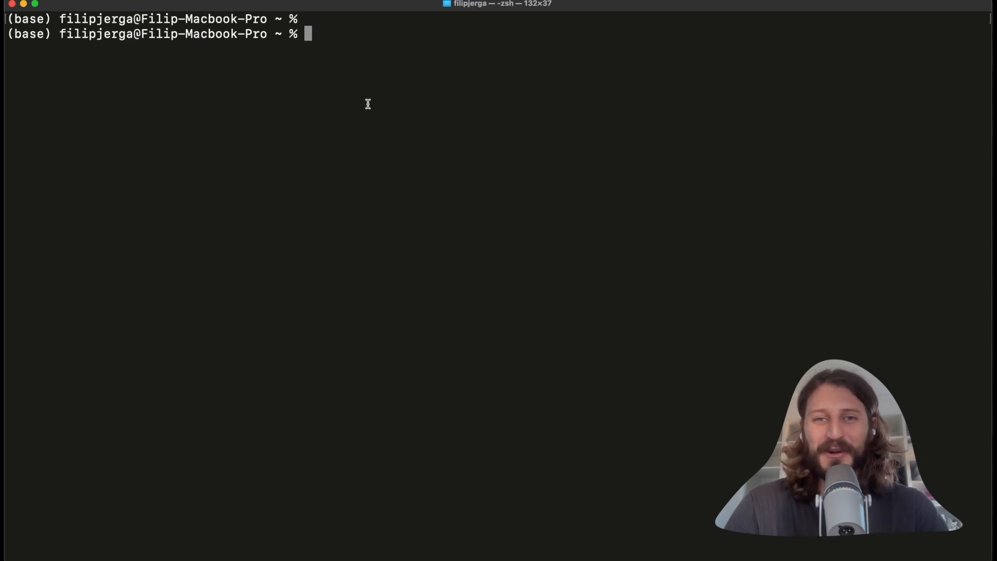
mouse_move(291, 72)
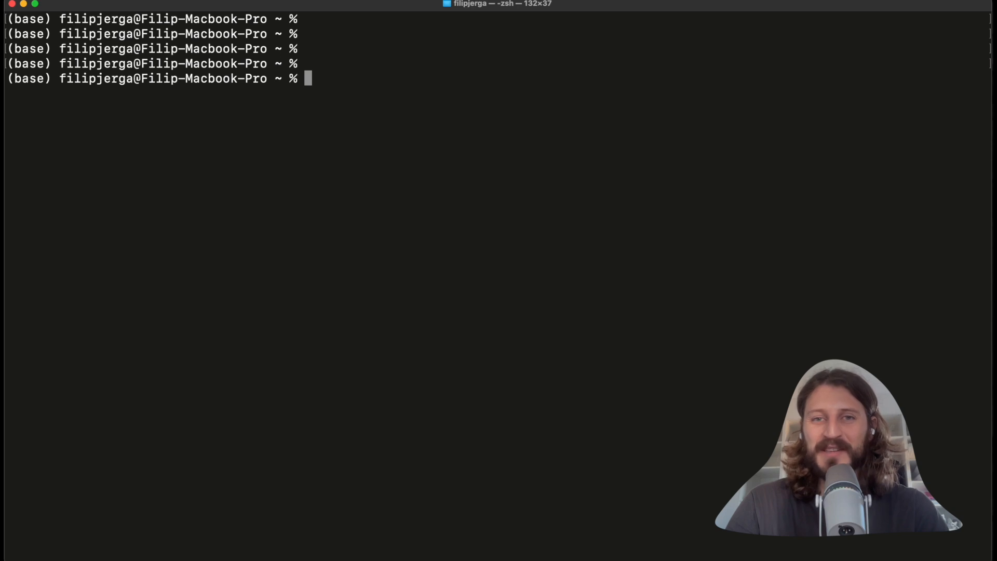
mouse_move(169, 75)
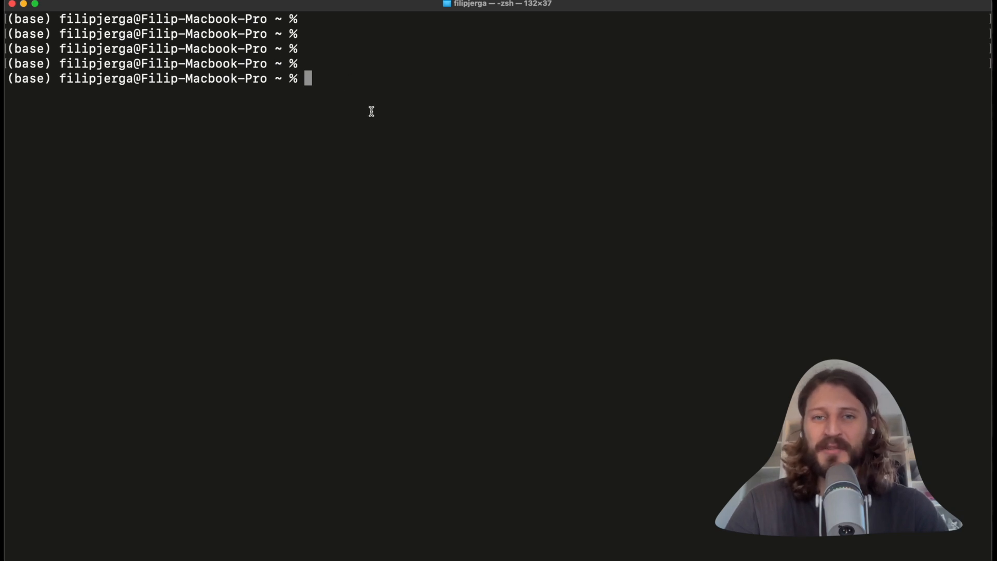
text(powe)
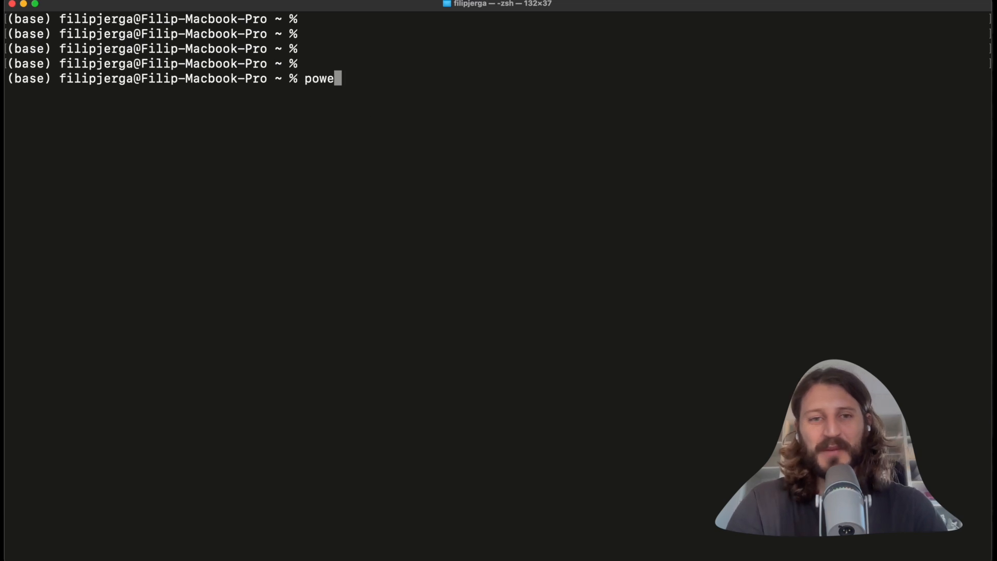
text(she)
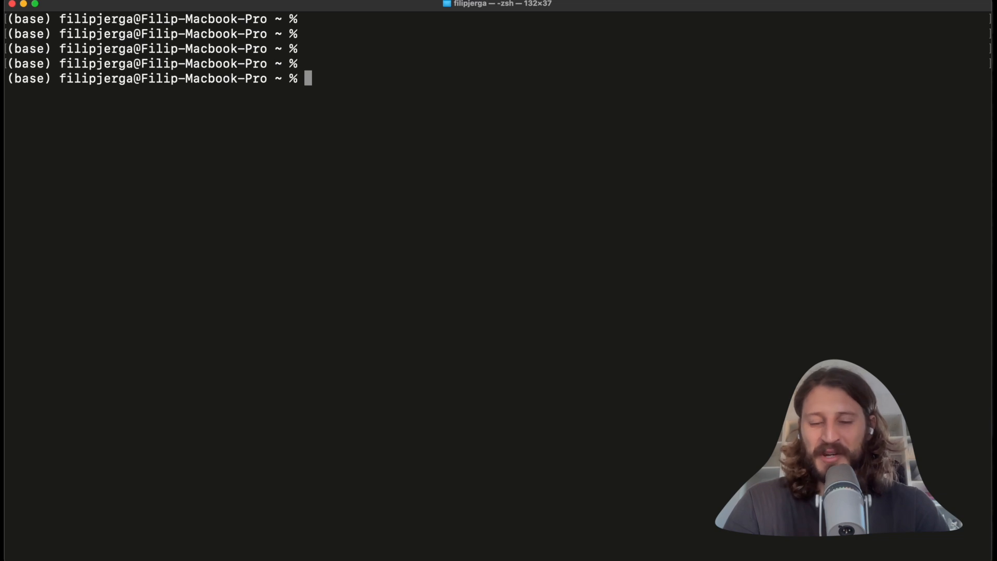
text(mkdir)
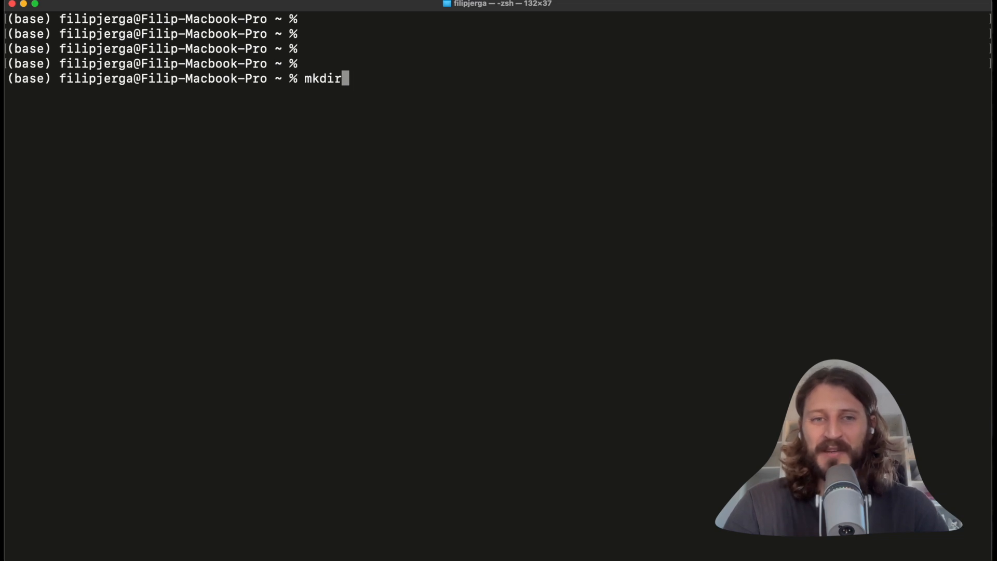
text(Su)
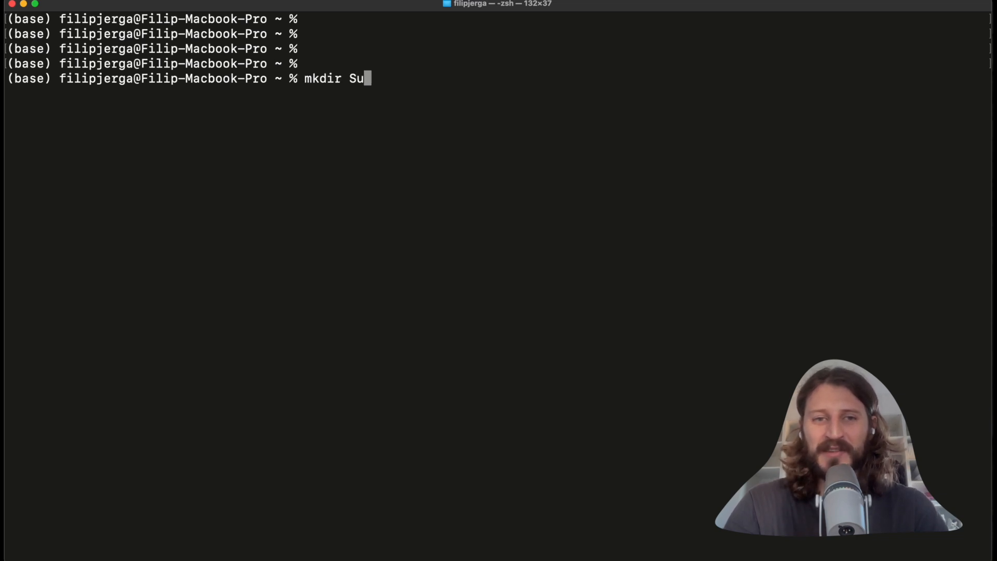
key(Return)
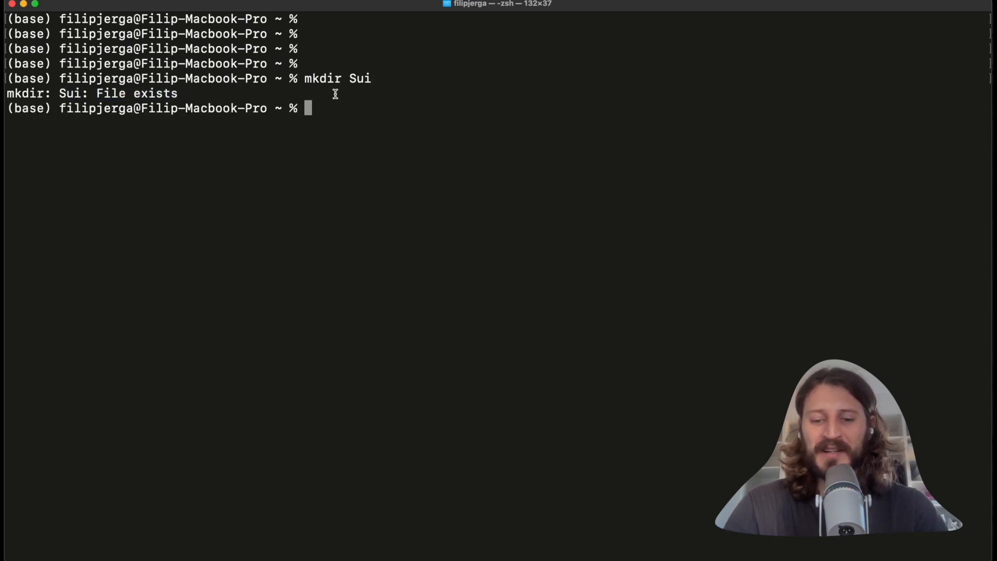
Clear the output and change into the Sui folder with cd Sui.
key(Return)
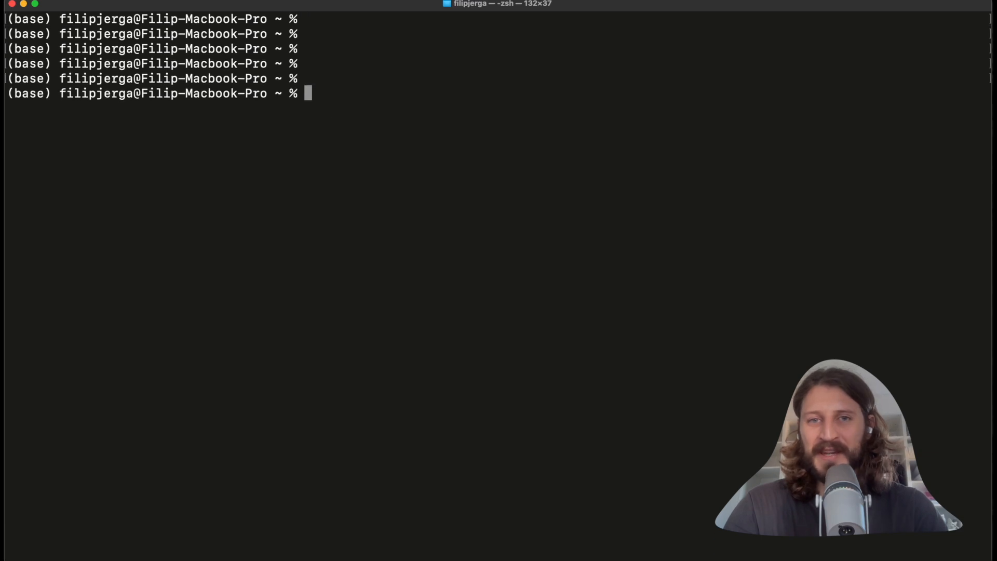
text(cd)
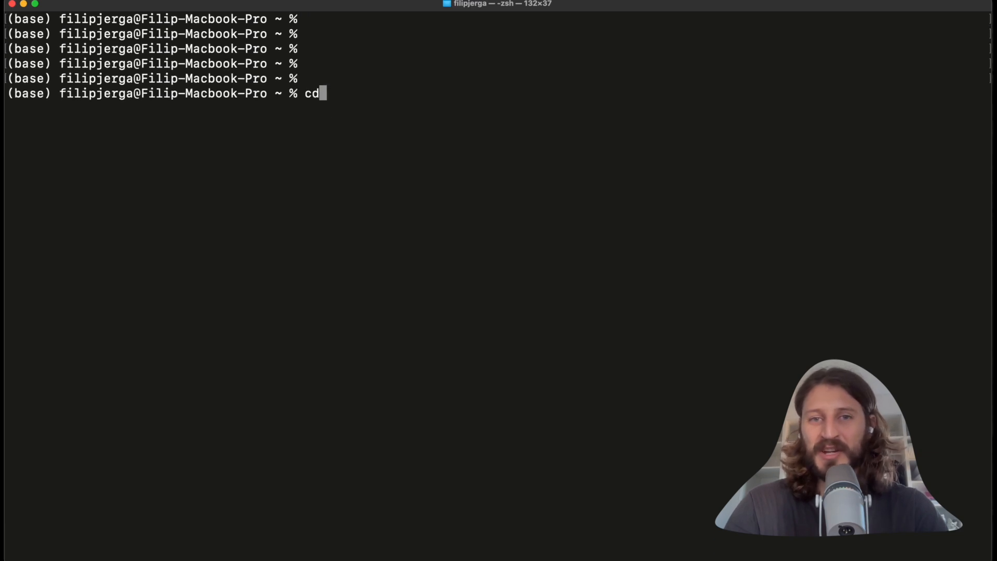
text(Sui)
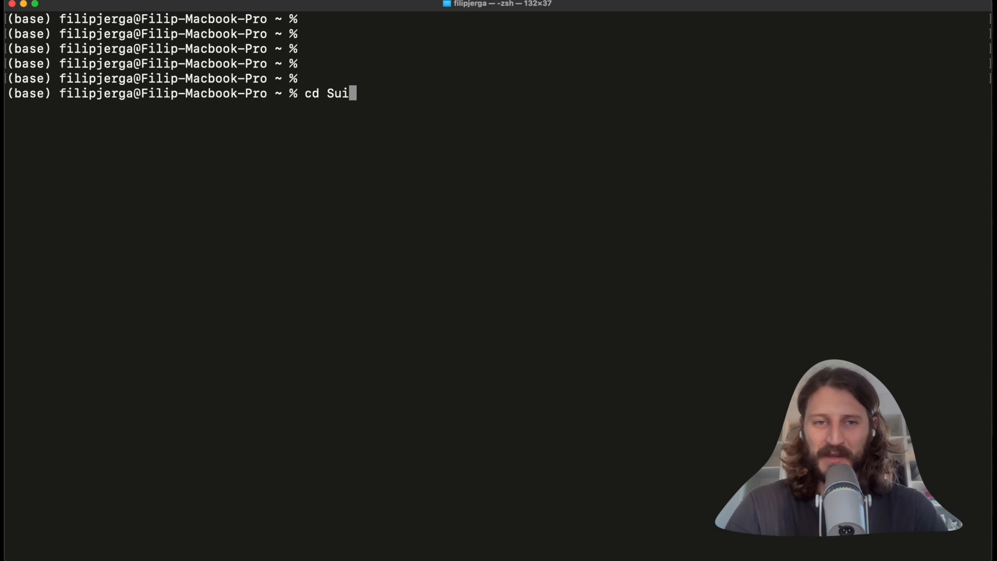
key(Return)
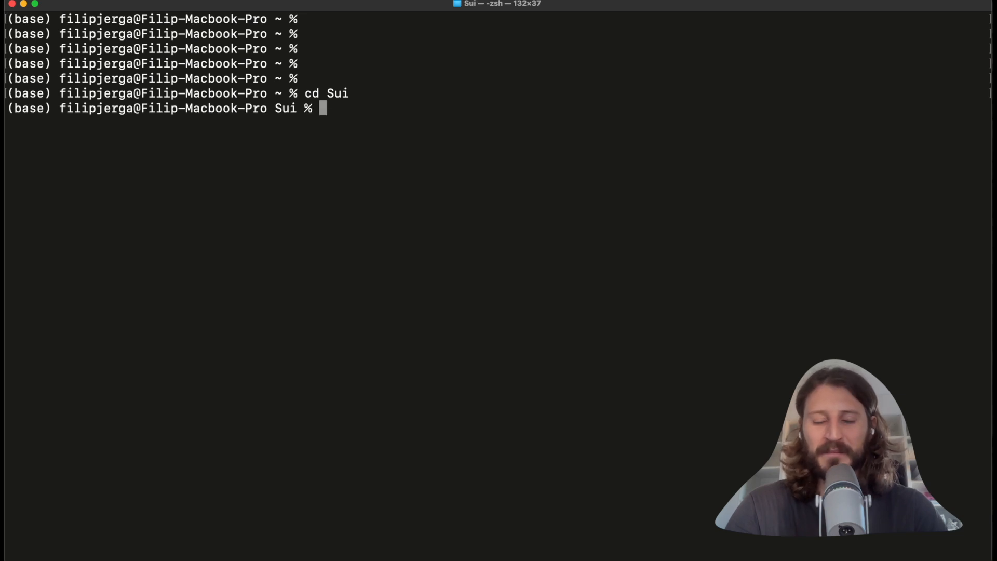
Clear the screen and type mkdir voting-app without running it.
key(Return)
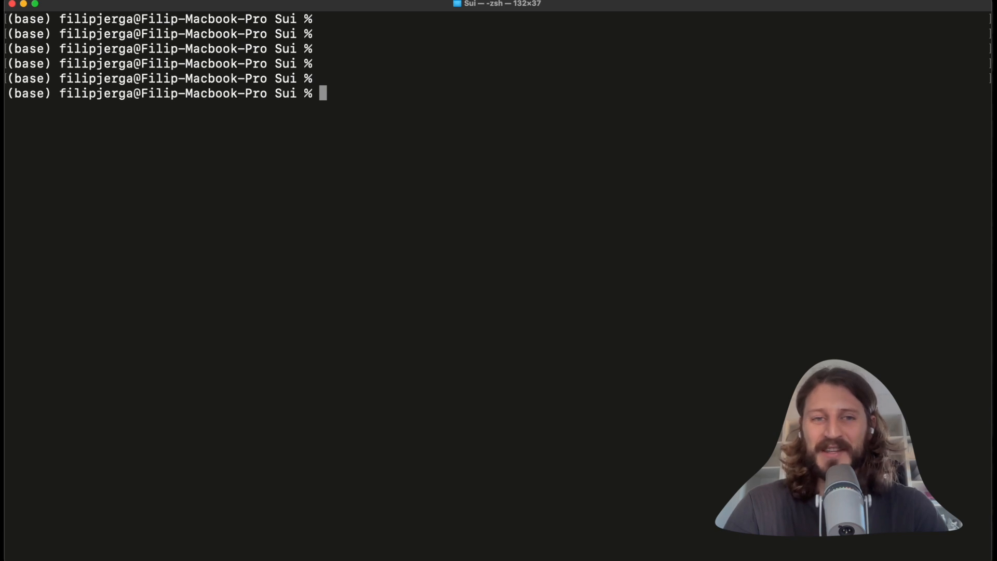
text(mkdir)
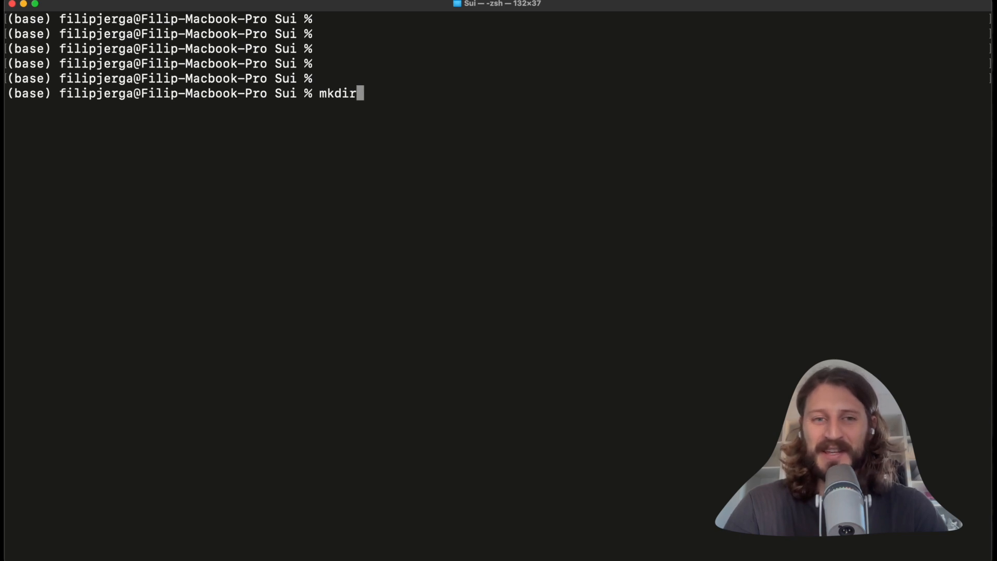
text(votin)
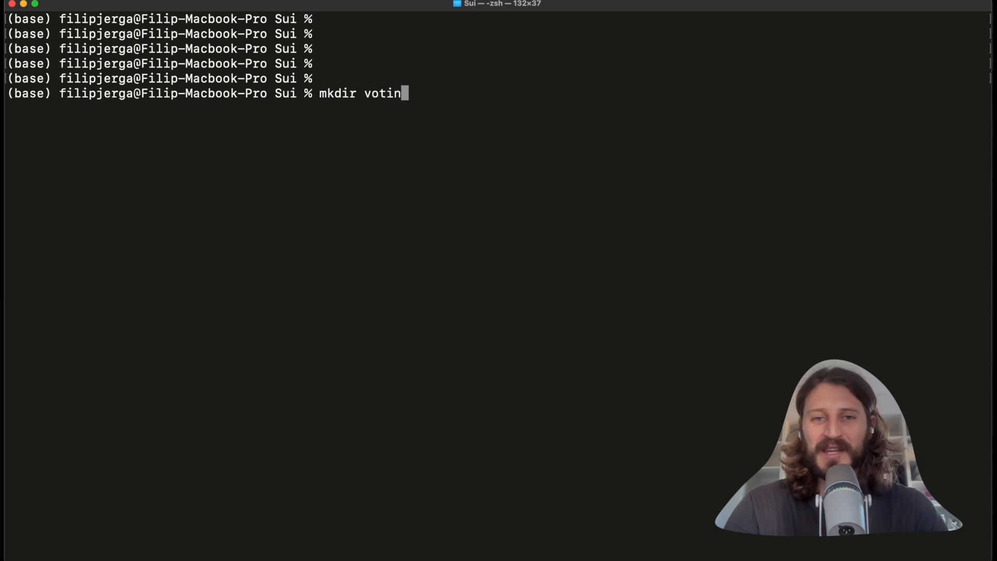
text(g-app)
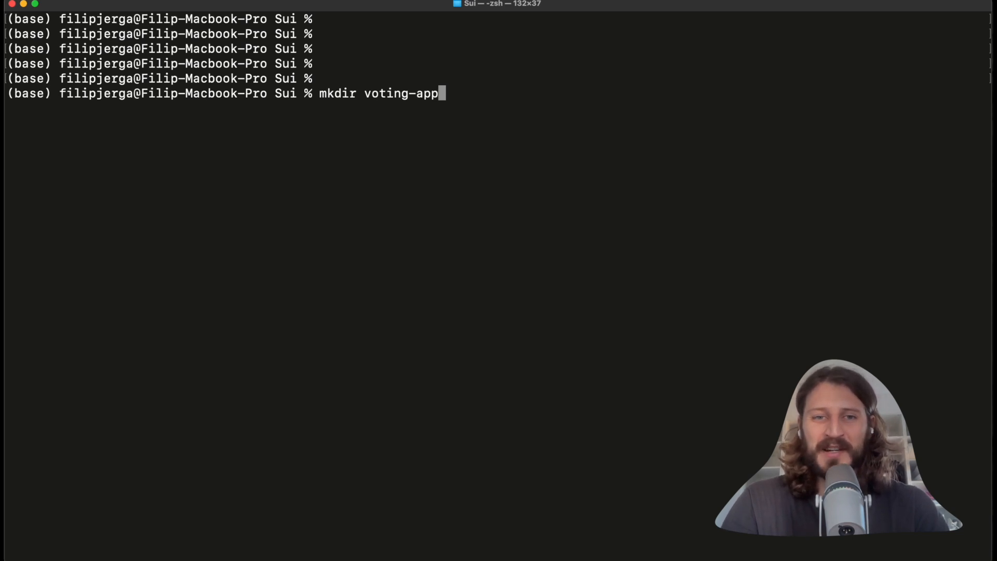
Create the voting-app folder, change into it, and clear the screen.
key(Return)
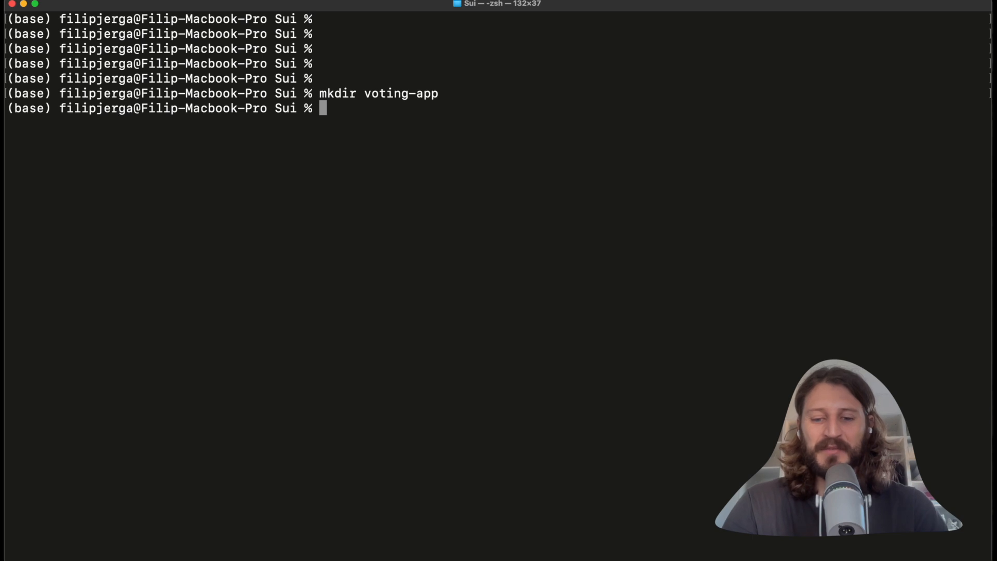
text(cd vot)
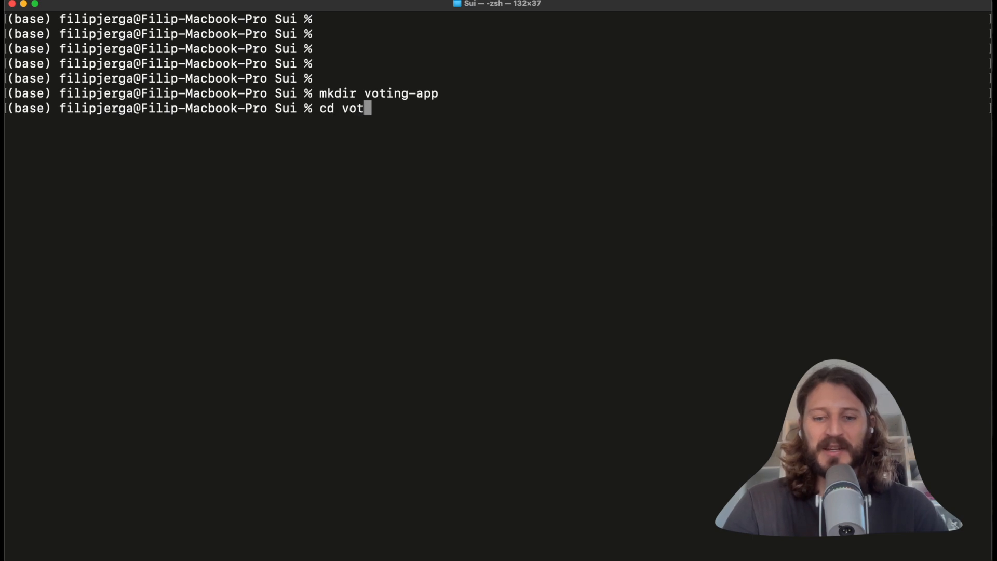
key(Return)
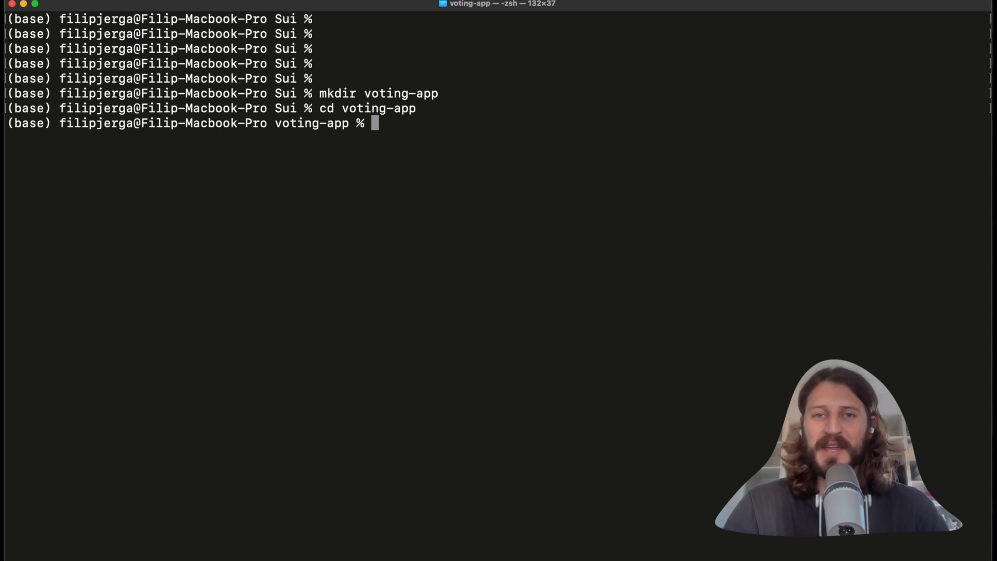
text(n)
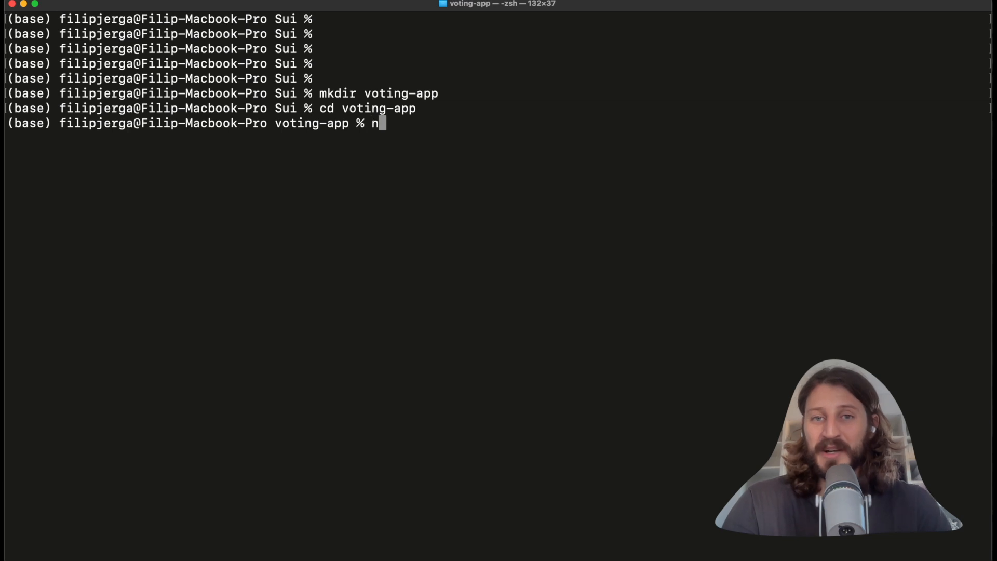
text(pm)
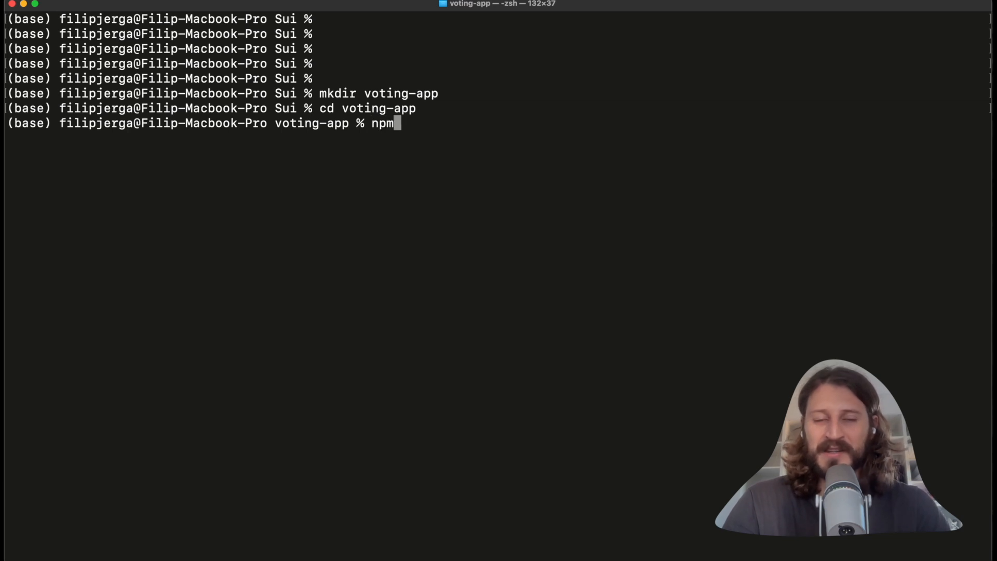
key(Return)
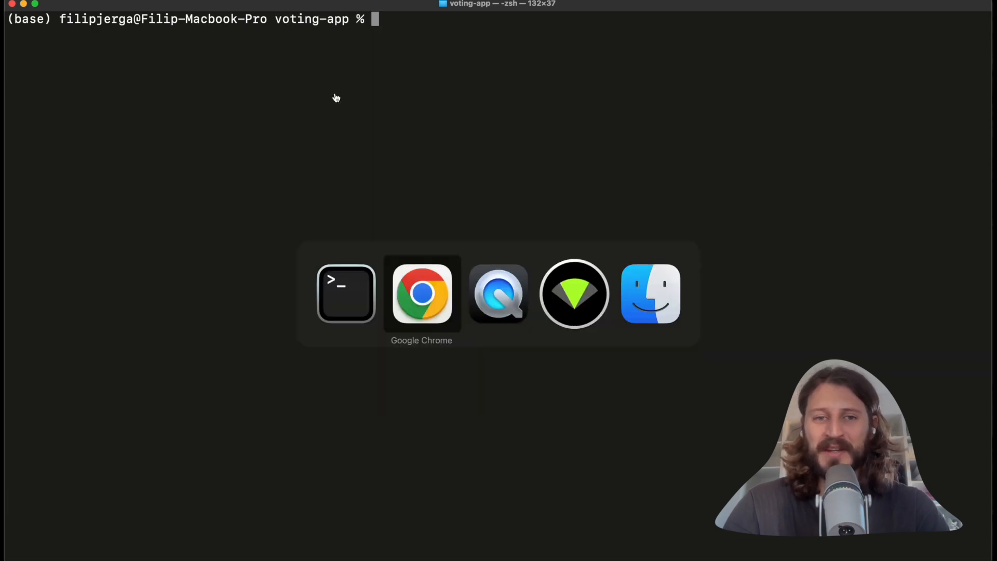
Search the web for 'npm install' and open the Node.js download result.
click(422, 292)
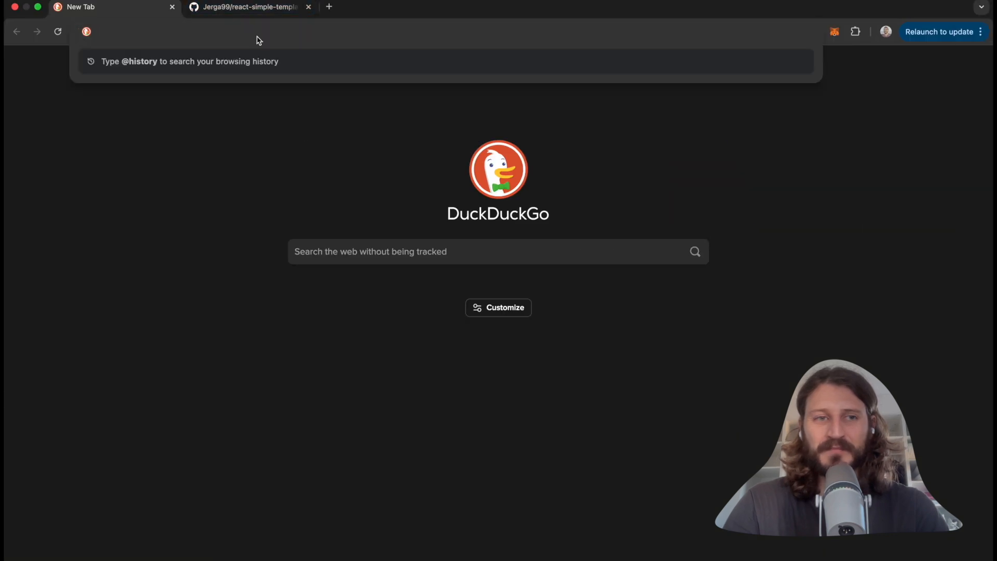
text(npm install)
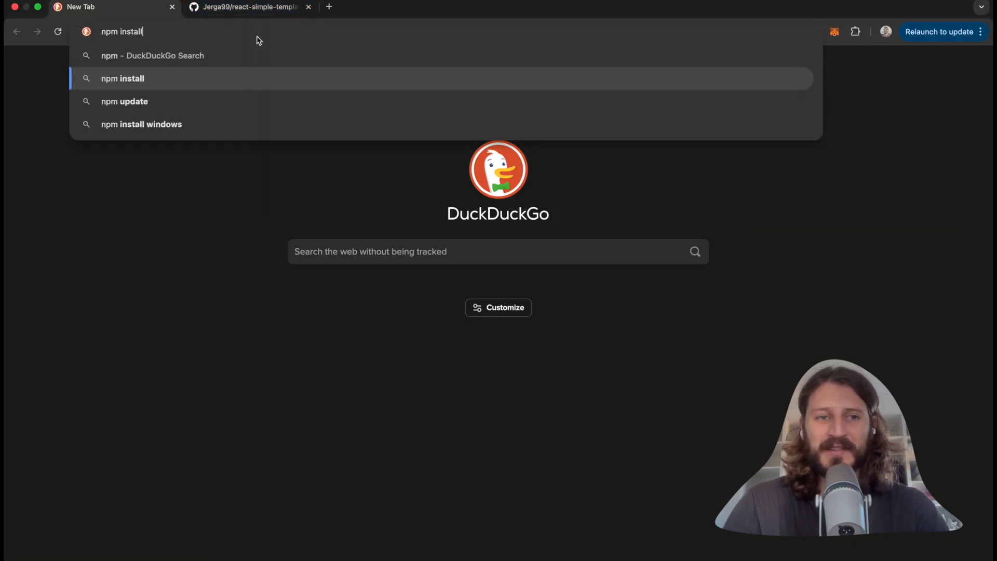
key(Return)
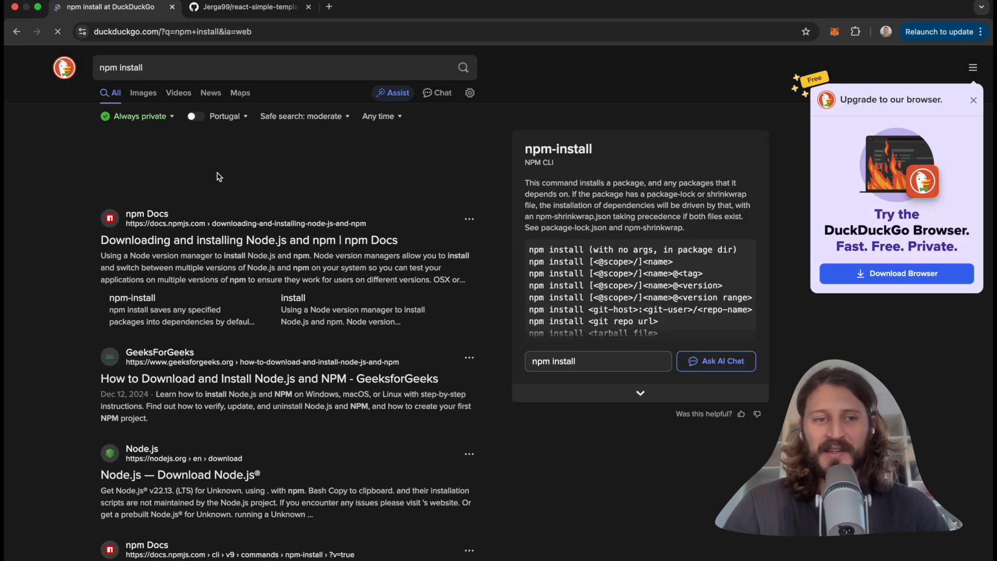
scroll(down, 3)
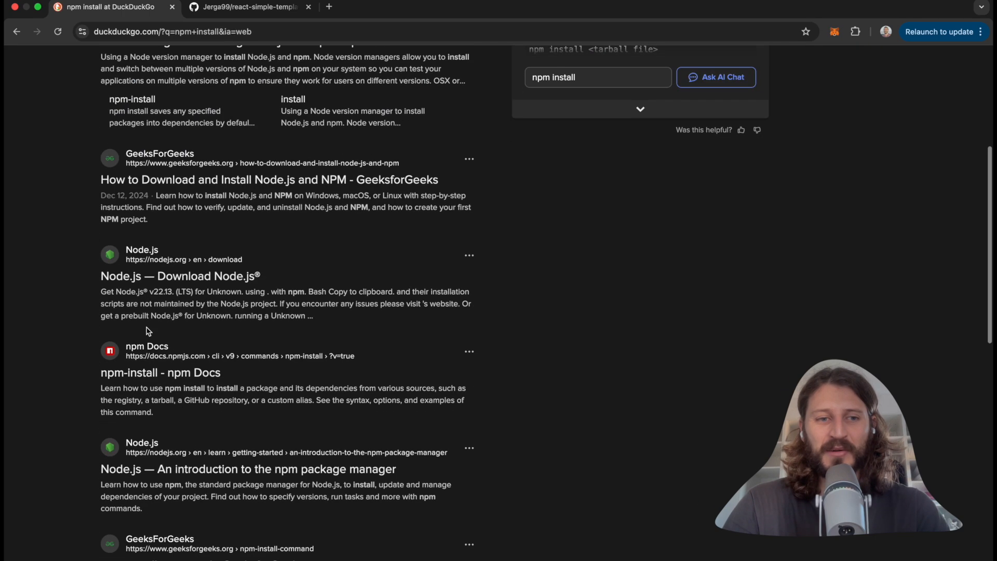
click(180, 275)
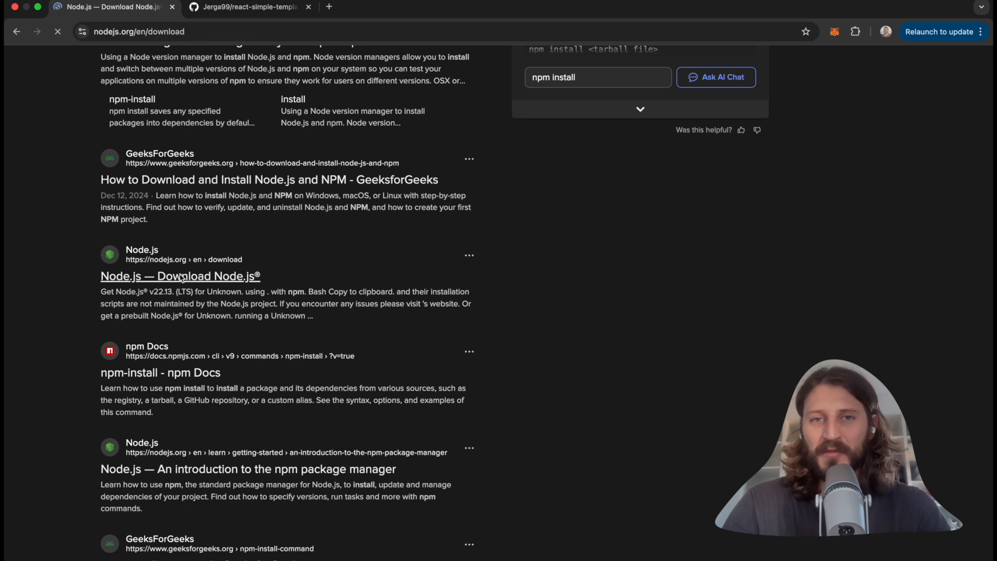
Compare the Windows x86 prebuilt download, then set it back to macOS x64.
click(180, 276)
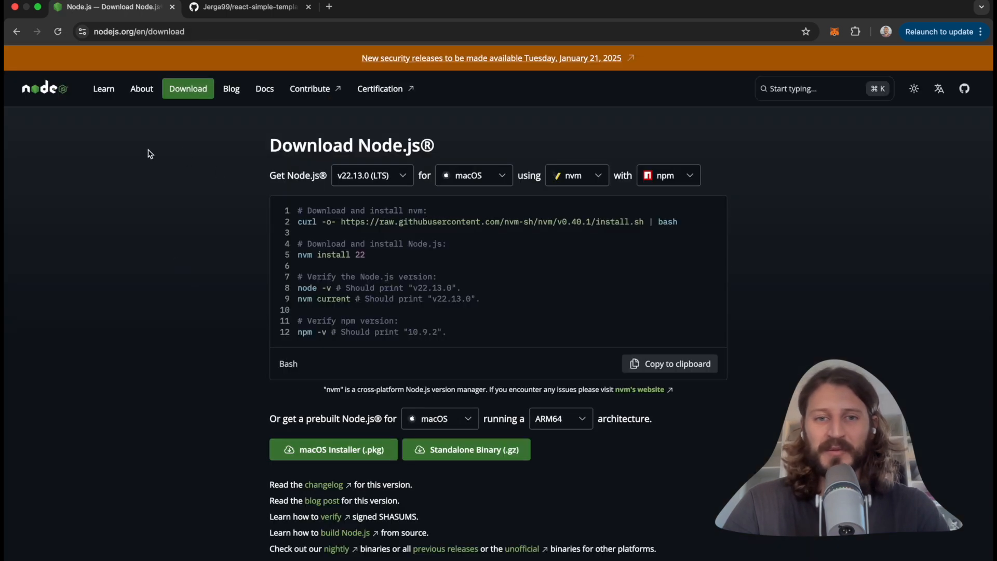
mouse_move(213, 152)
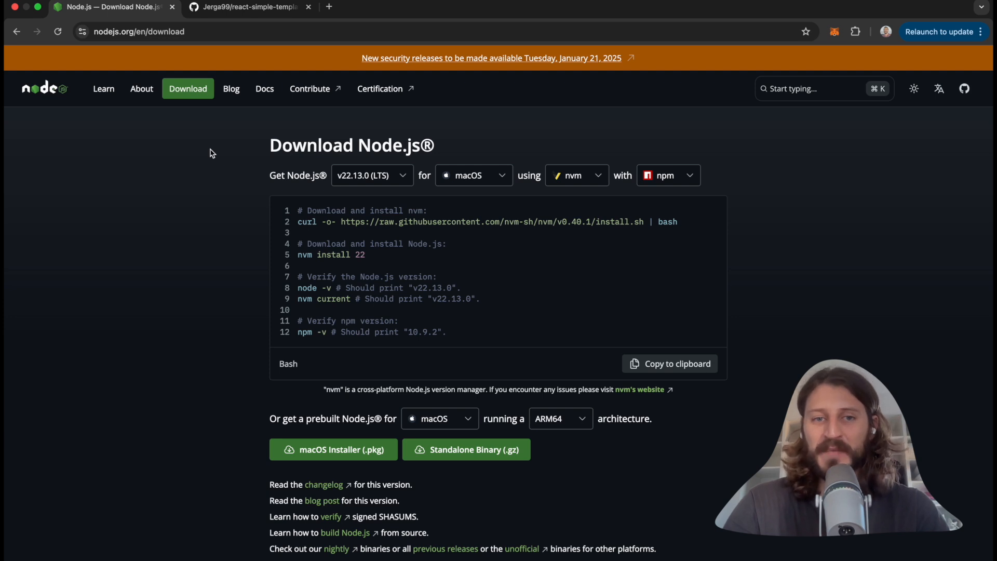
mouse_move(206, 133)
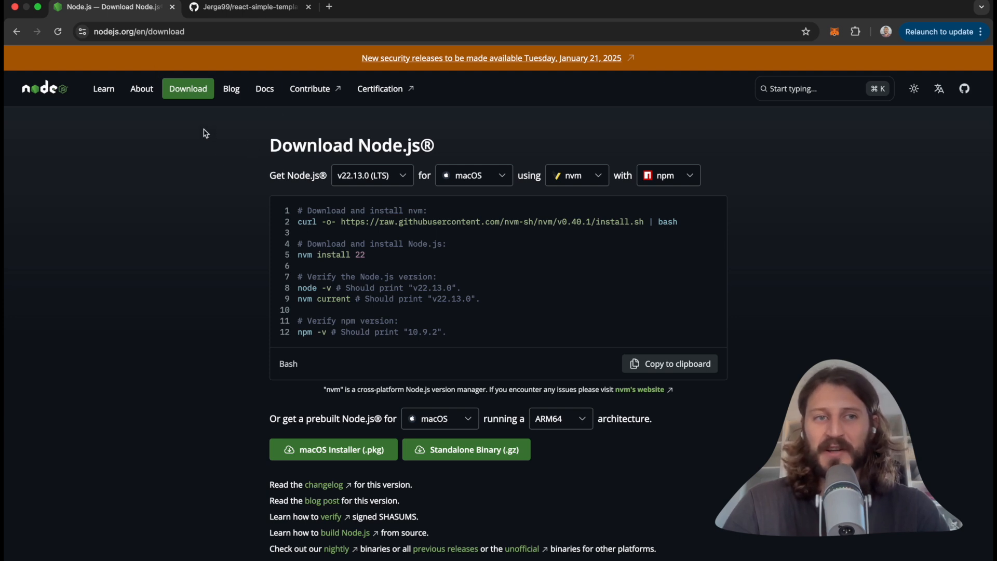
scroll(down, 3)
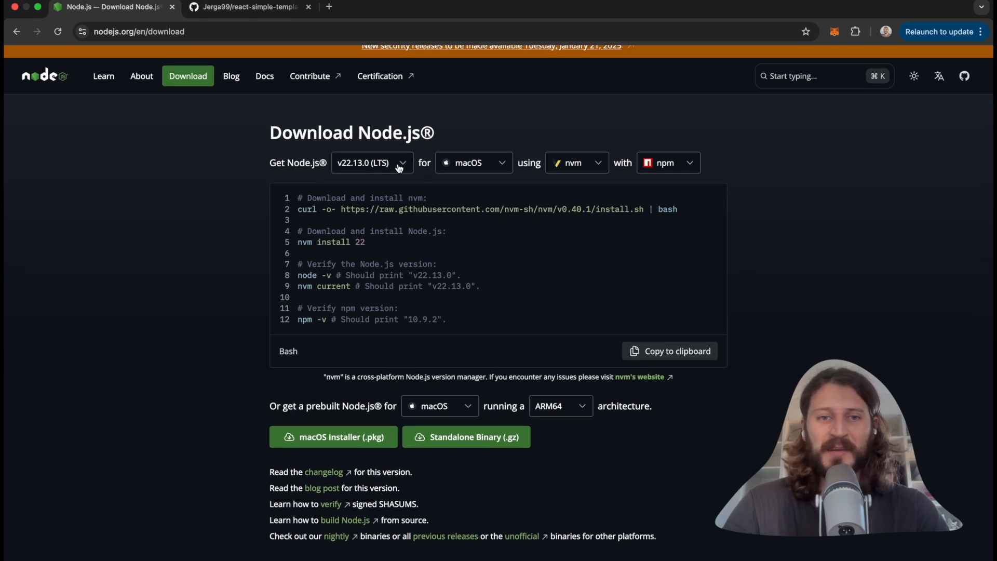
mouse_move(485, 168)
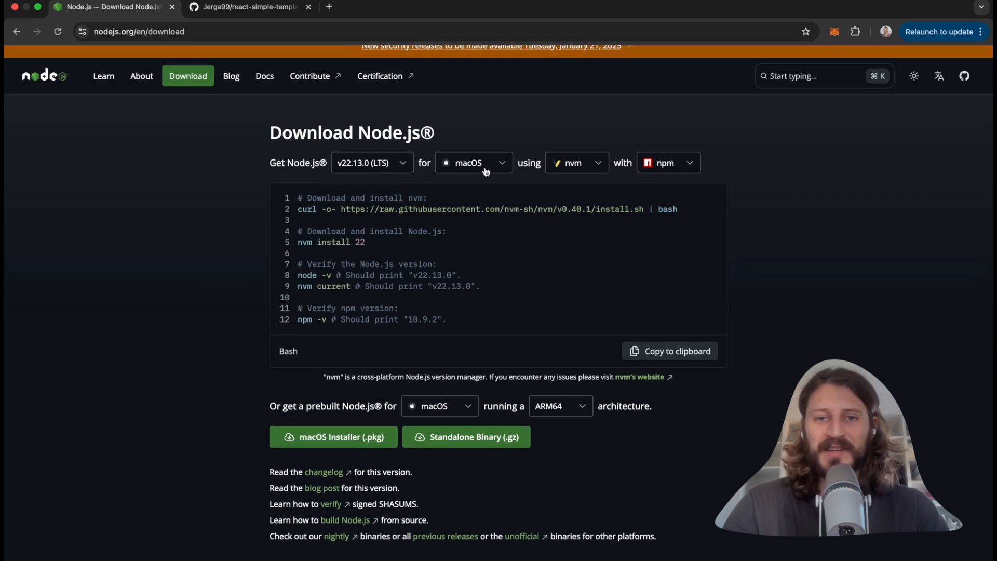
click(473, 162)
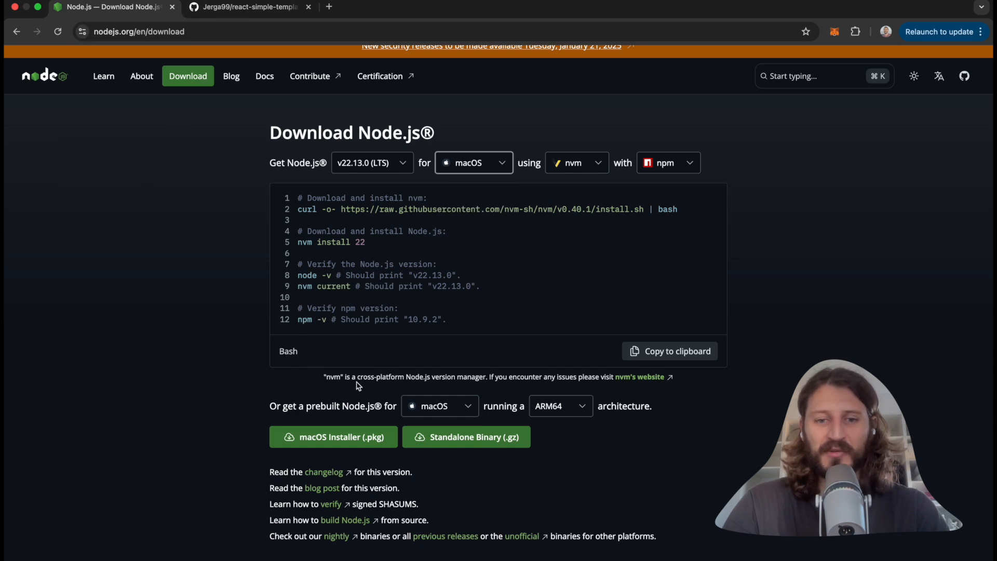
click(439, 406)
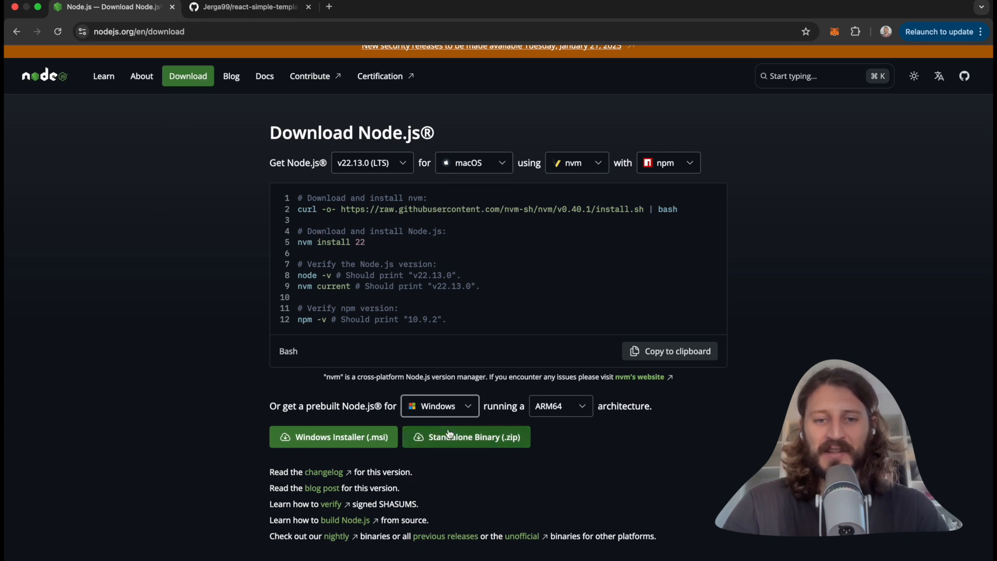
click(558, 405)
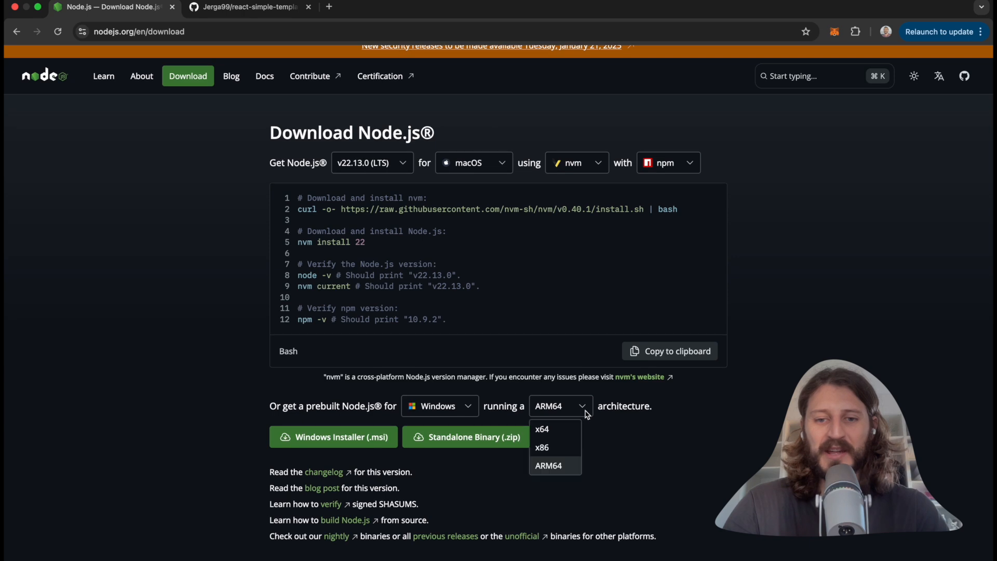
mouse_move(541, 429)
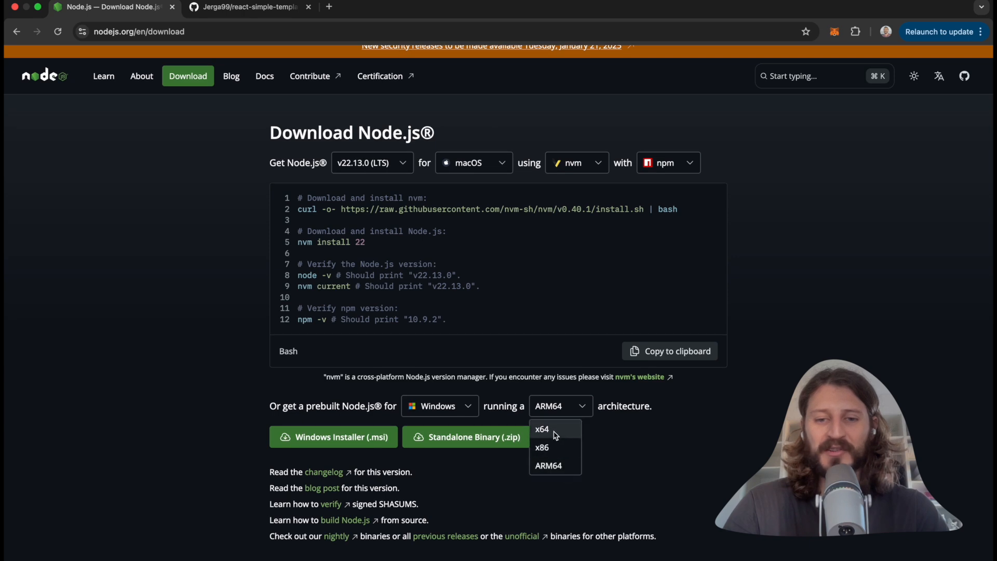
click(542, 447)
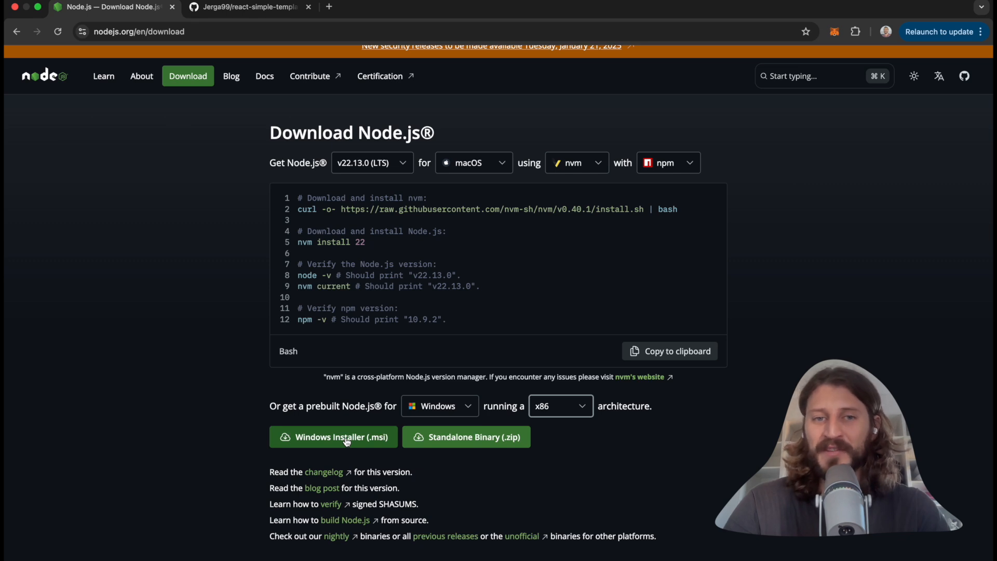
mouse_move(424, 340)
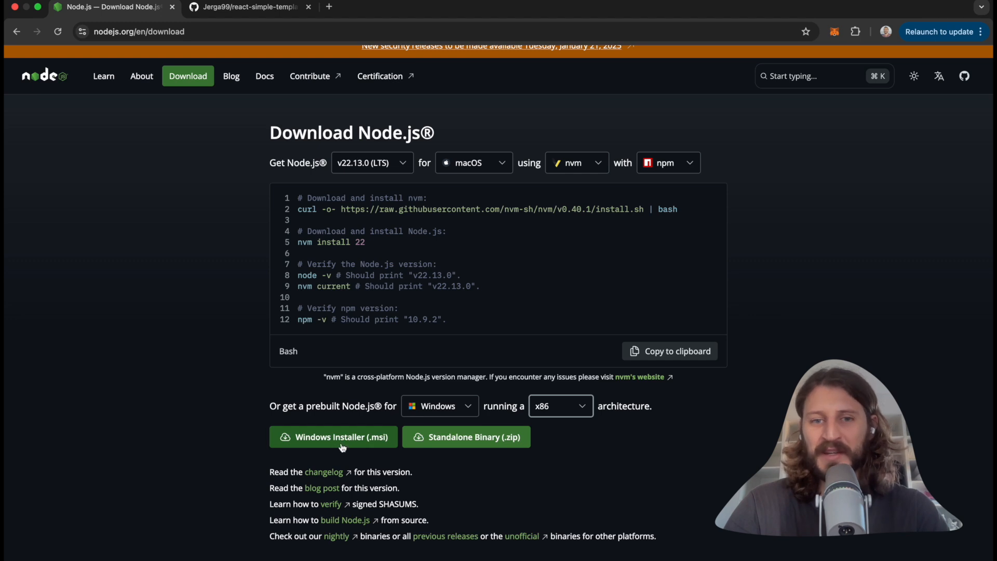
click(439, 405)
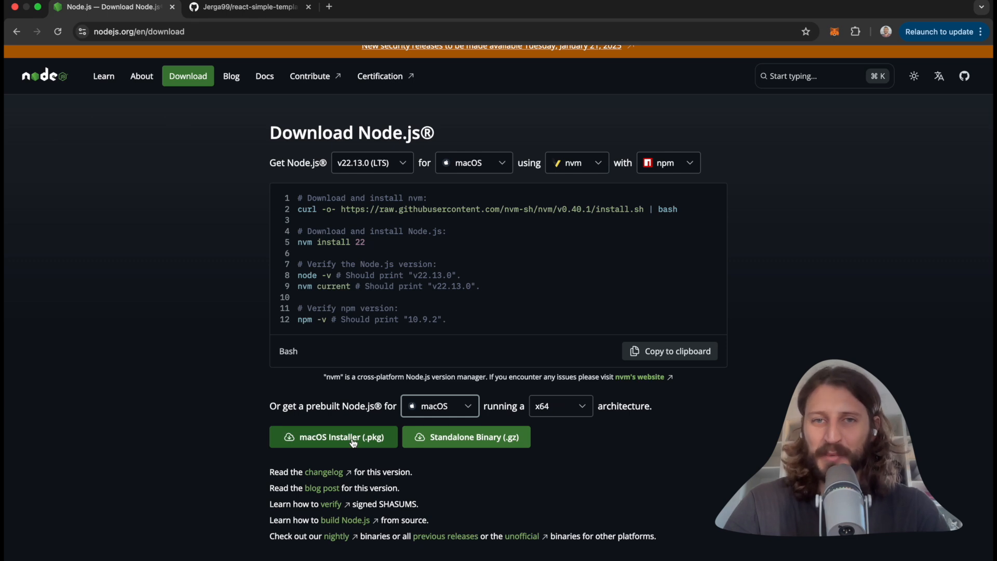
mouse_move(326, 320)
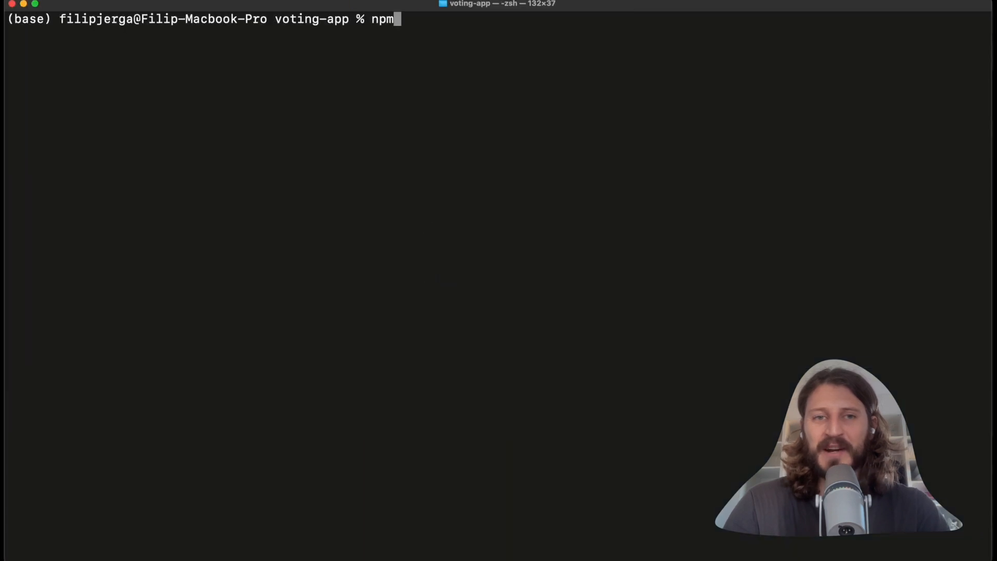
Discard the partial line and type 'npm install pnpm -g' without running it.
key(Return)
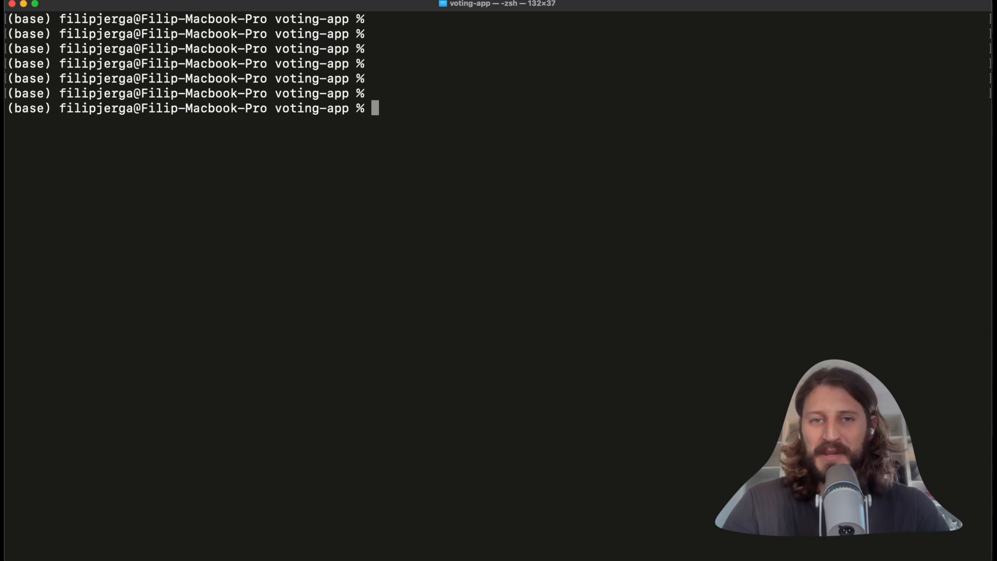
text(np)
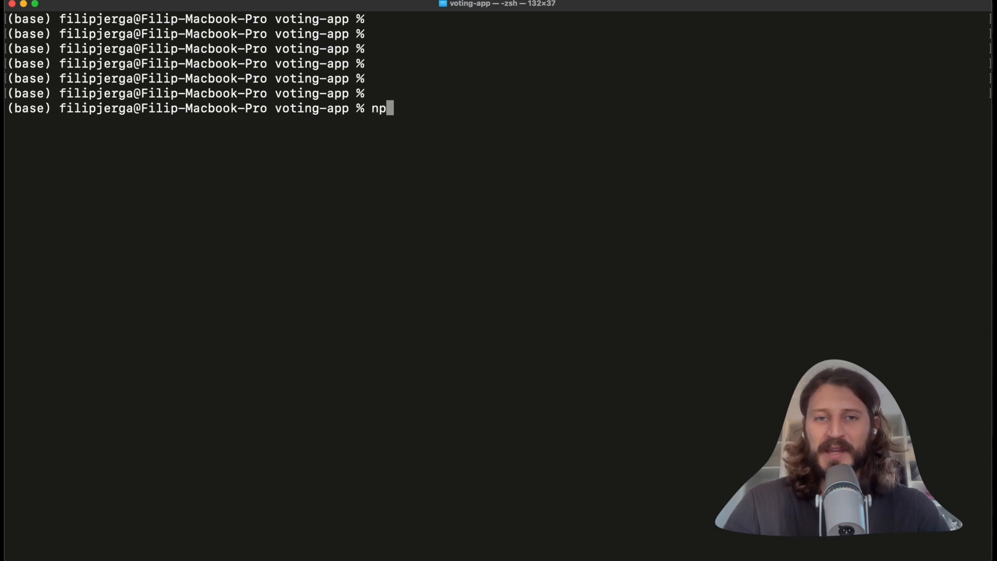
text(m inst)
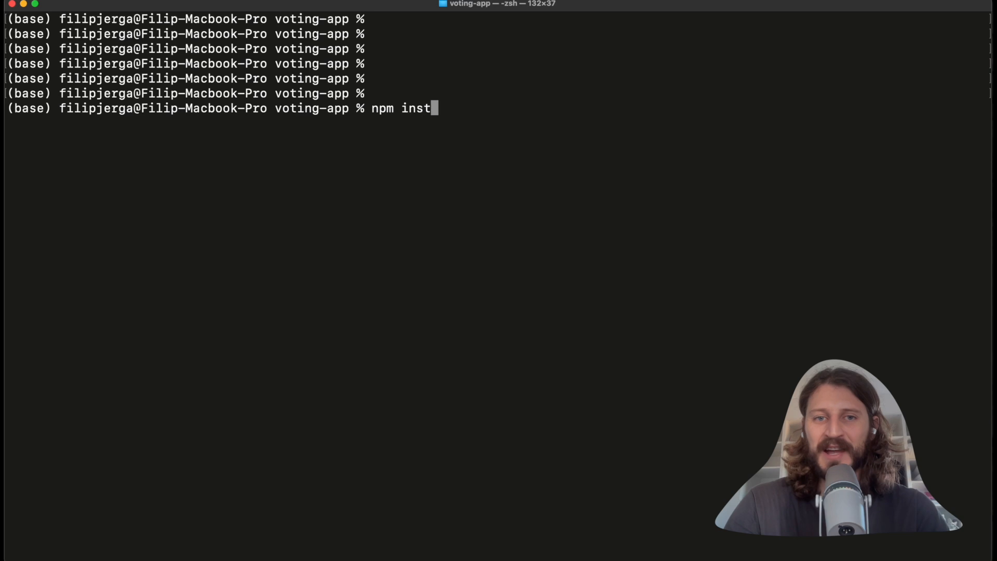
text(all pnpm)
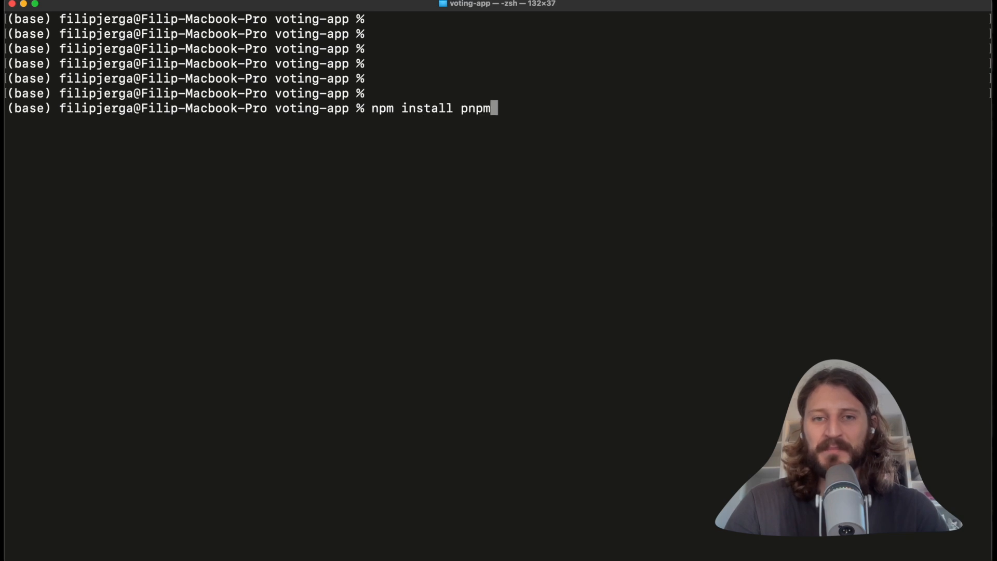
text(-g)
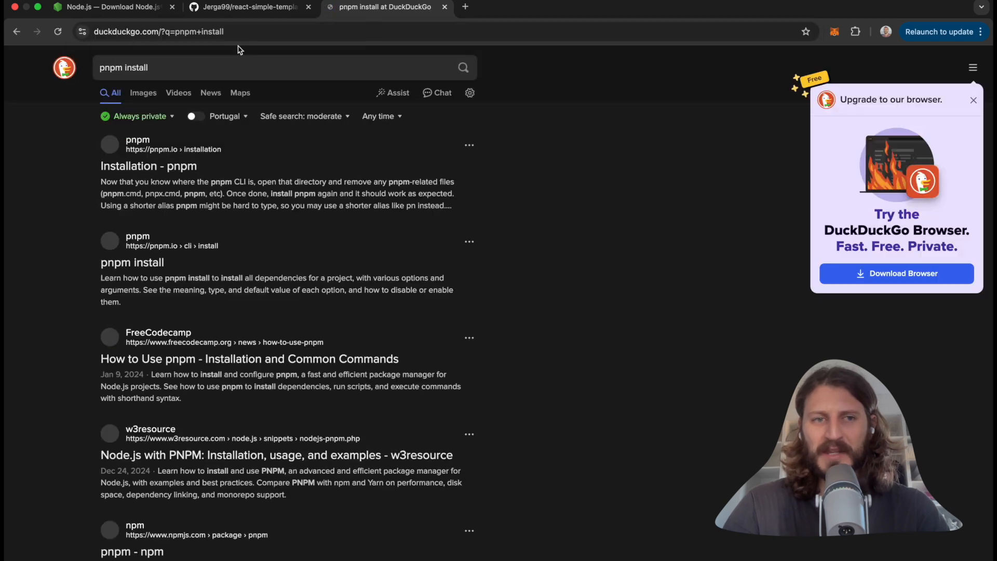
Open the 'Installation - pnpm' result and scroll through the install methods.
click(148, 166)
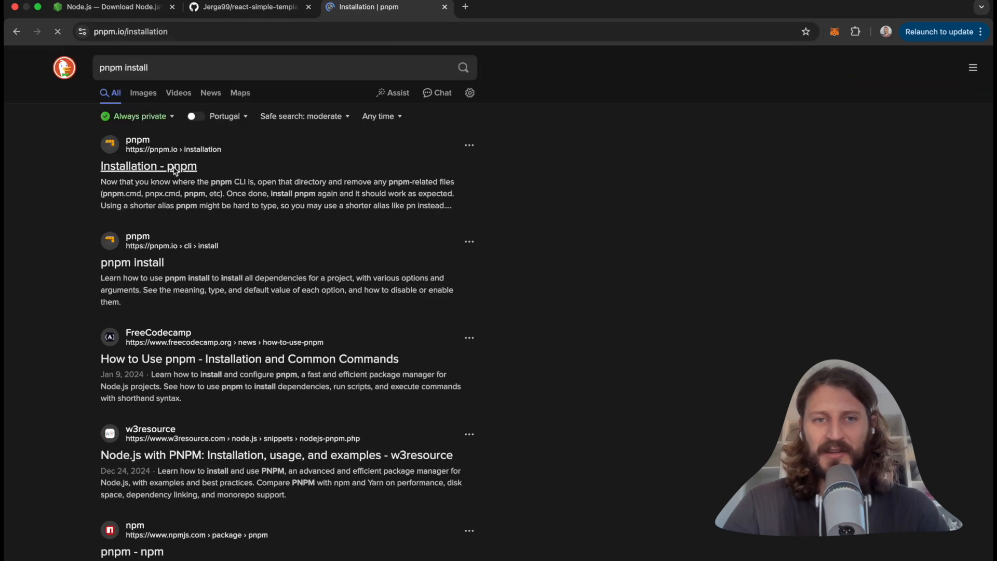
click(148, 166)
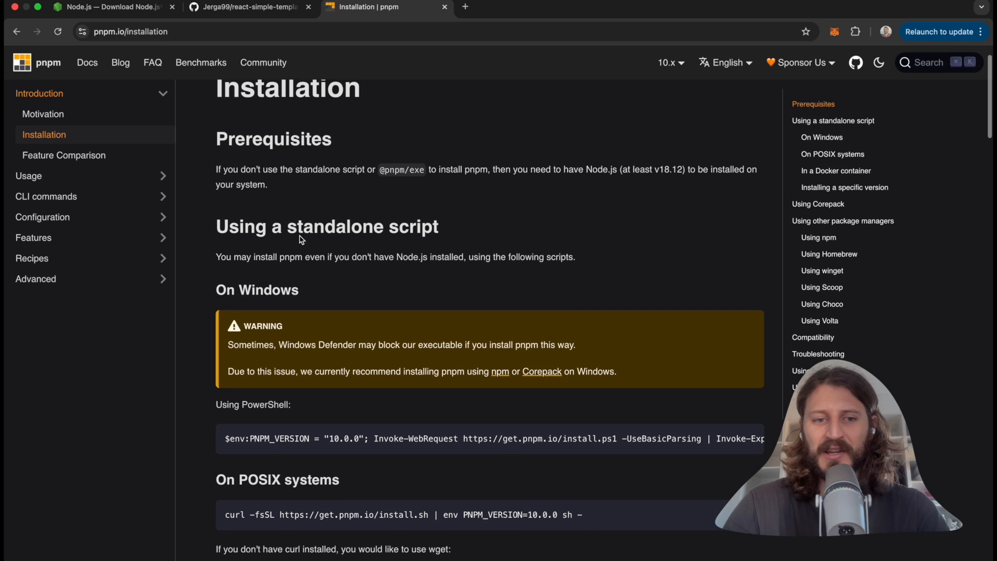
scroll(down, 3)
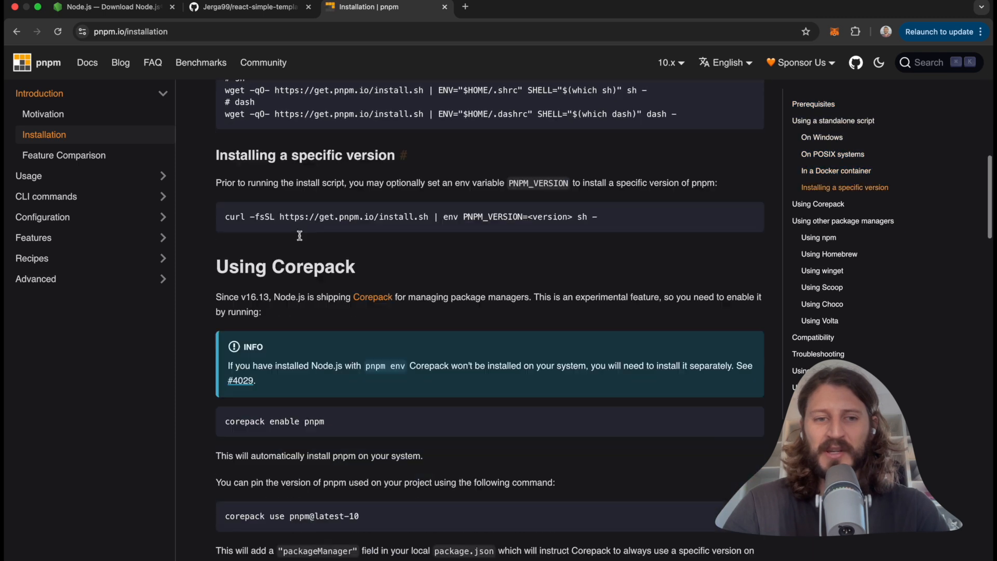
scroll(down, 3)
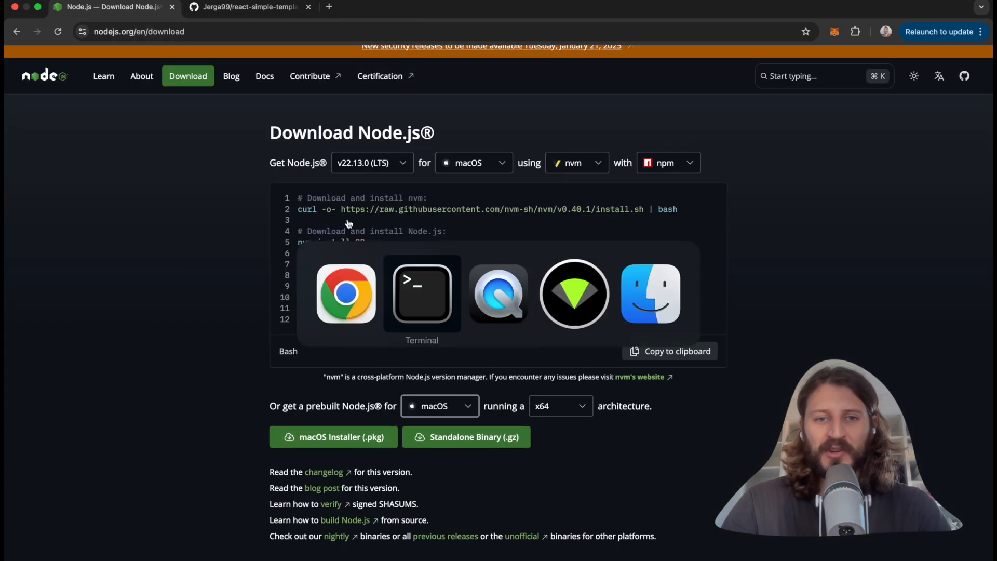
Run the global pnpm install in Terminal and check the installed version with -v.
click(421, 294)
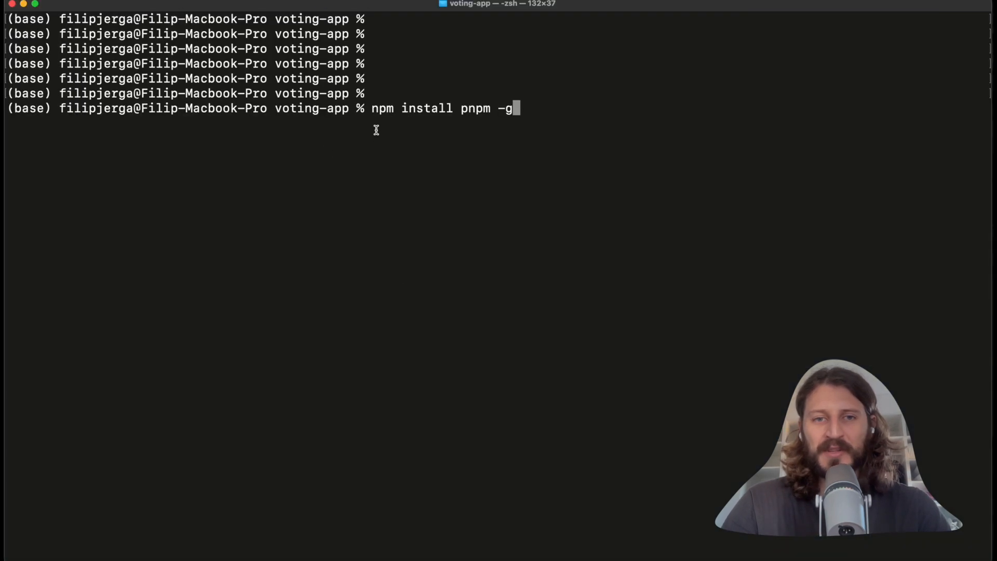
double_click(410, 108)
text(p)
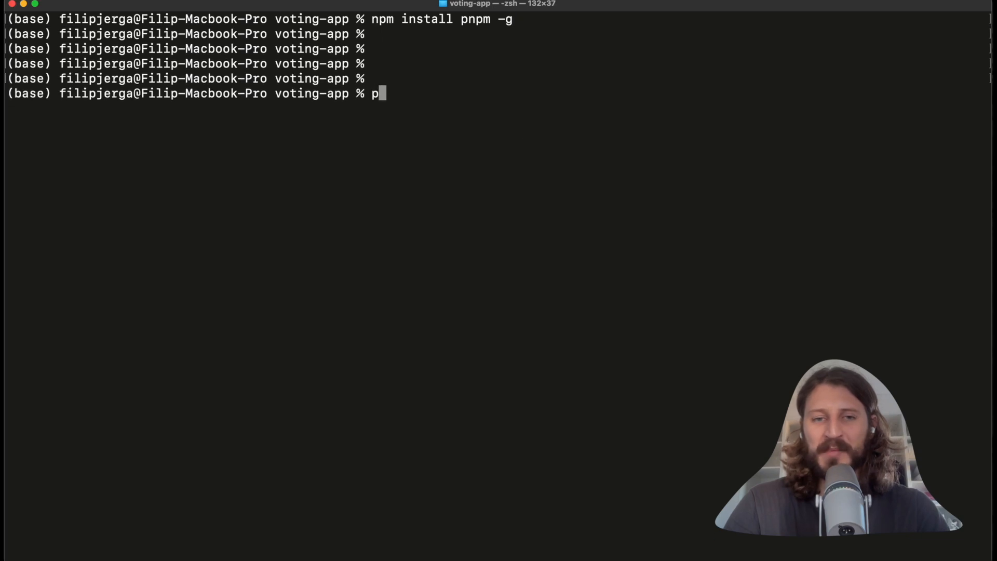
text(npm -v)
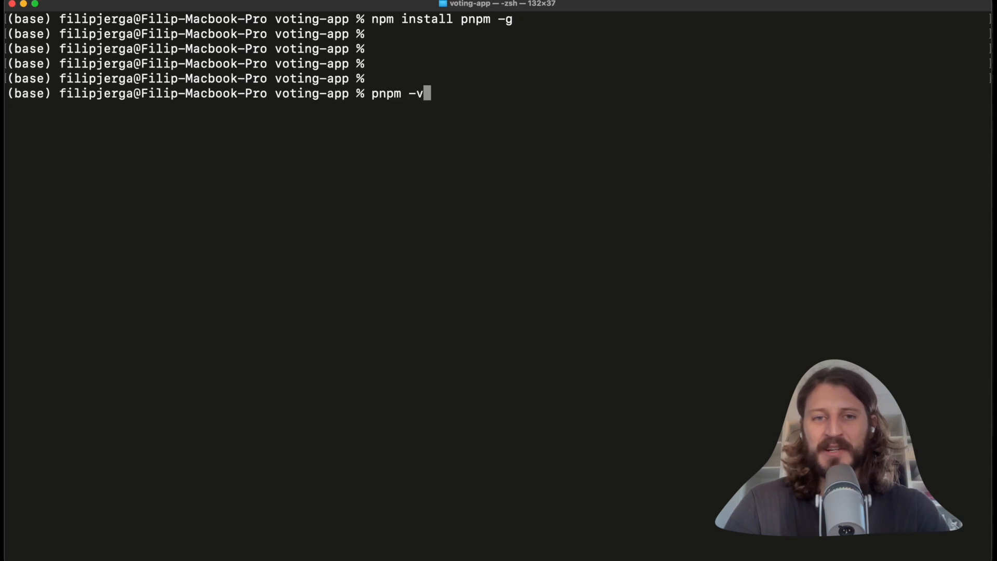
key(Return)
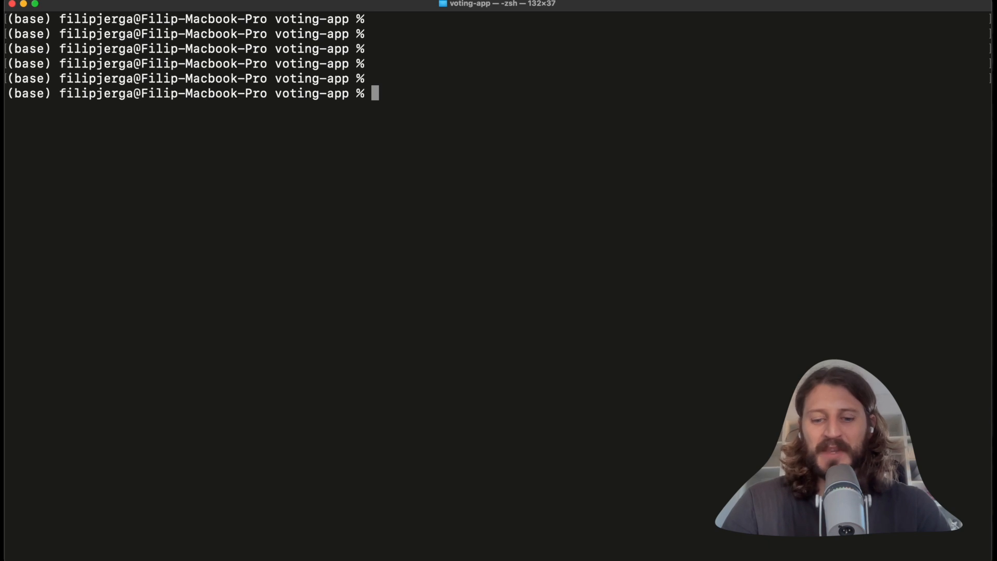
Type 'pnpm eincode-app-templates --template reack-quickstart frontend' in voting-app, unrun.
text(pnp)
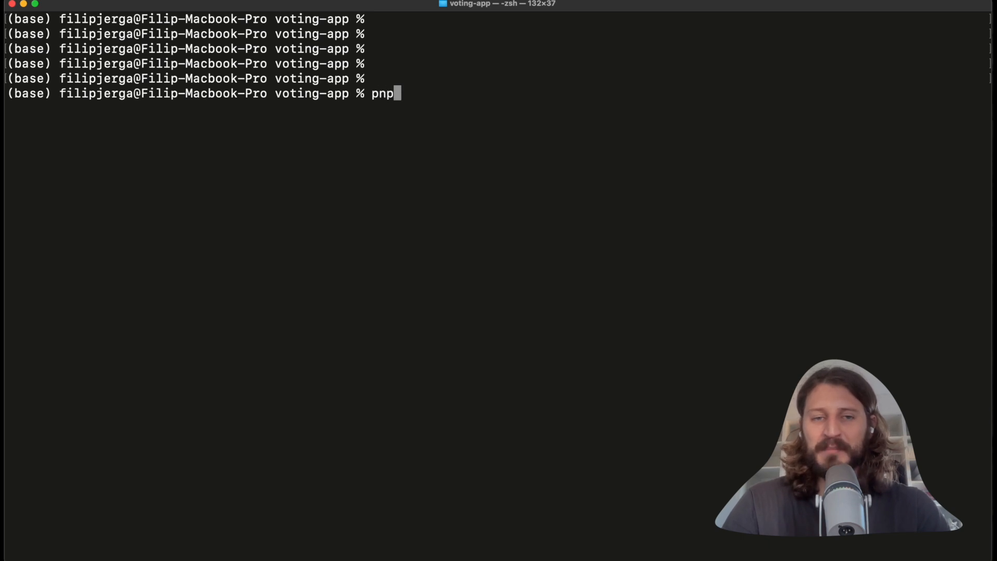
text(m)
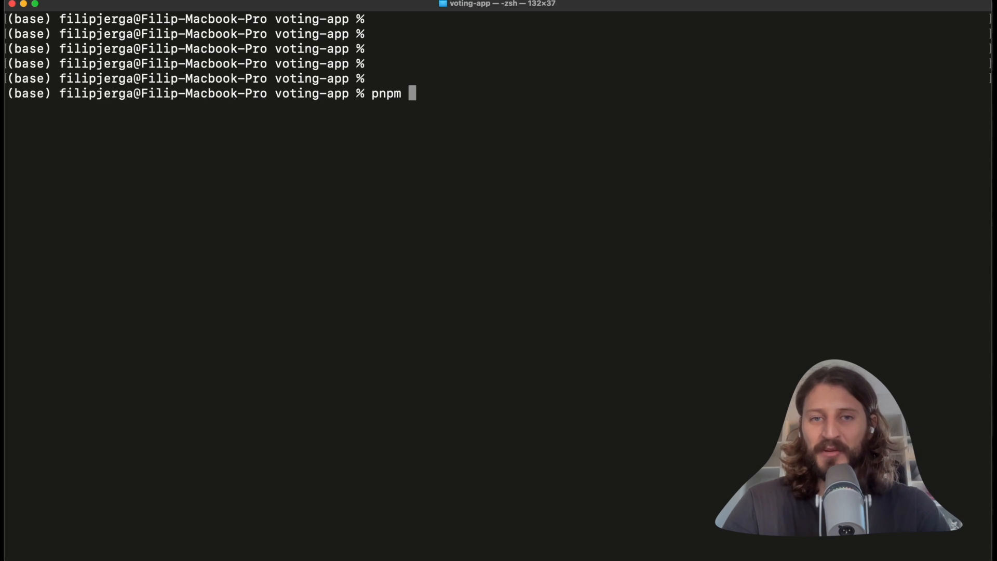
text(eincode-)
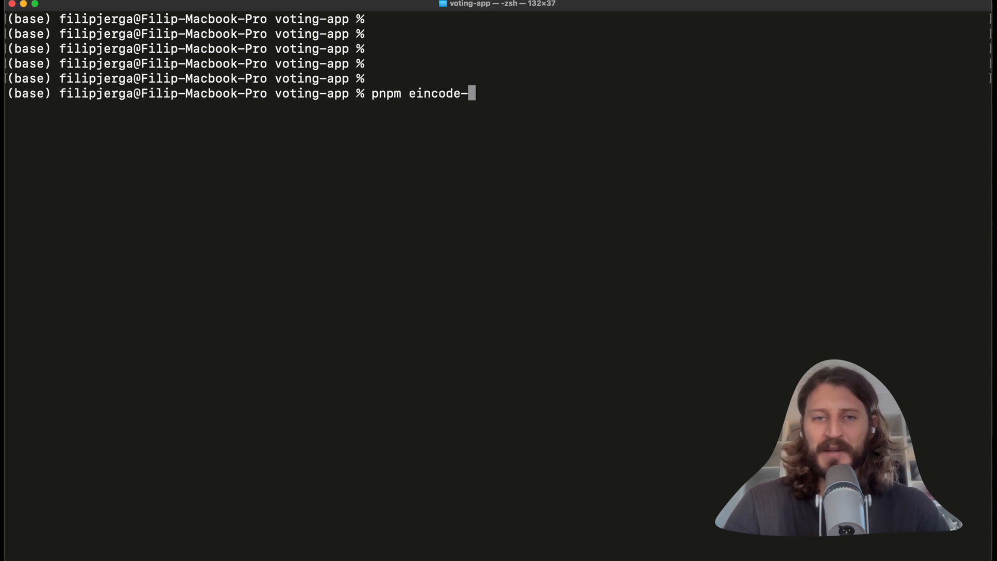
text(ap)
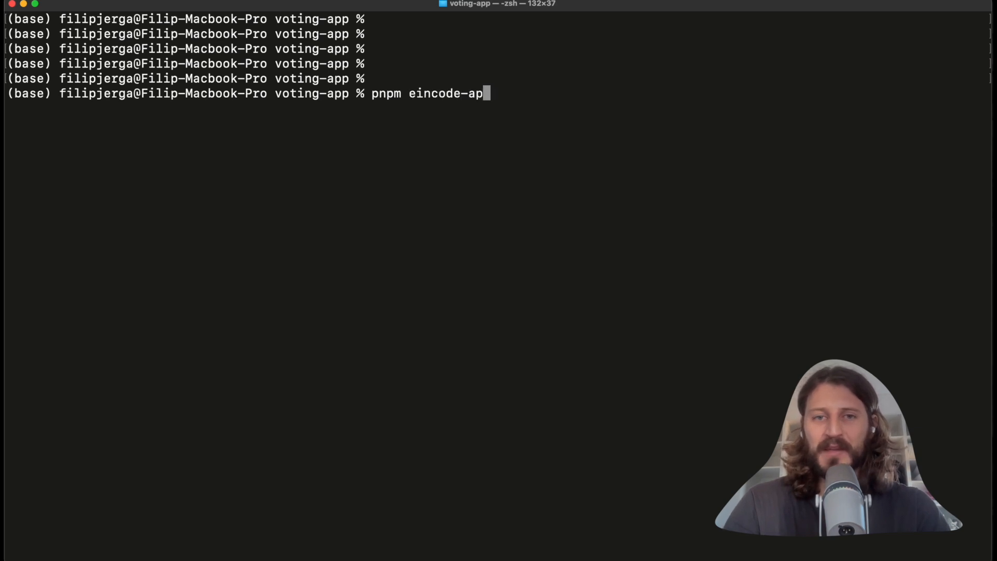
text(-template)
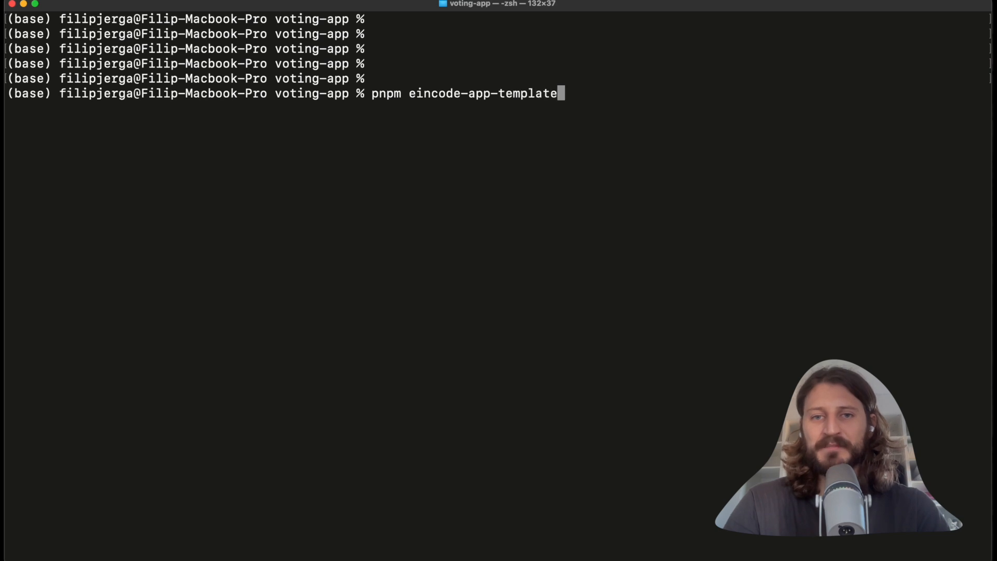
text(s --temp)
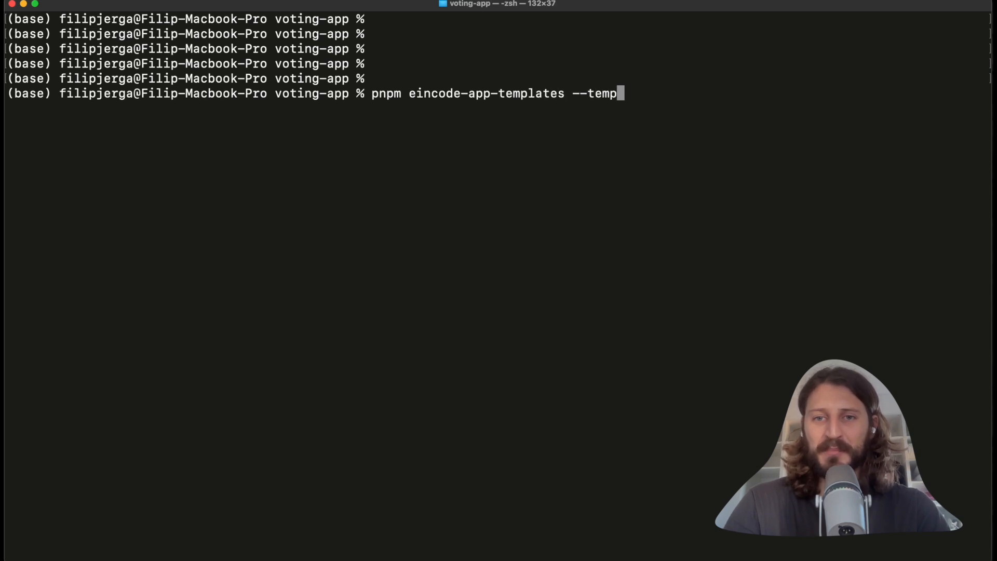
text(late)
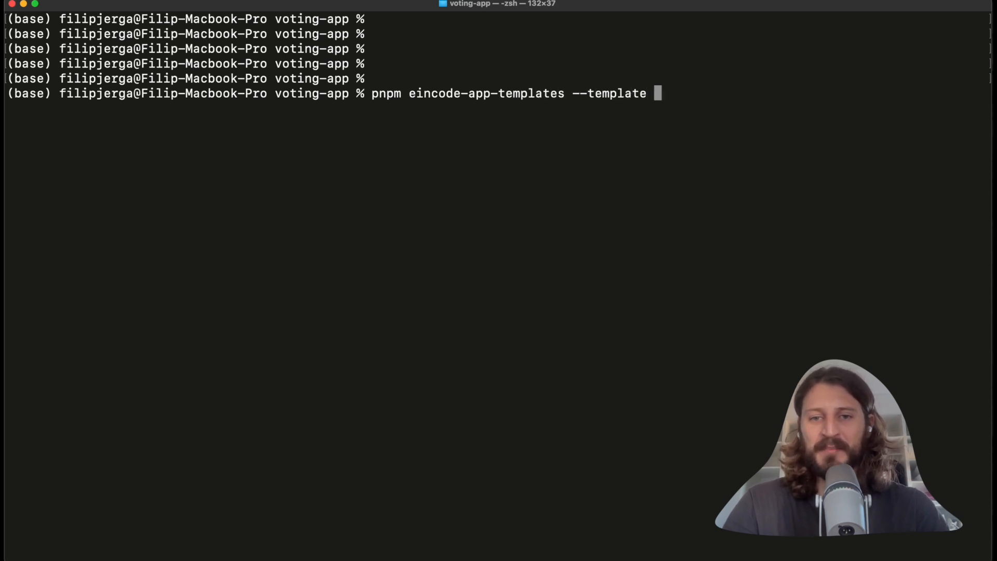
text(reack)
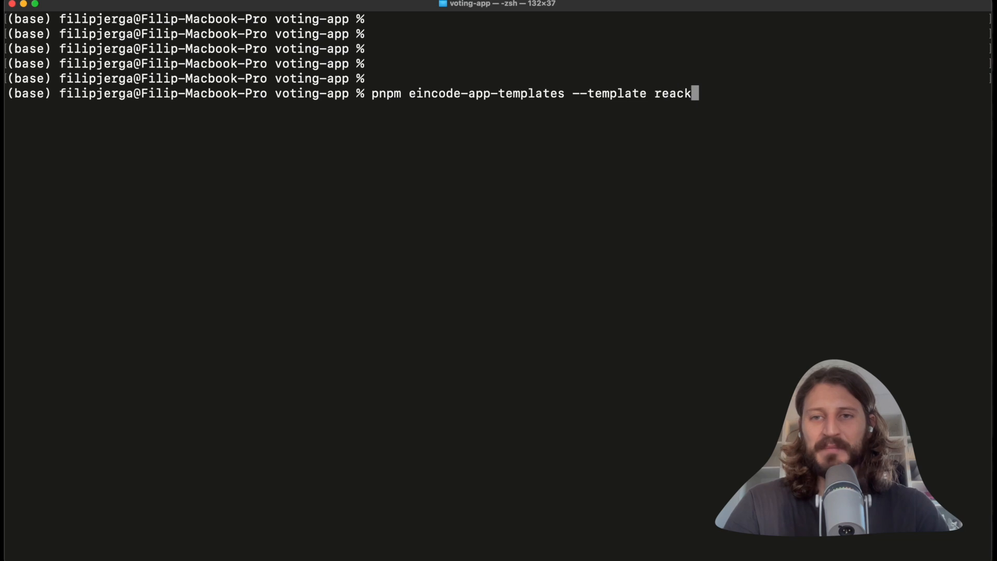
text(-quickstart)
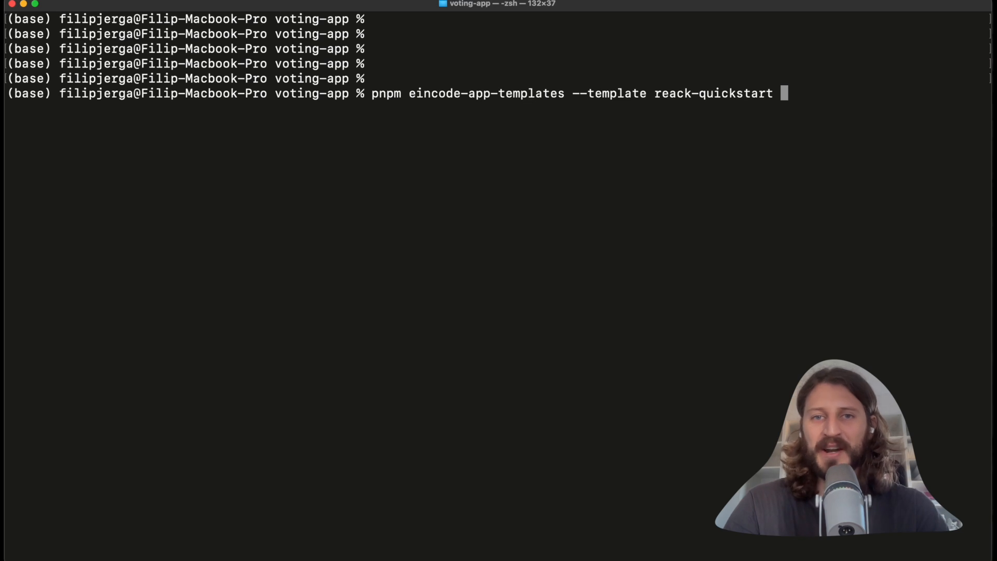
text(frontend)
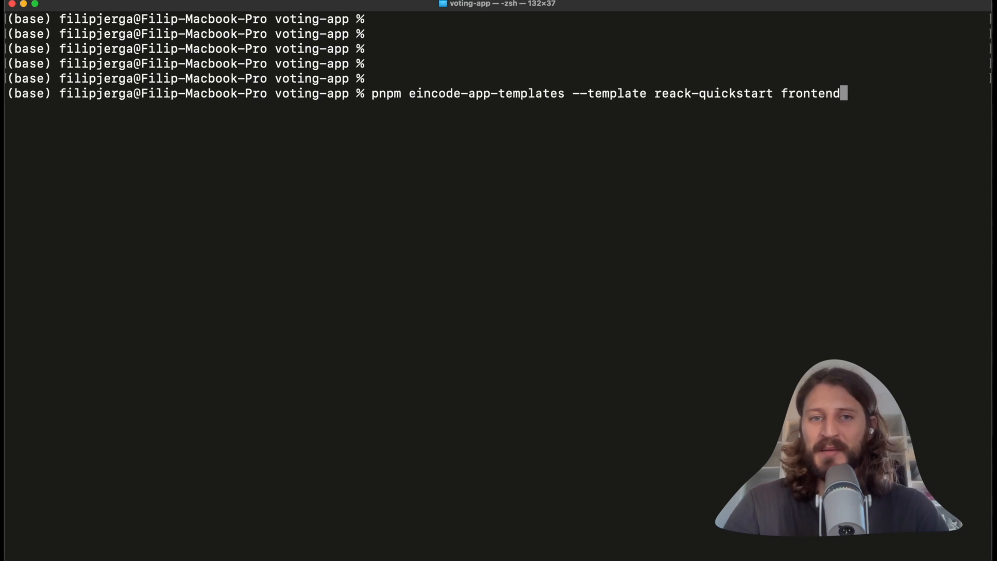
mouse_move(475, 99)
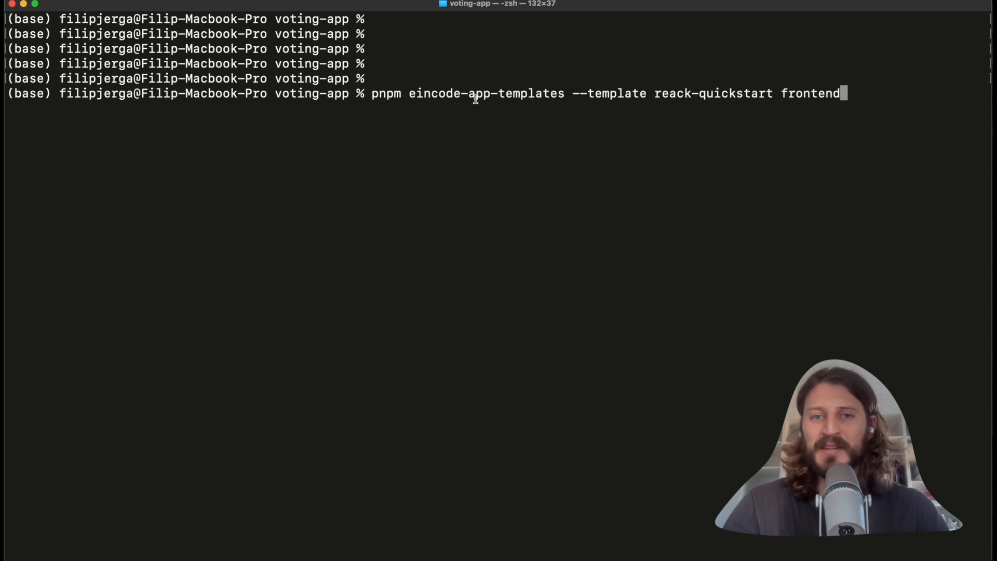
mouse_move(680, 96)
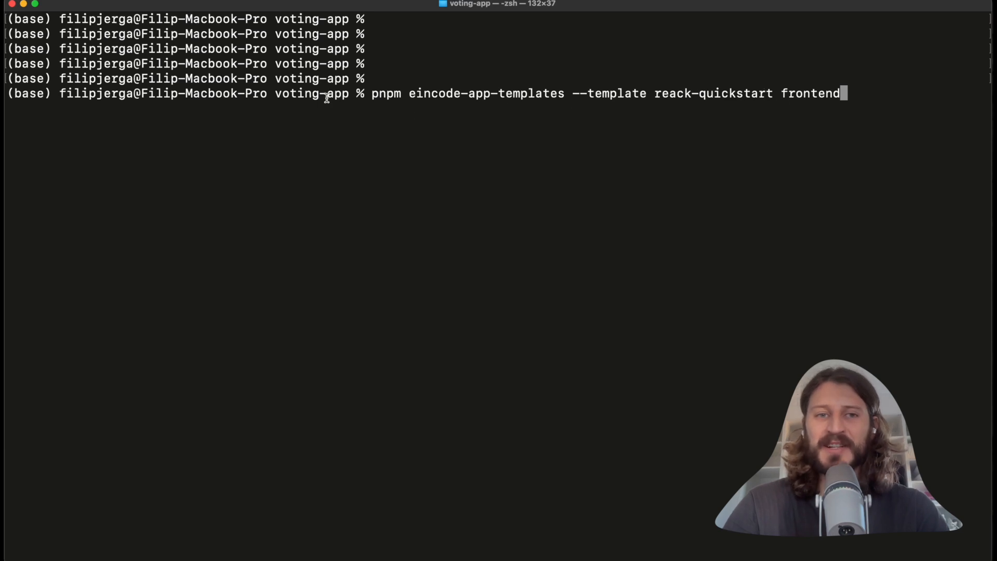
mouse_move(401, 160)
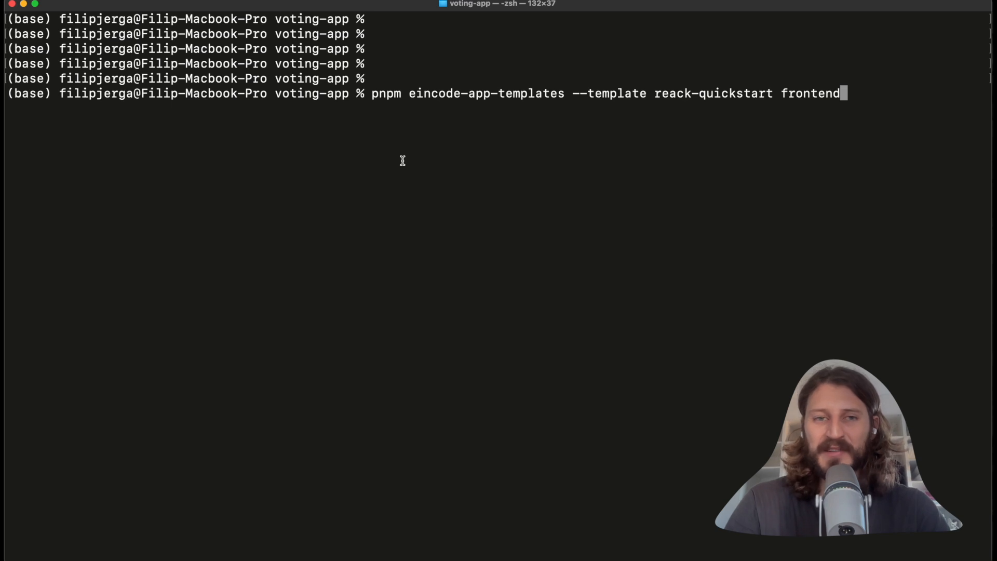
After the package.json error, rerun as 'pnpm create' with 'react-quickstart' spelled correctly.
key(Return)
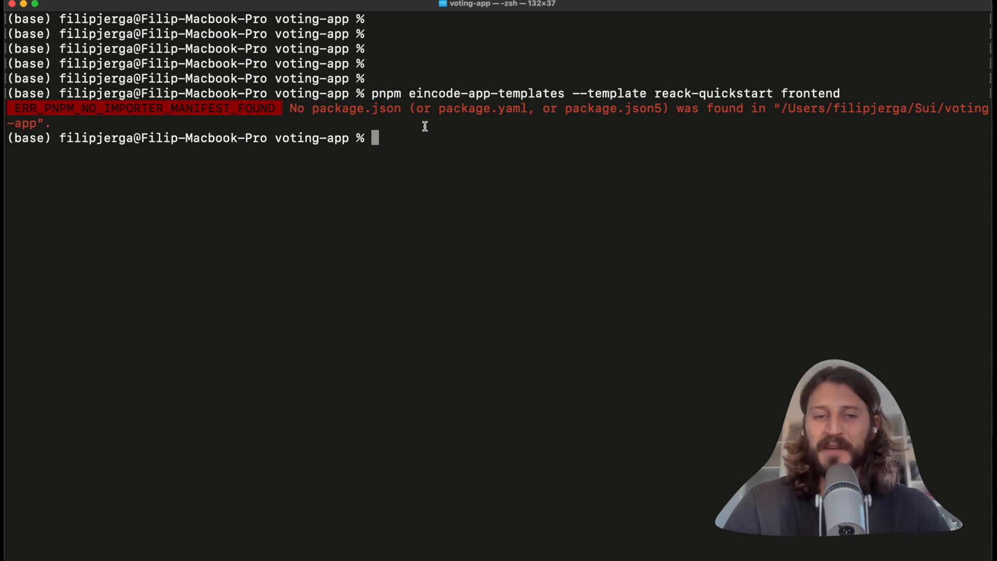
key(Return)
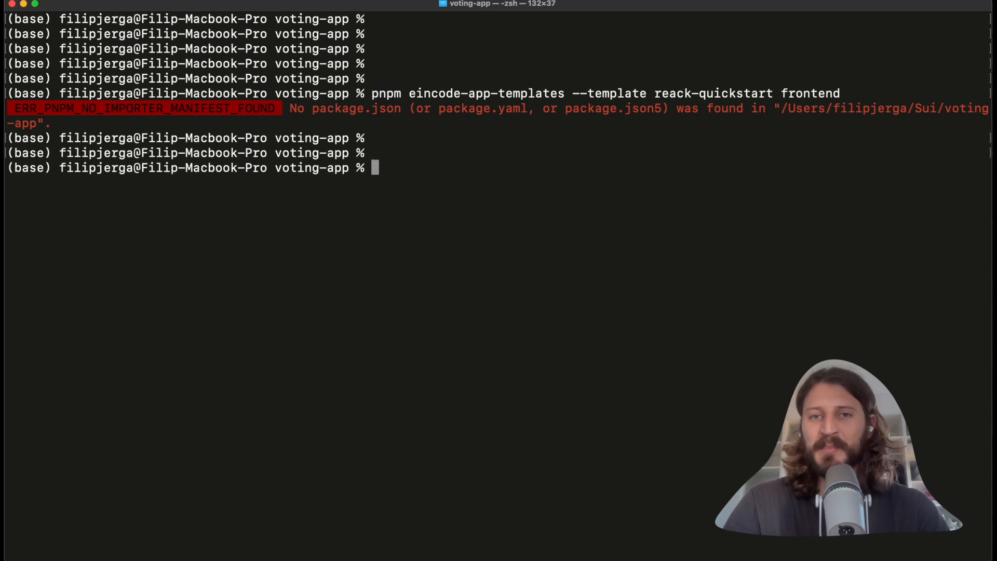
key(Up)
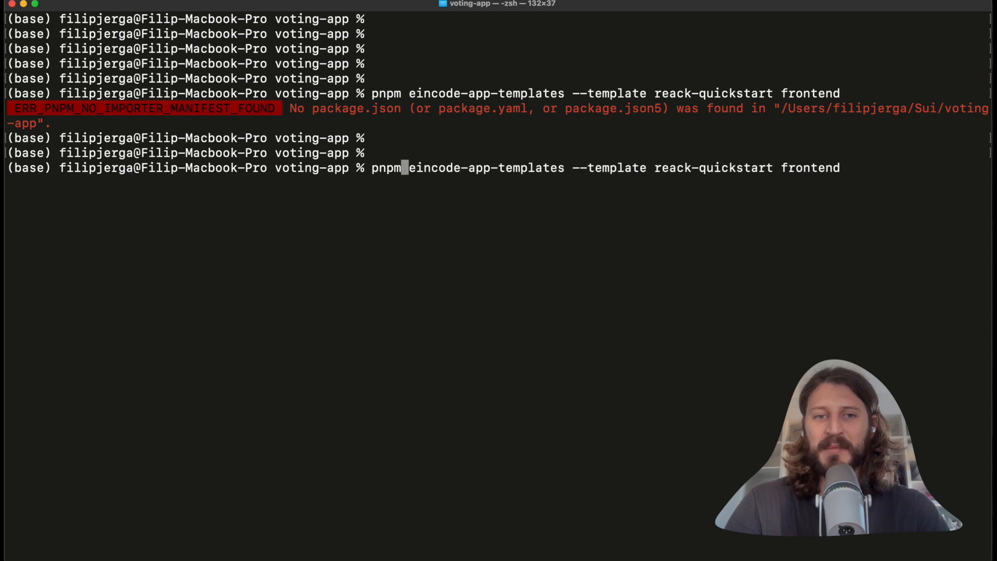
text(create)
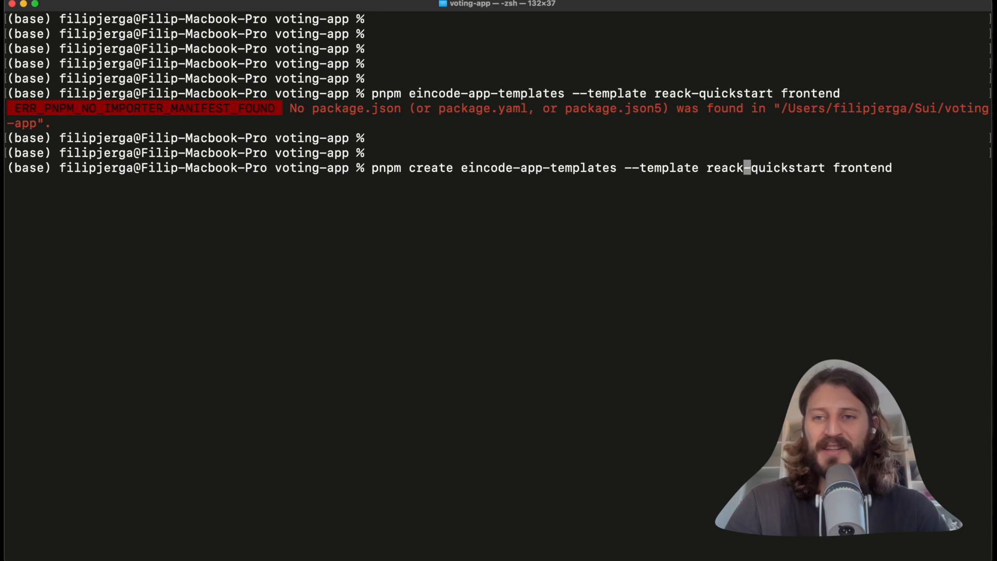
key(Return)
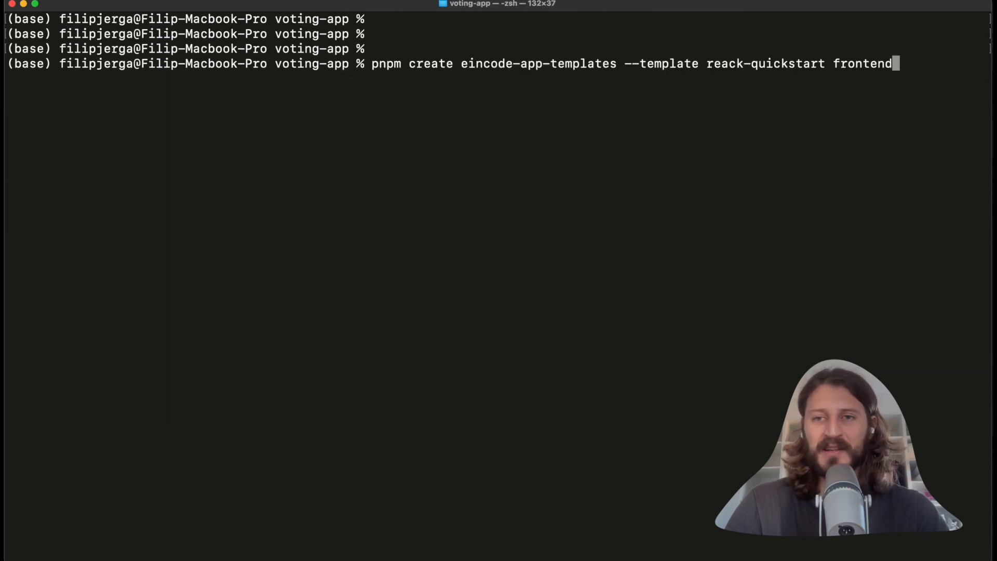
key(Left)
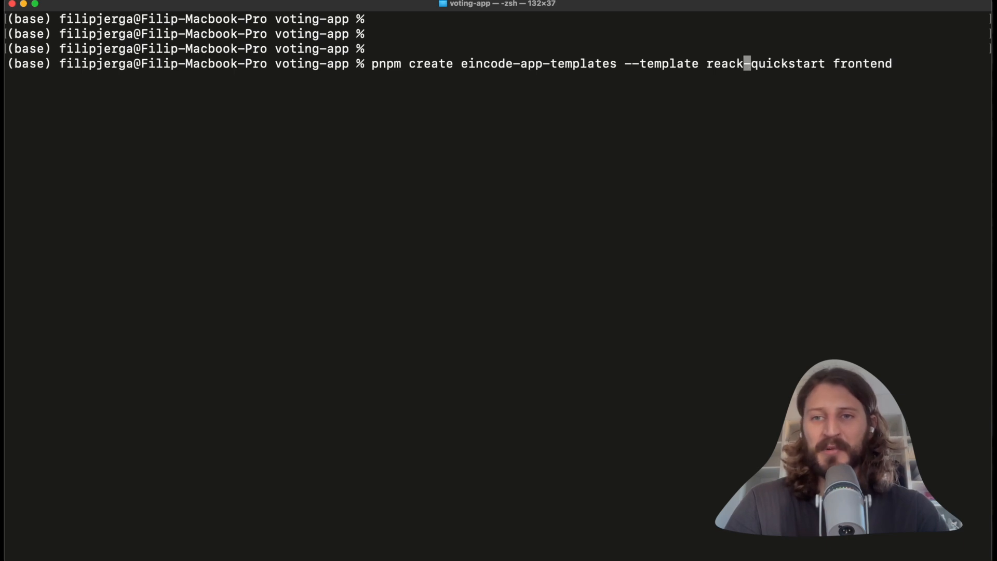
key(Return)
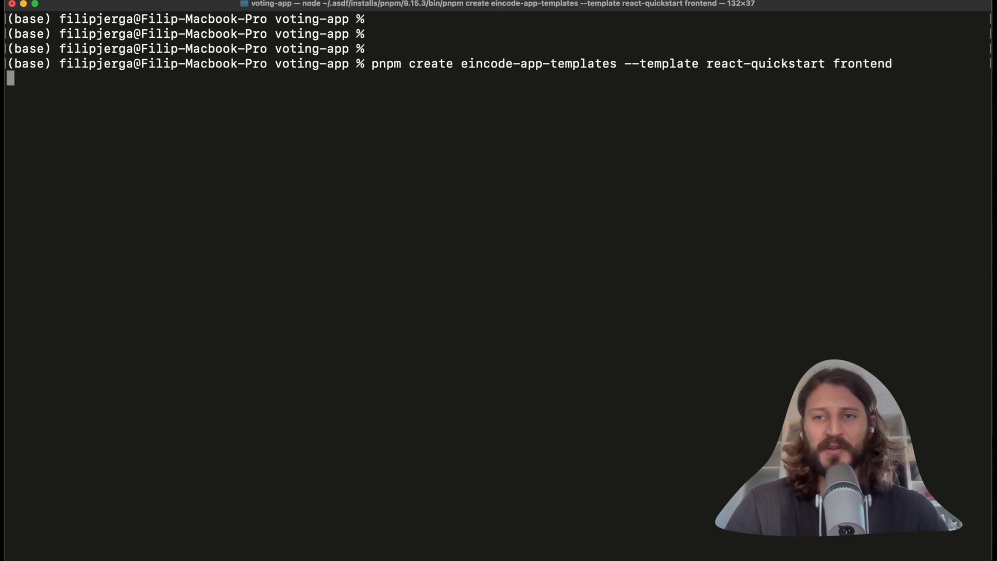
key(Return)
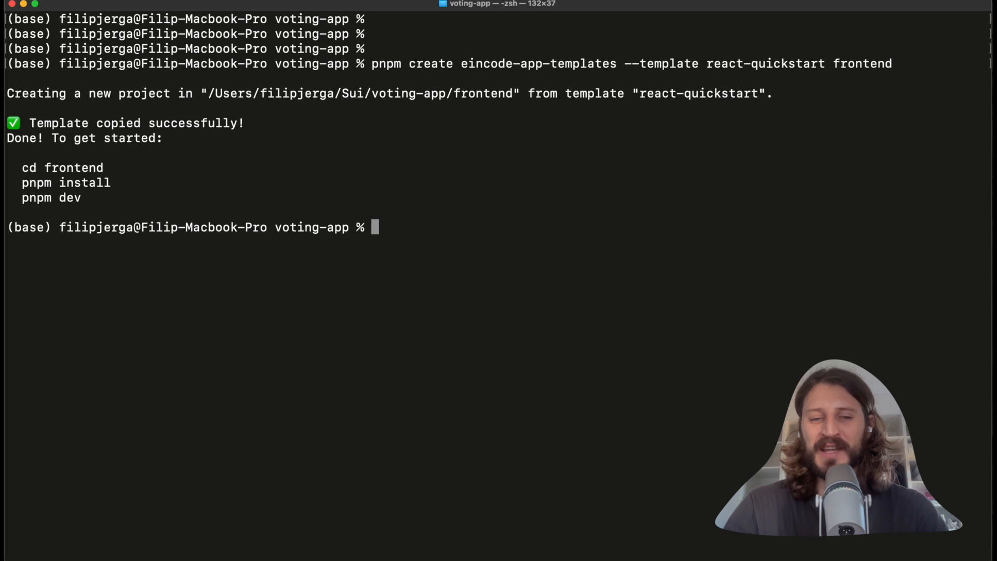
mouse_move(535, 187)
text(ls)
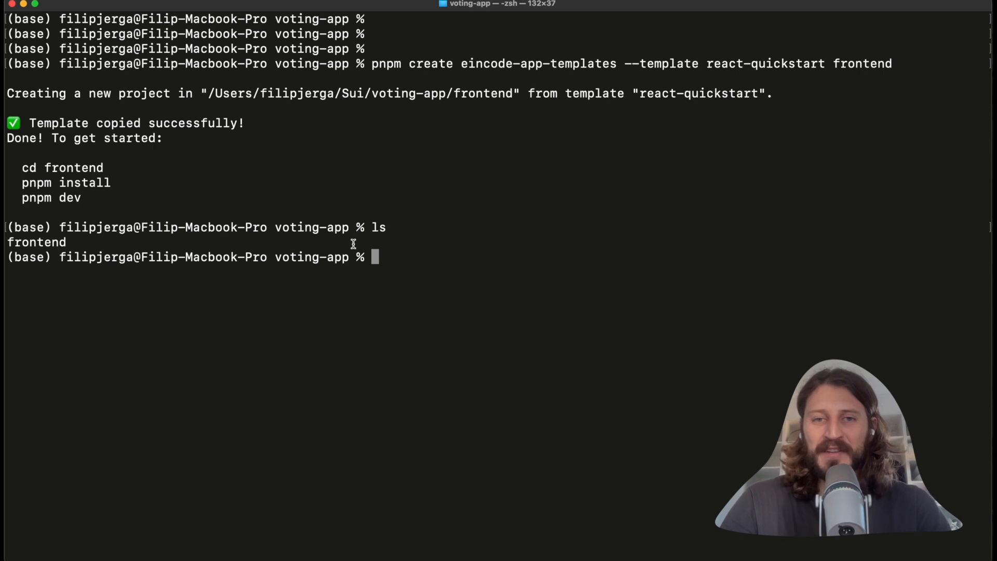
mouse_move(463, 275)
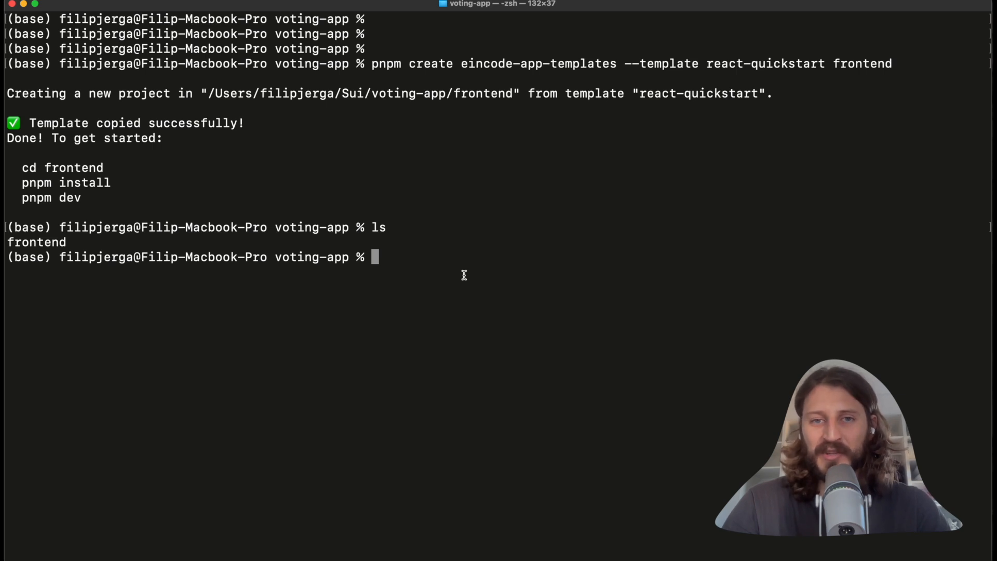
mouse_move(522, 311)
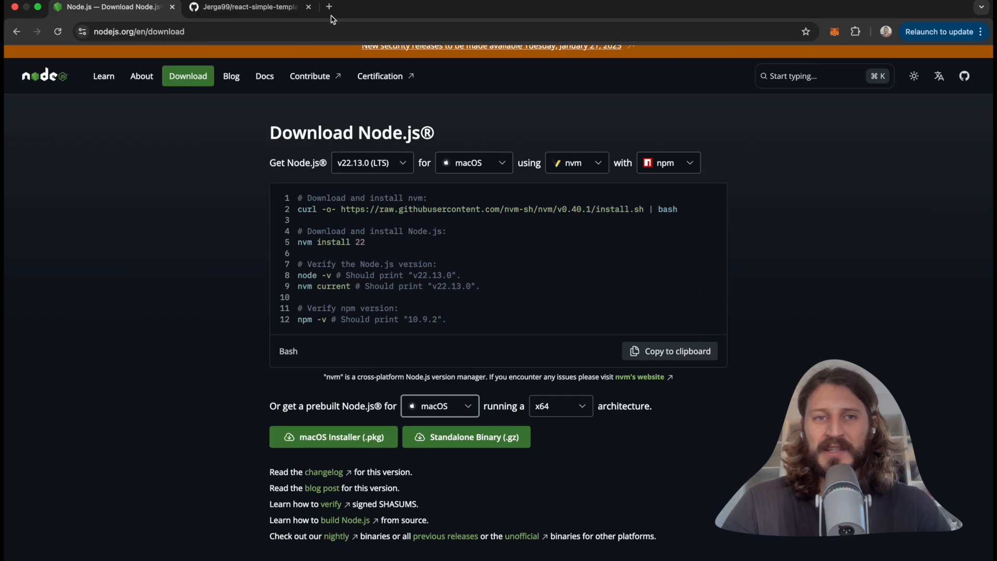
Search 'visual studio code download' and open the code.visualstudio.com/download page.
text(visual studio code download)
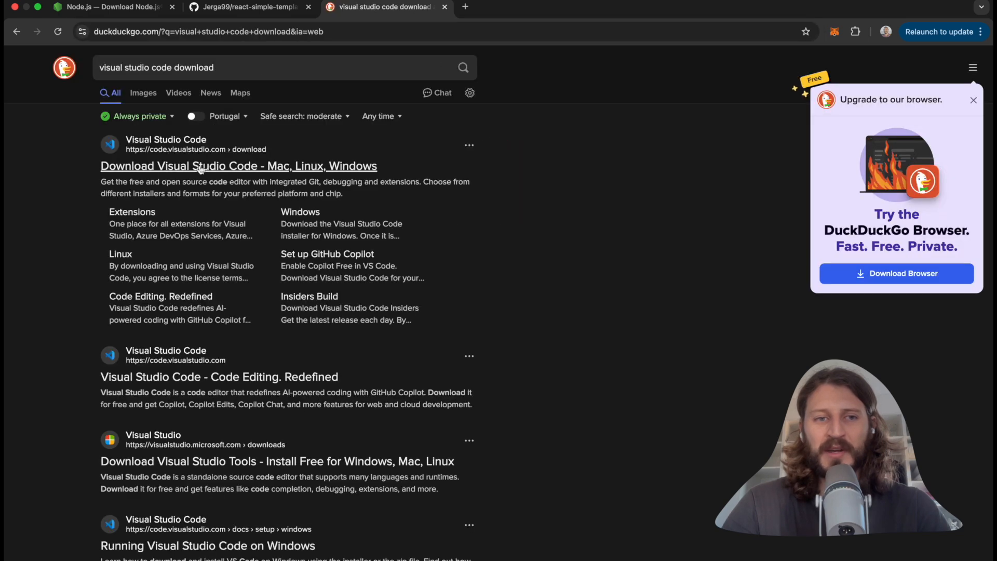
click(239, 165)
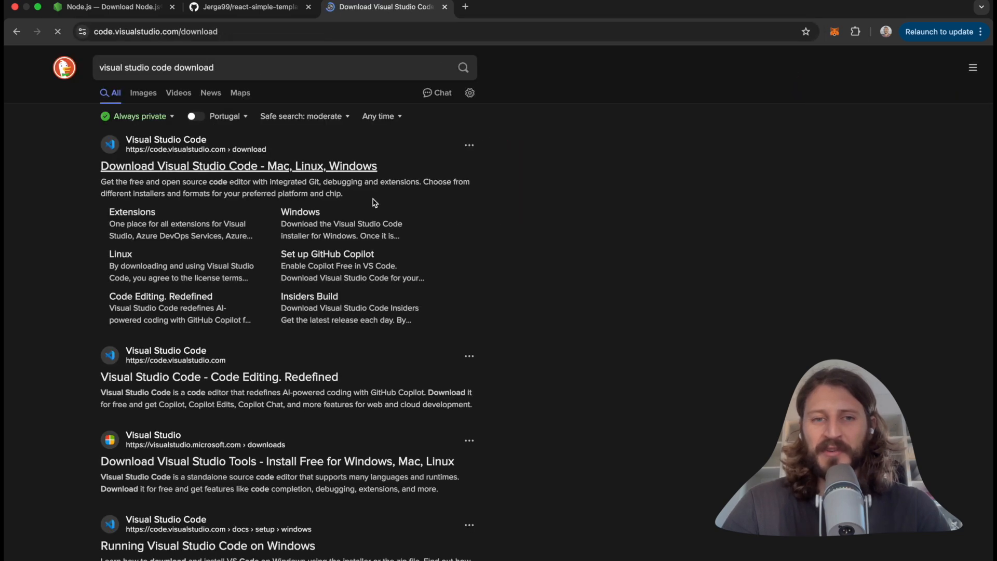
click(238, 165)
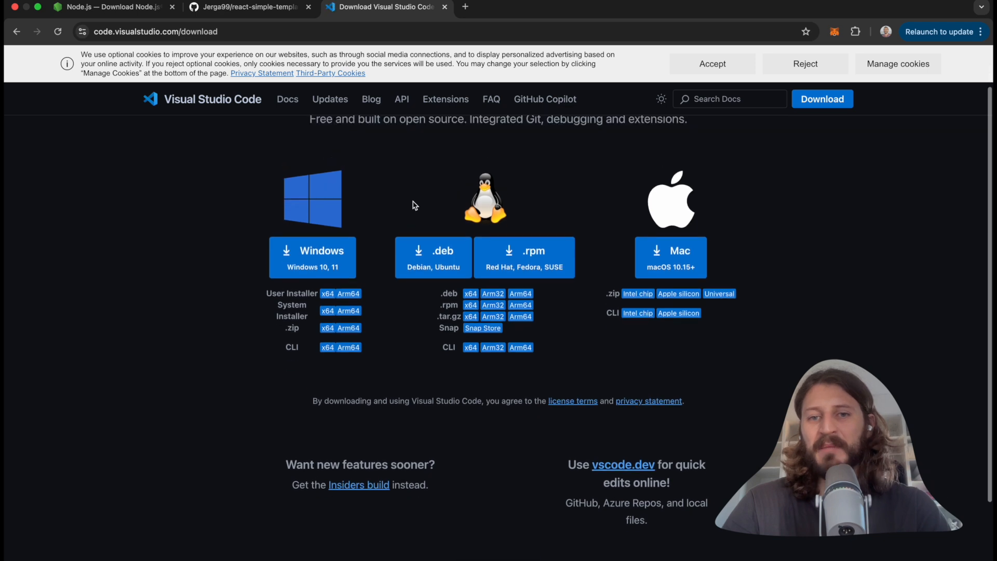
scroll(up, 3)
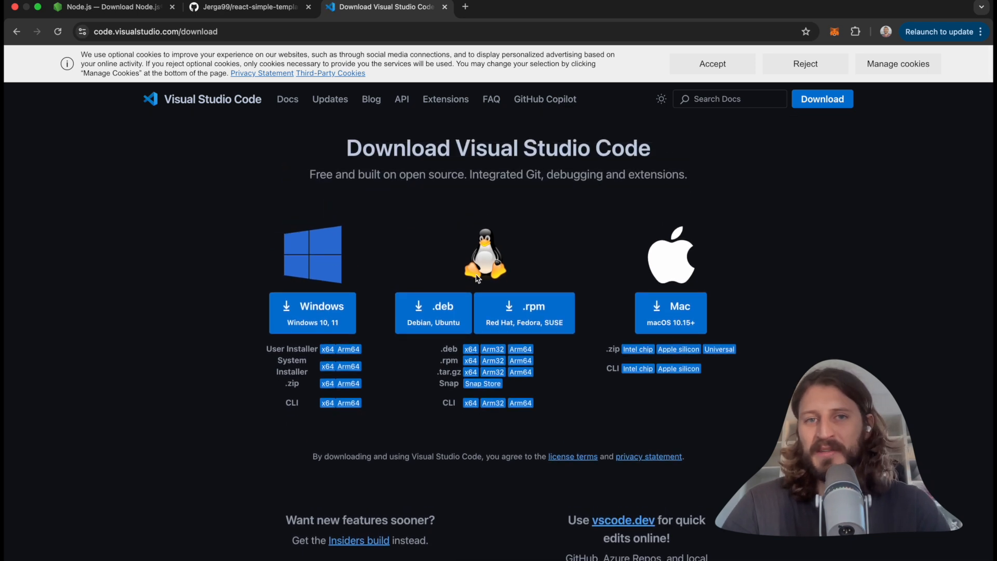
mouse_move(441, 36)
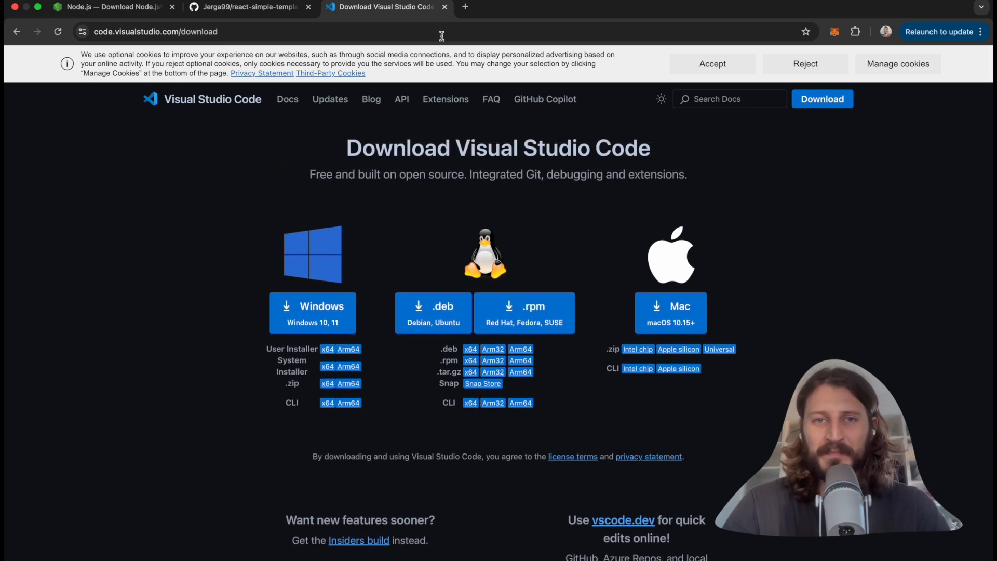
click(111, 7)
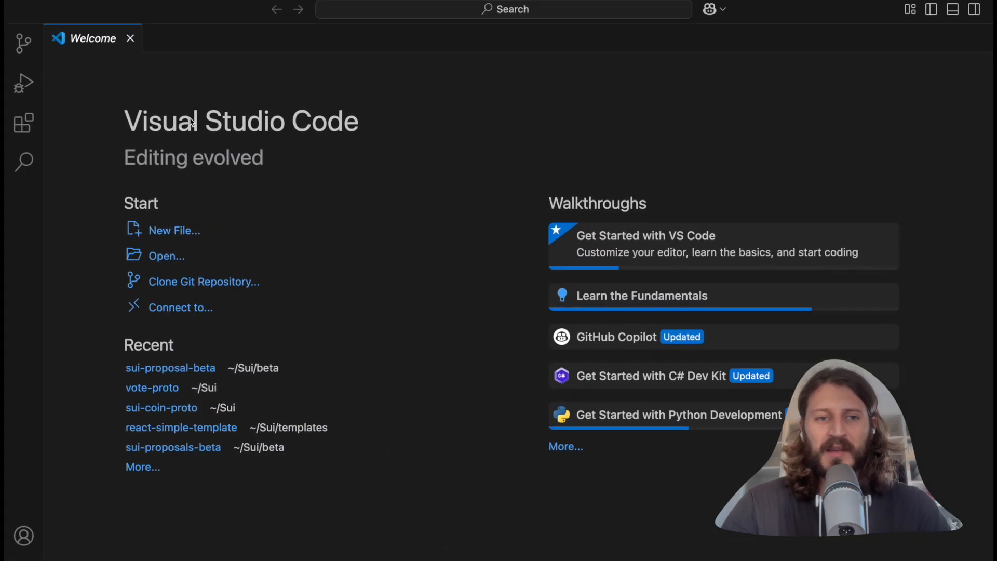
mouse_move(171, 261)
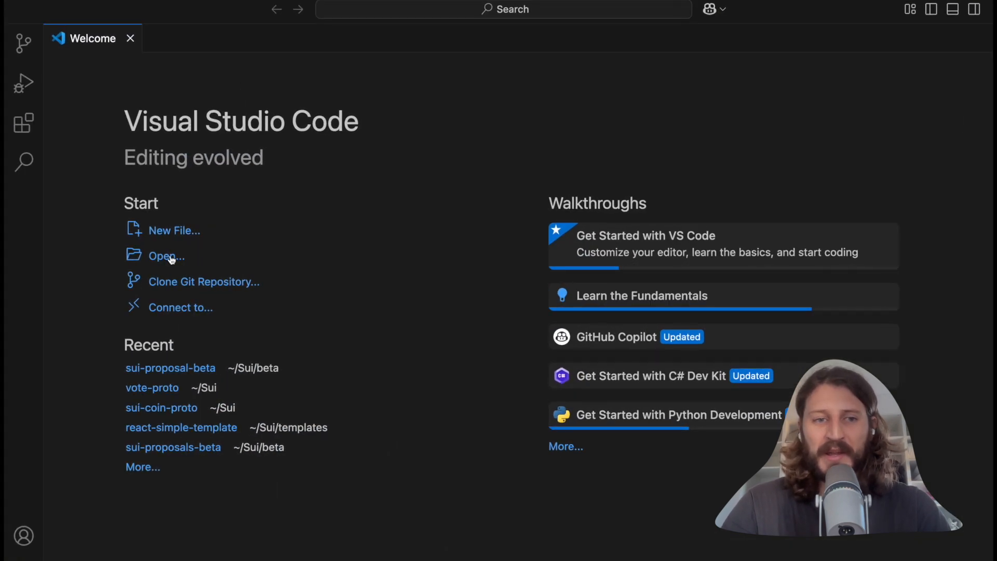
Open the voting-app folder inside Sui as the VS Code workspace.
click(166, 255)
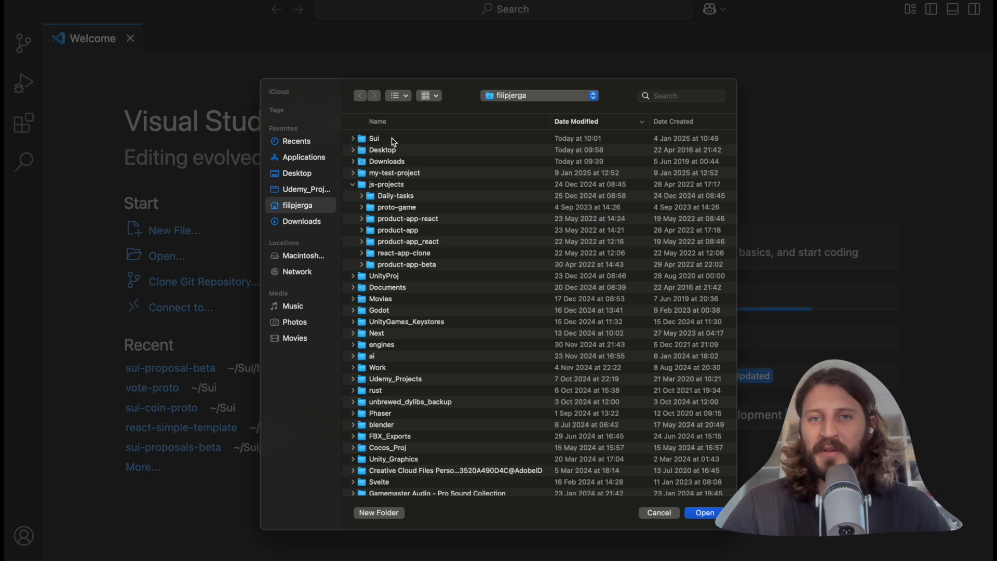
double_click(374, 138)
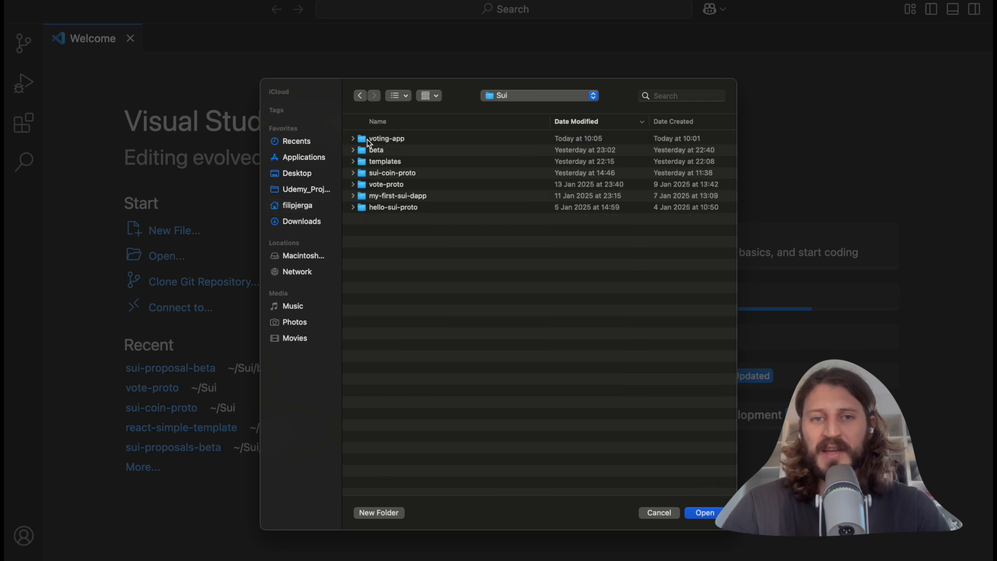
click(703, 512)
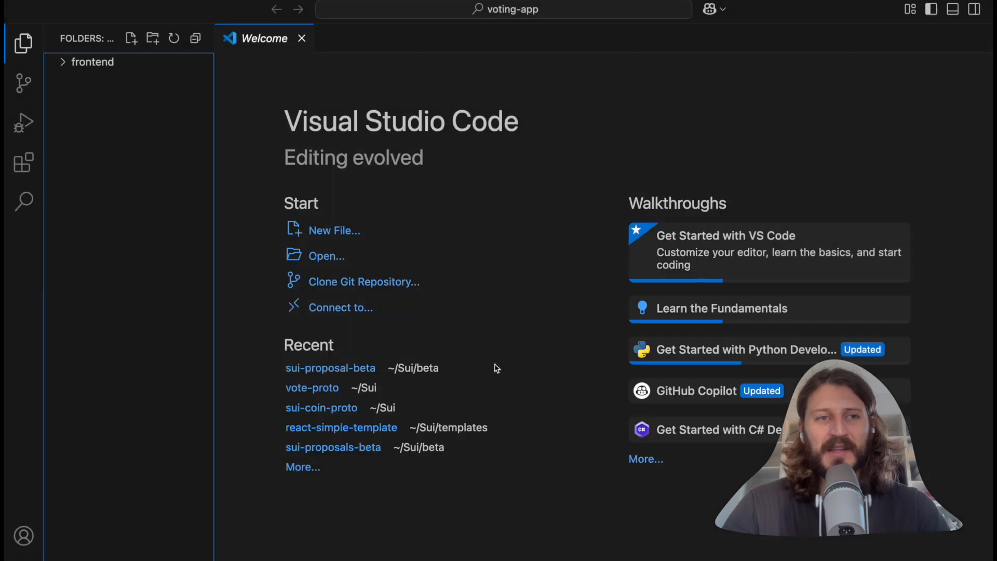
Expand frontend in the Explorer to show public, src, package.json and config files.
click(93, 62)
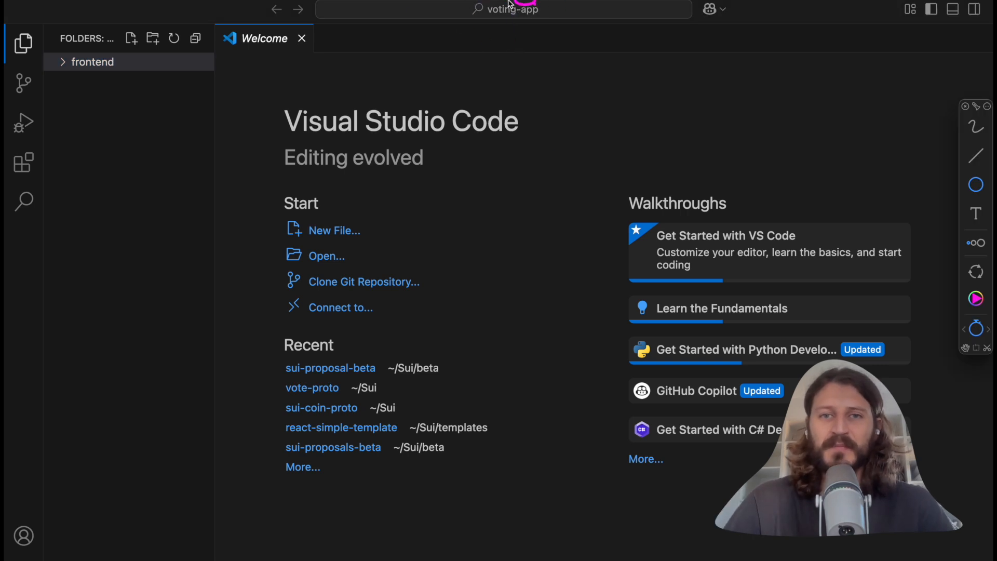
mouse_move(977, 140)
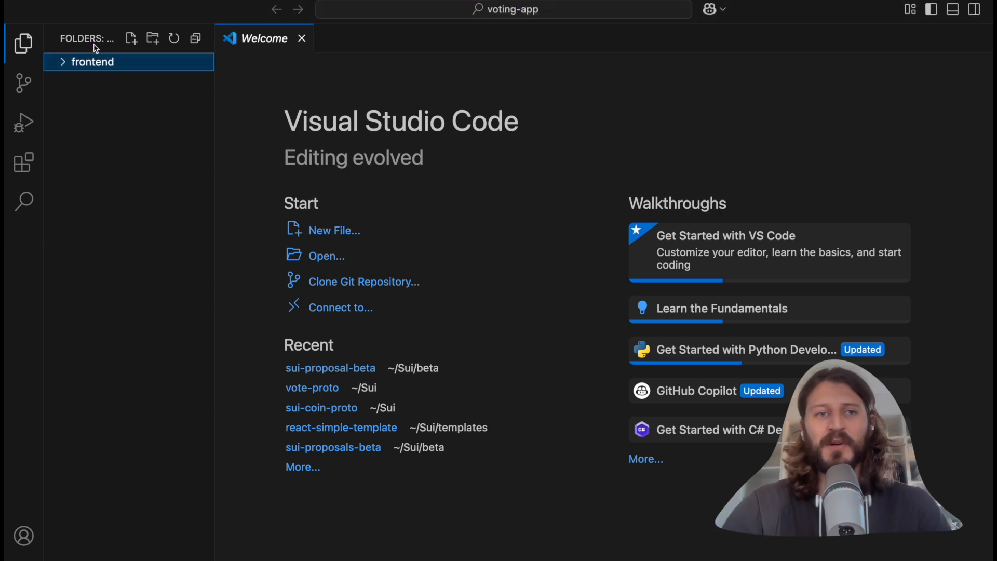
click(93, 62)
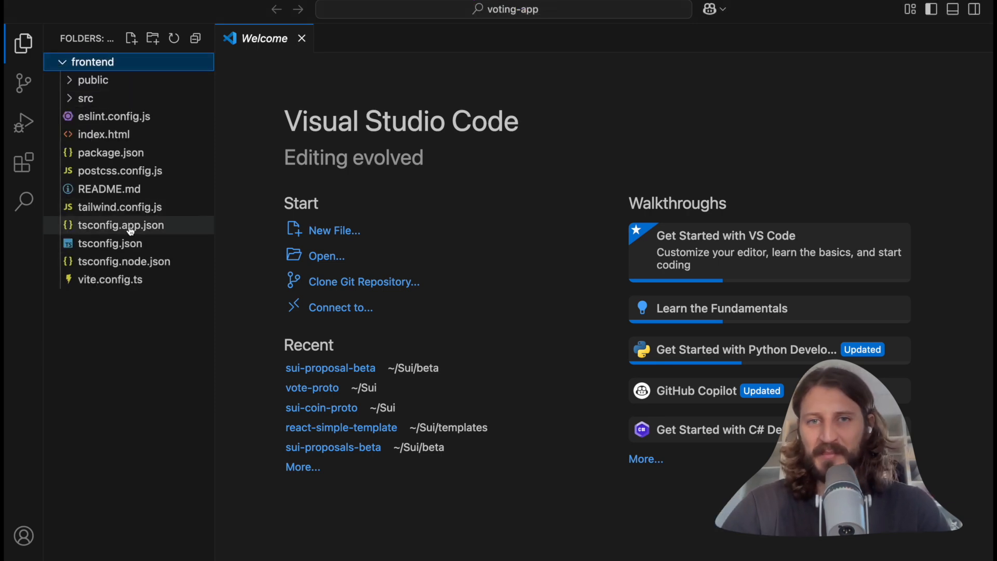
mouse_move(105, 219)
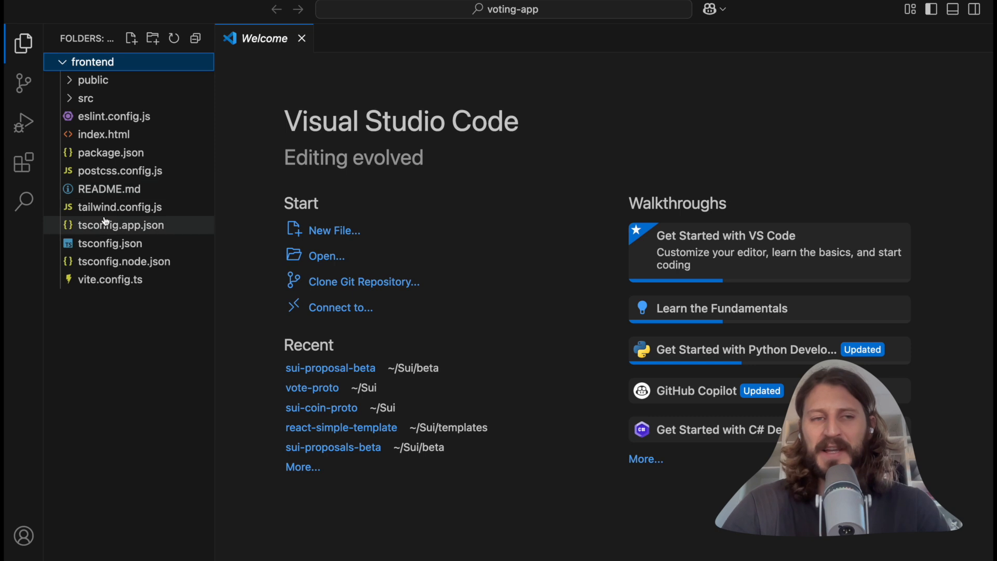
mouse_move(108, 189)
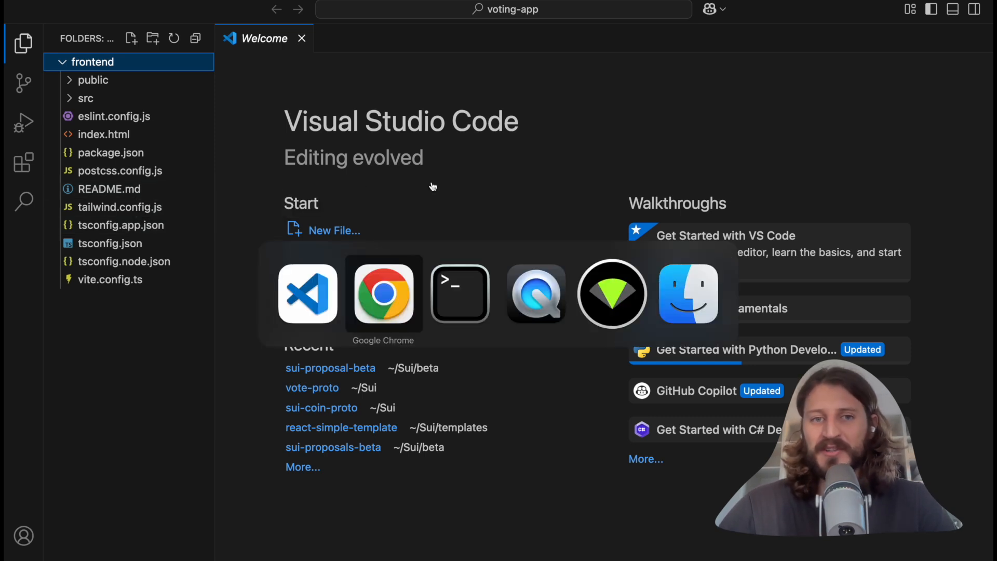
Switch to Chrome and show the react-simple-template GitHub repository tab.
click(383, 293)
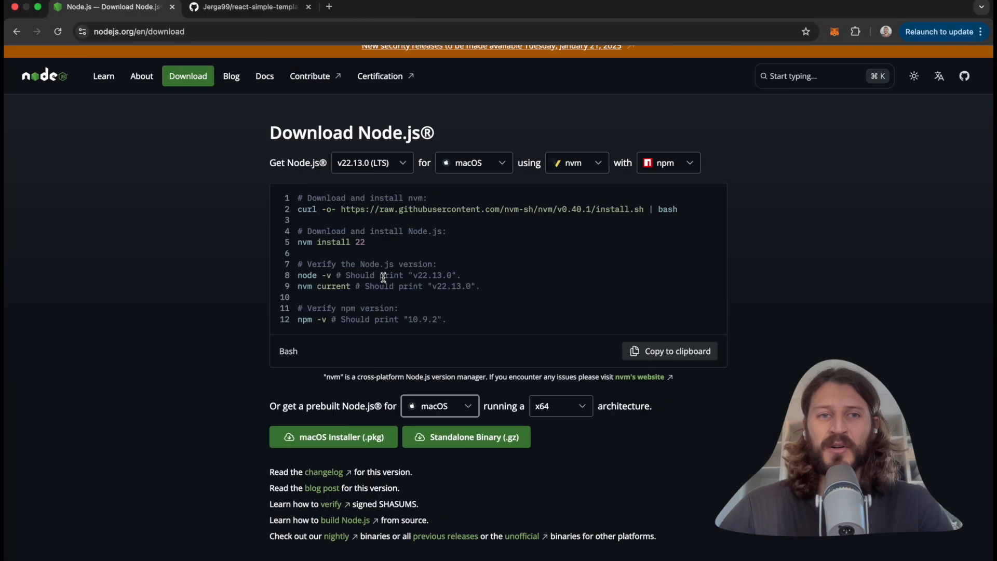
click(249, 6)
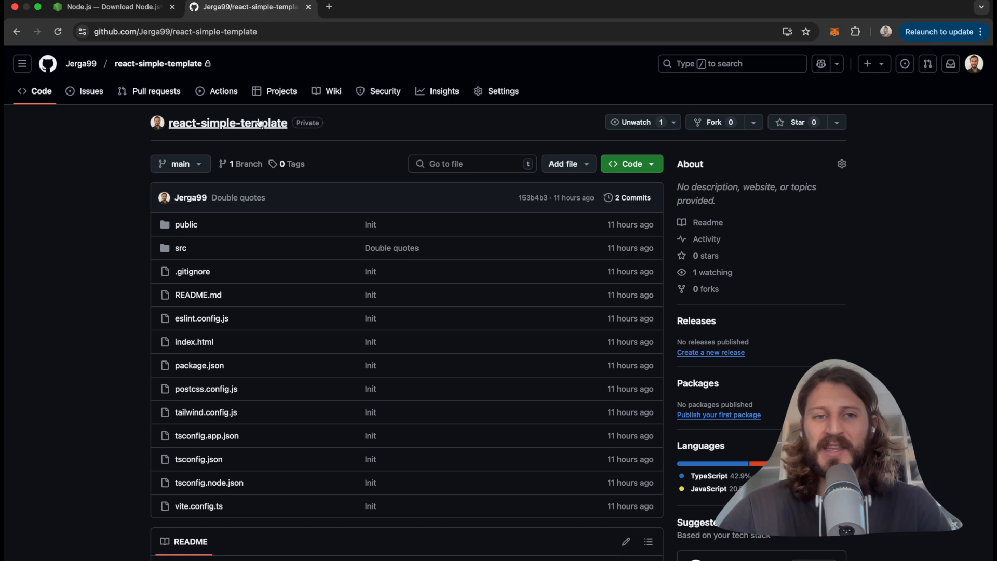
mouse_move(221, 133)
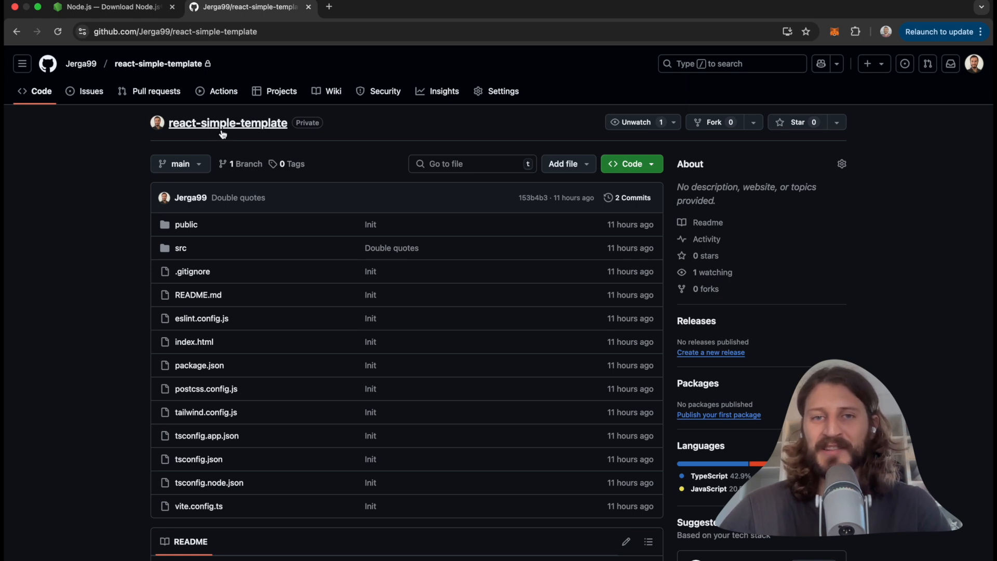
mouse_move(329, 157)
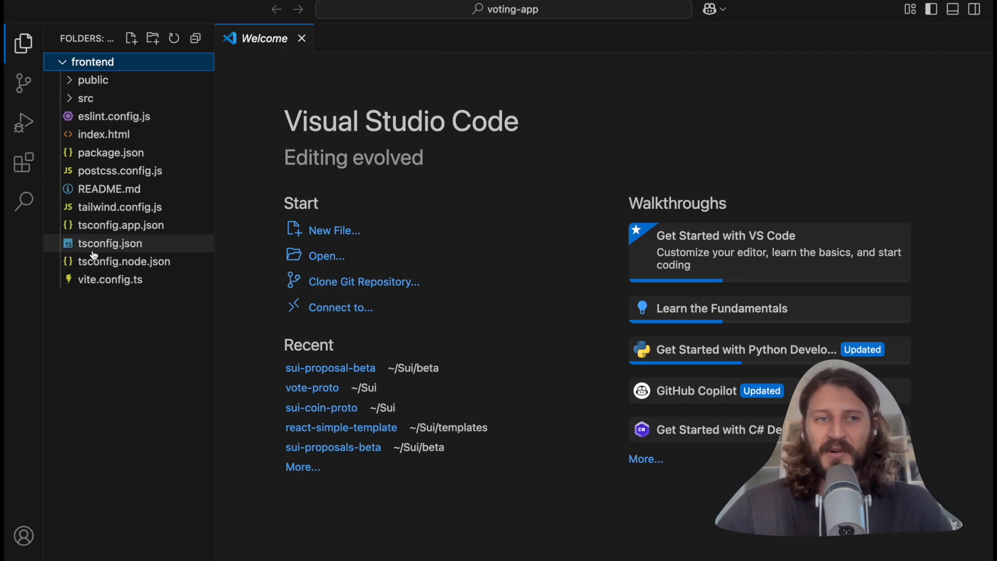
Expand src, open App.tsx, and switch back to Terminal.
click(85, 98)
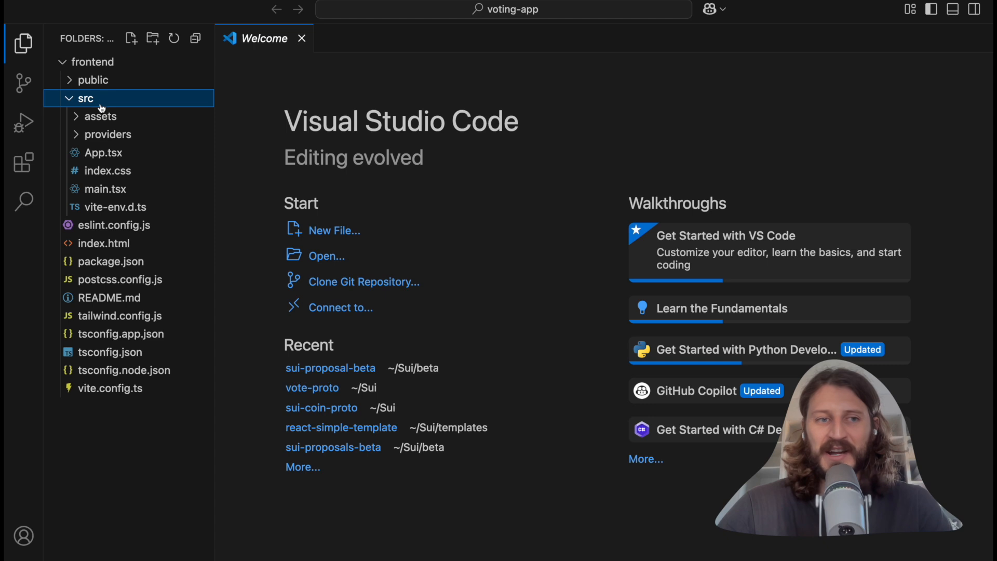
click(103, 153)
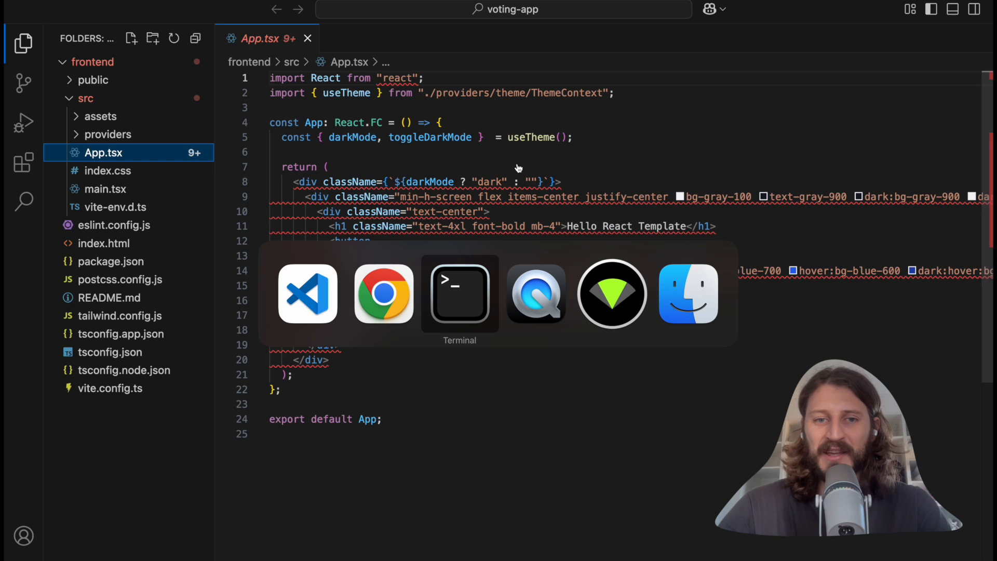
click(459, 293)
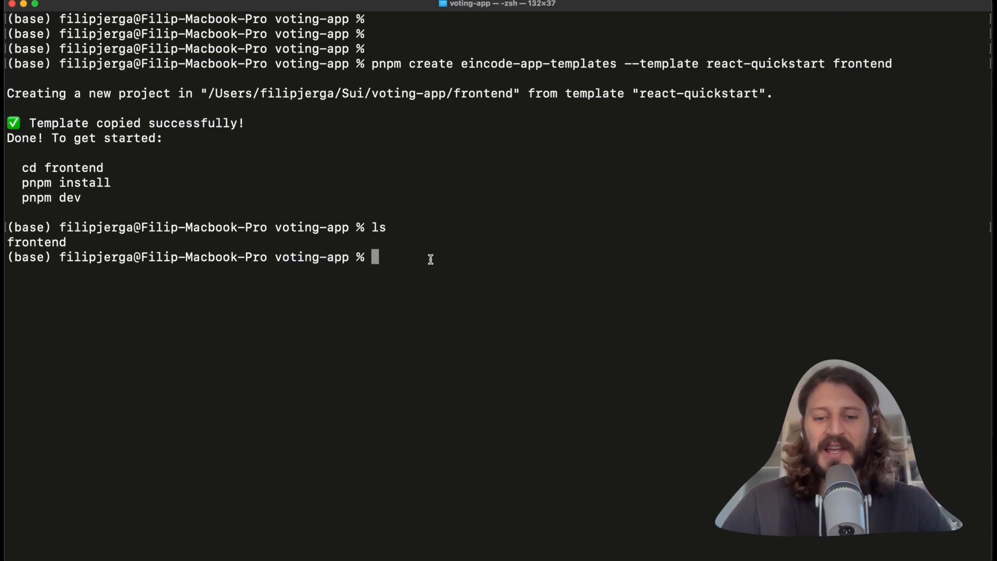
Change into frontend/ and run pnpm install for its dependencies.
text(p)
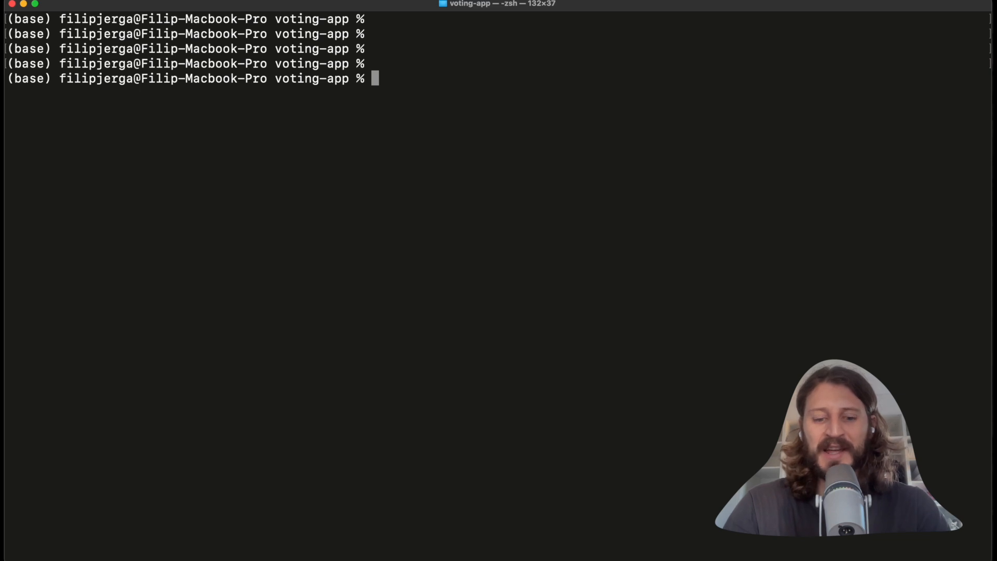
text(cd frontend/)
text(pn)
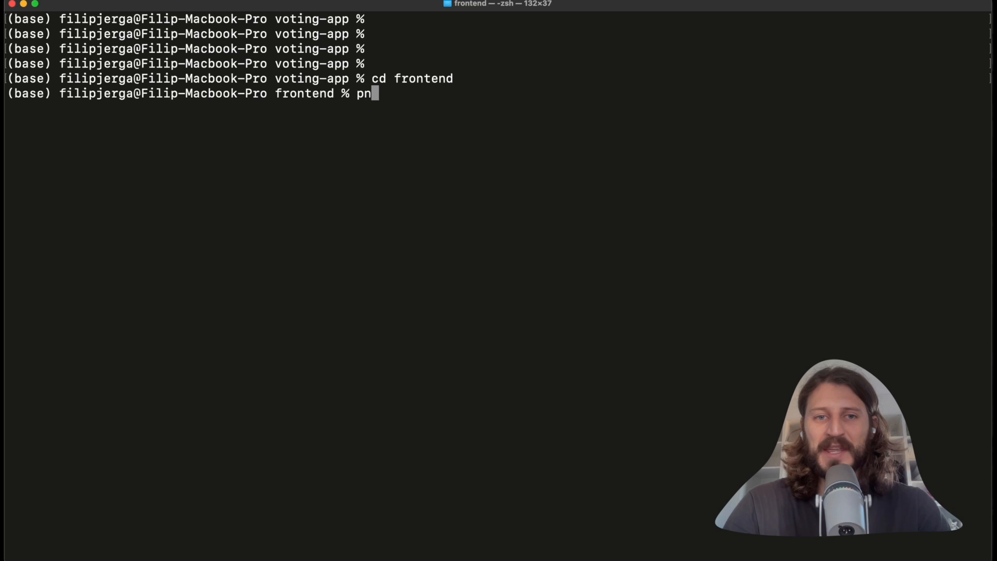
text(pm install)
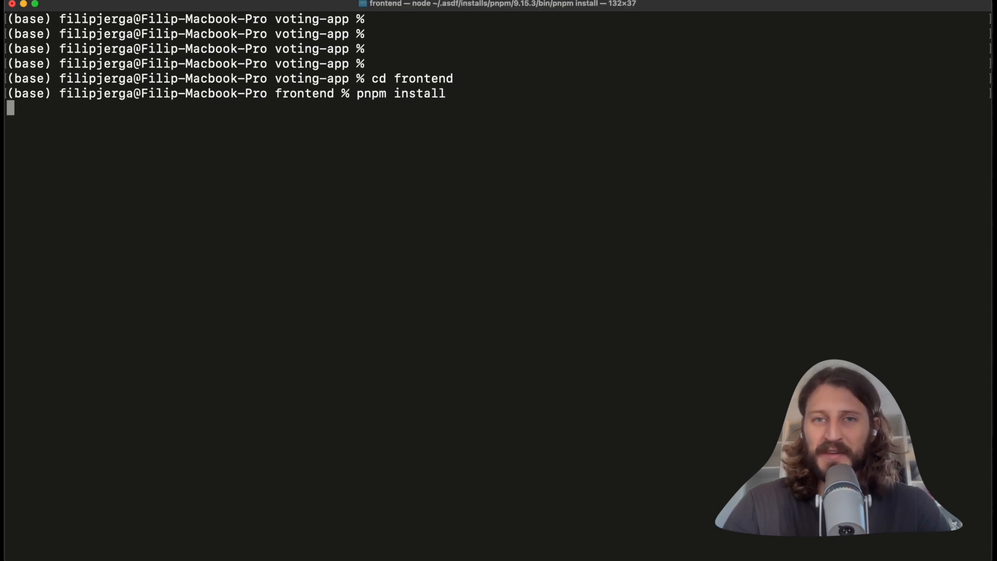
key(Return)
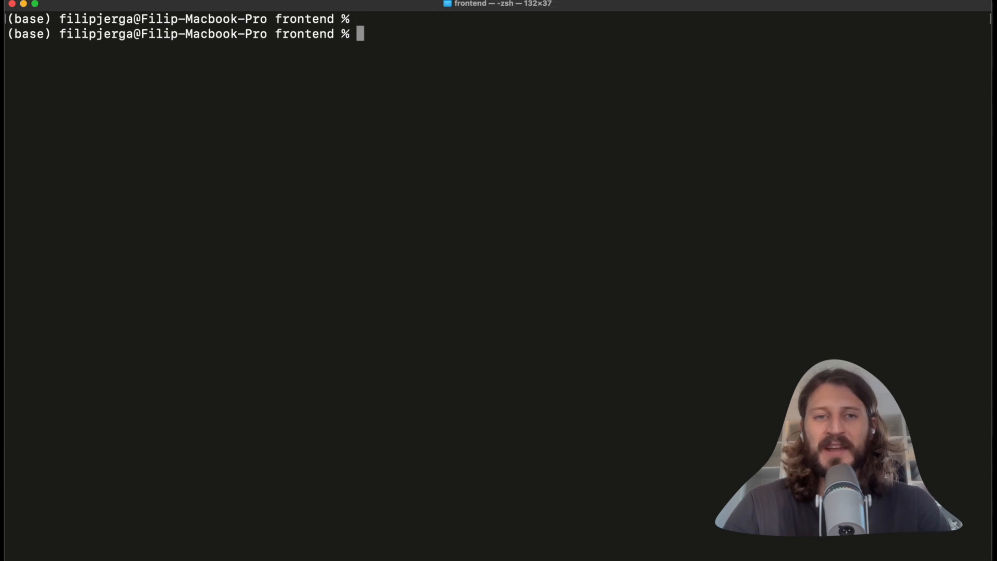
Run 'pnpm dev' and select the localhost:5173 port in the output.
text(pnpm de)
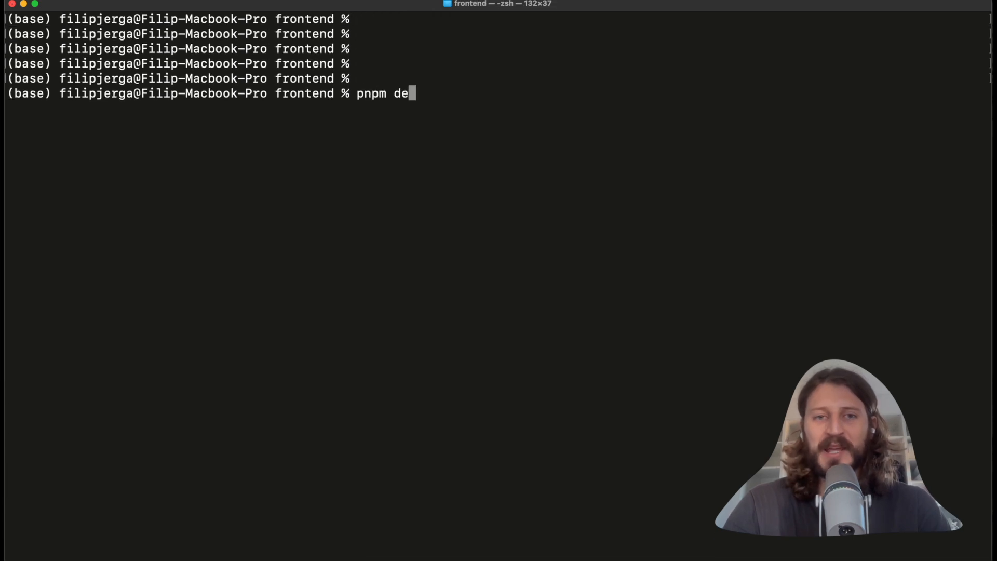
key(Return)
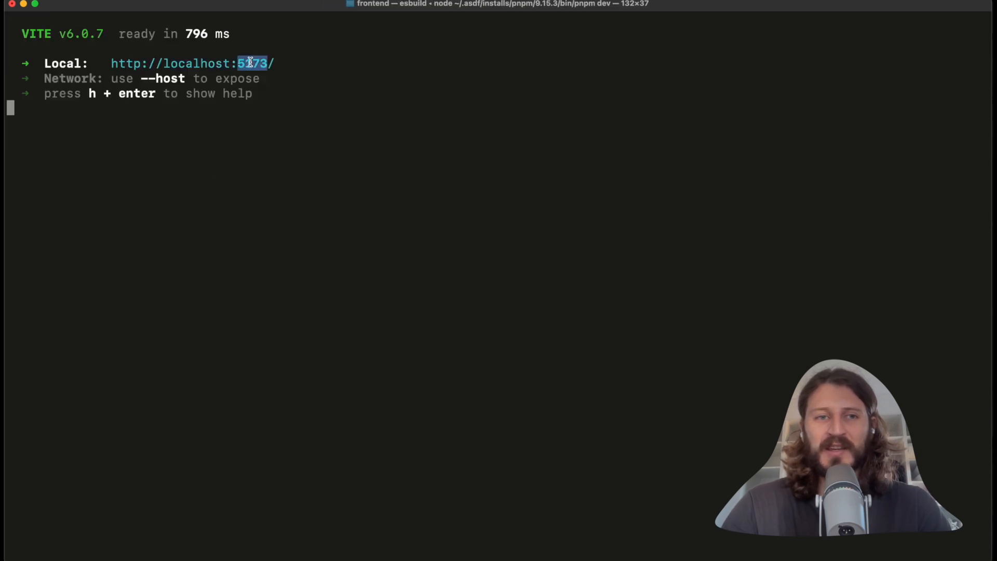
double_click(188, 63)
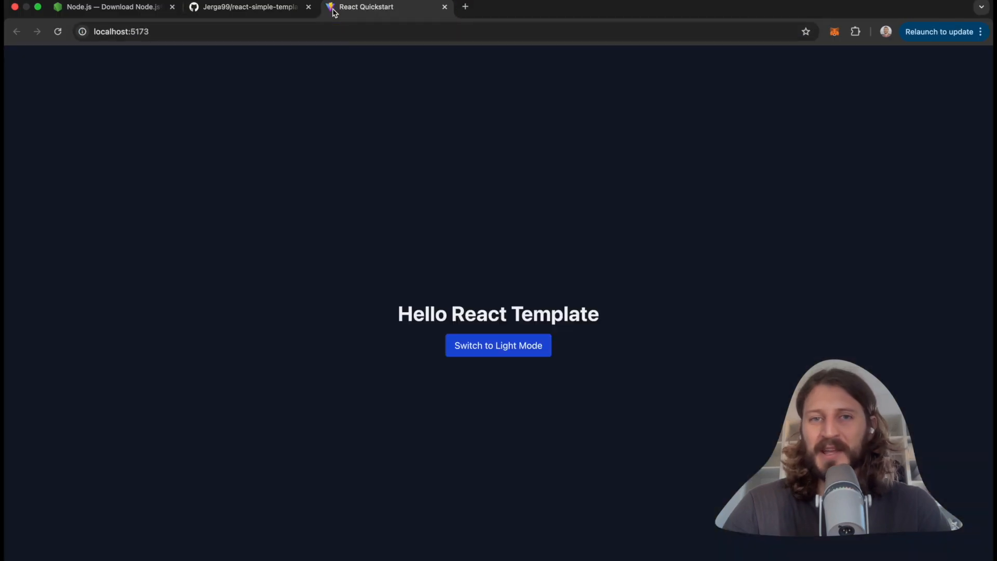
mouse_move(497, 345)
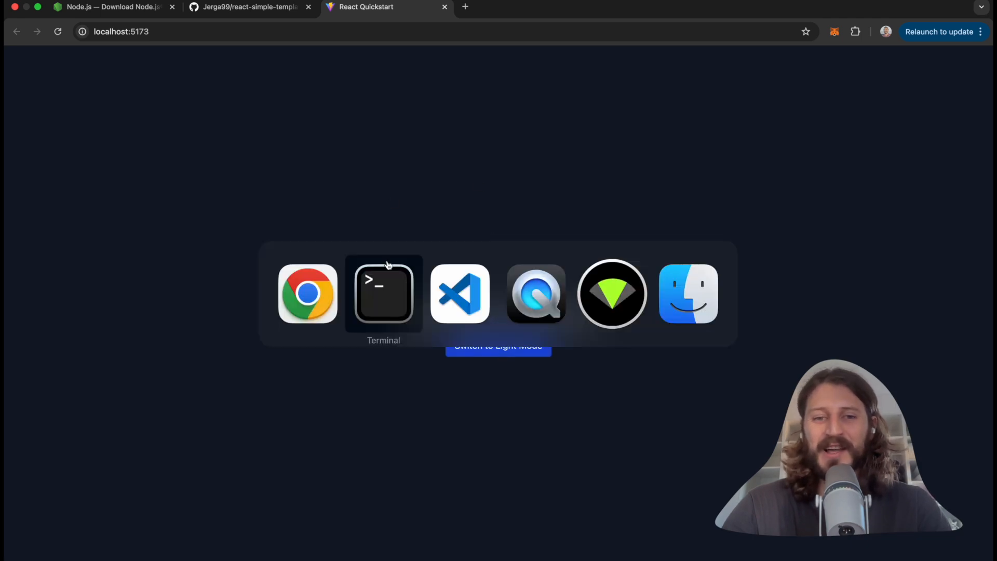
Switch to VS Code and view App.tsx and main.tsx.
click(459, 292)
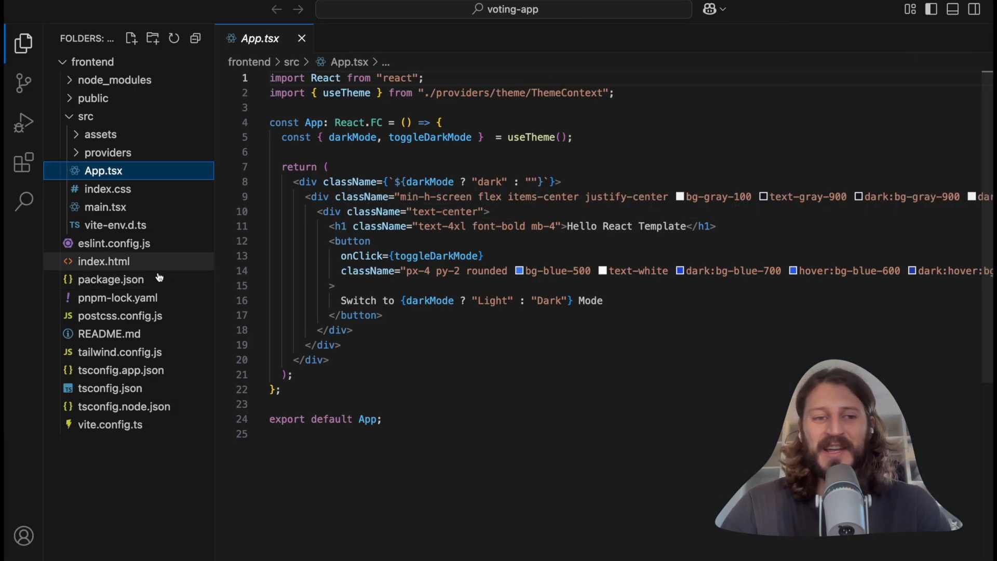
mouse_move(104, 261)
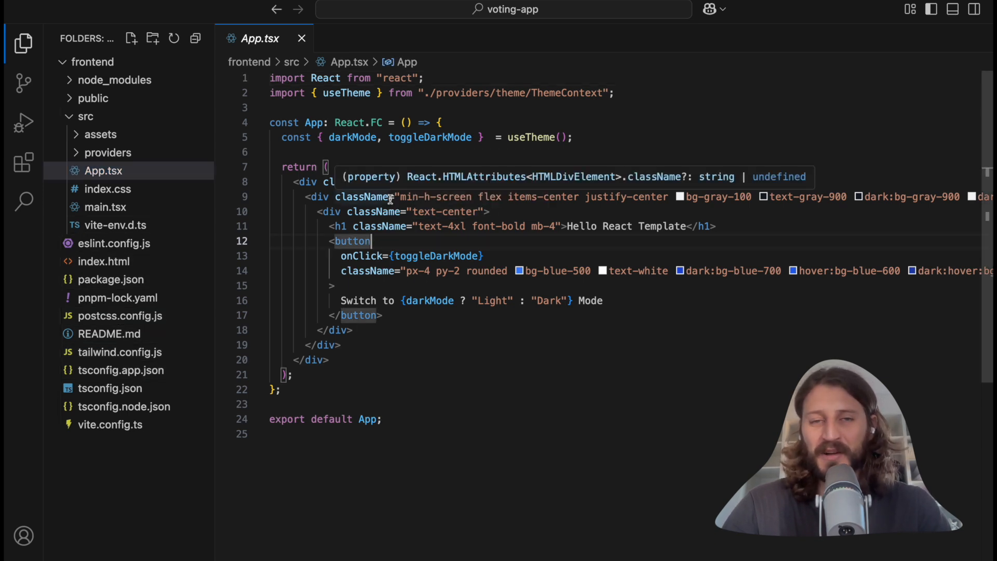
mouse_move(431, 211)
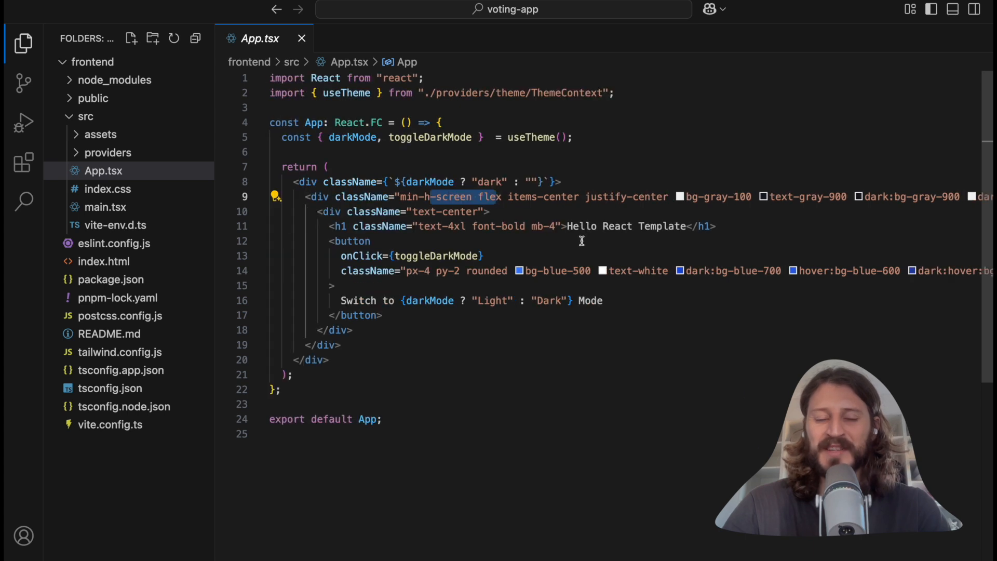
click(425, 196)
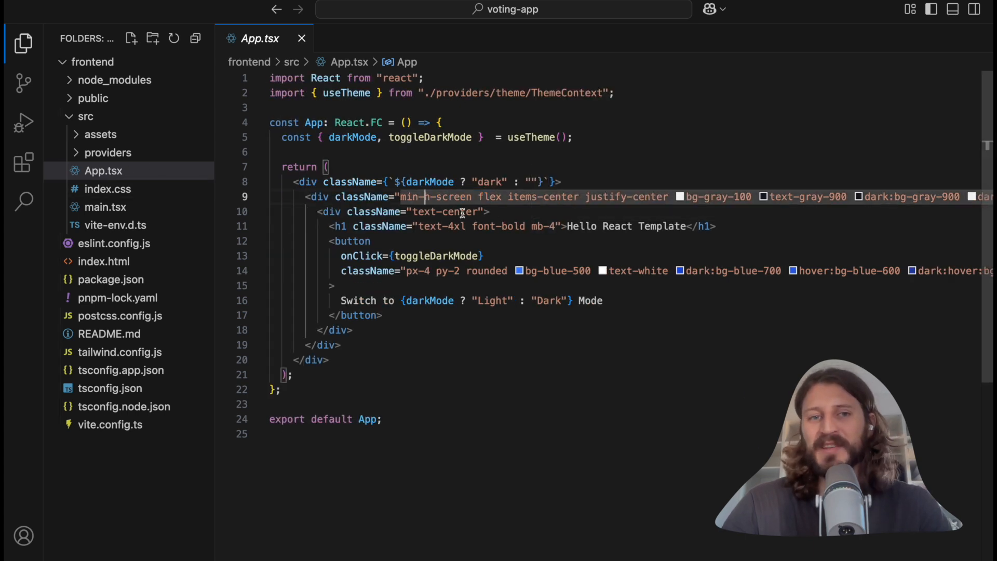
click(103, 170)
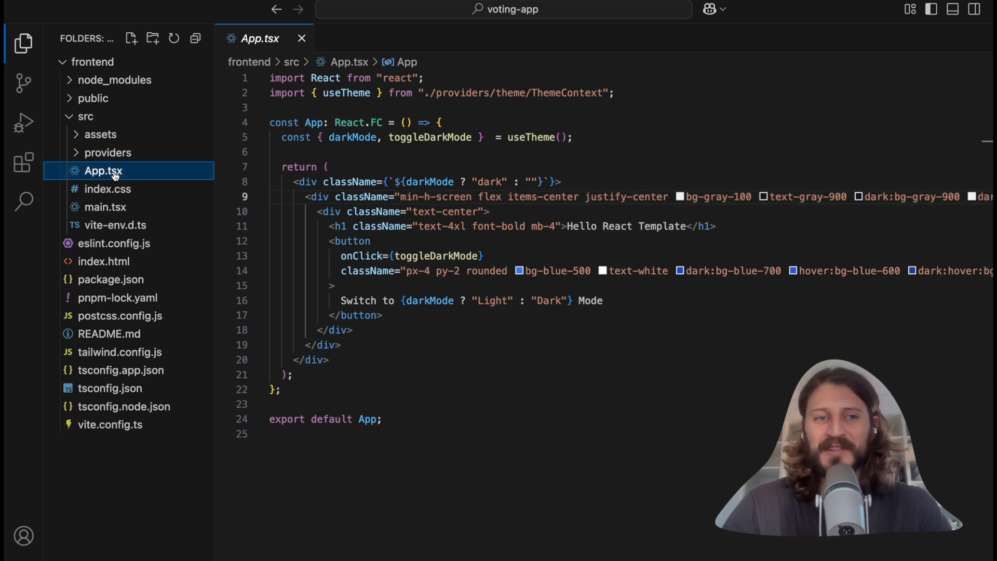
click(105, 207)
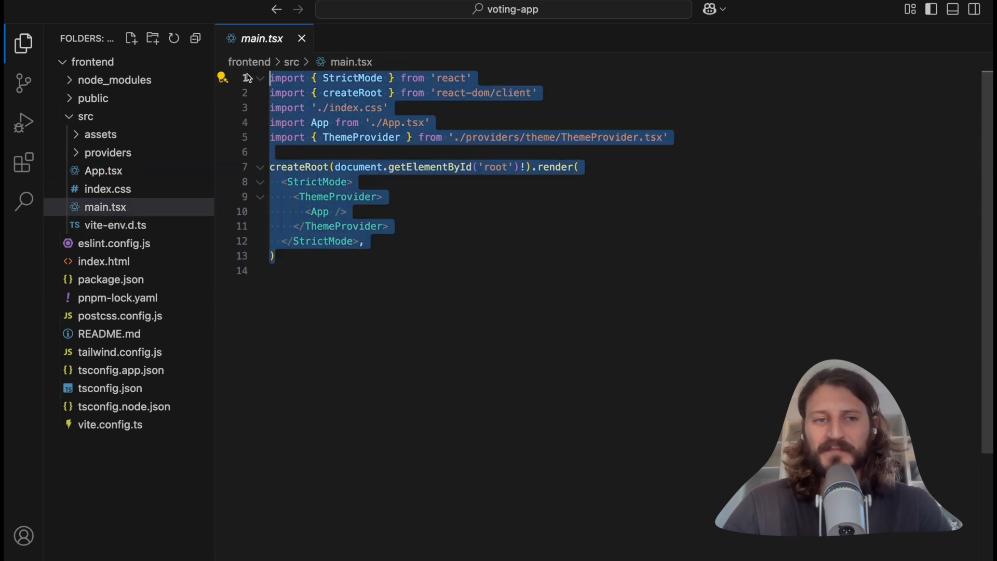
Review ThemeContext.tsx and ThemeProvider.tsx, then close the editor tabs.
click(136, 170)
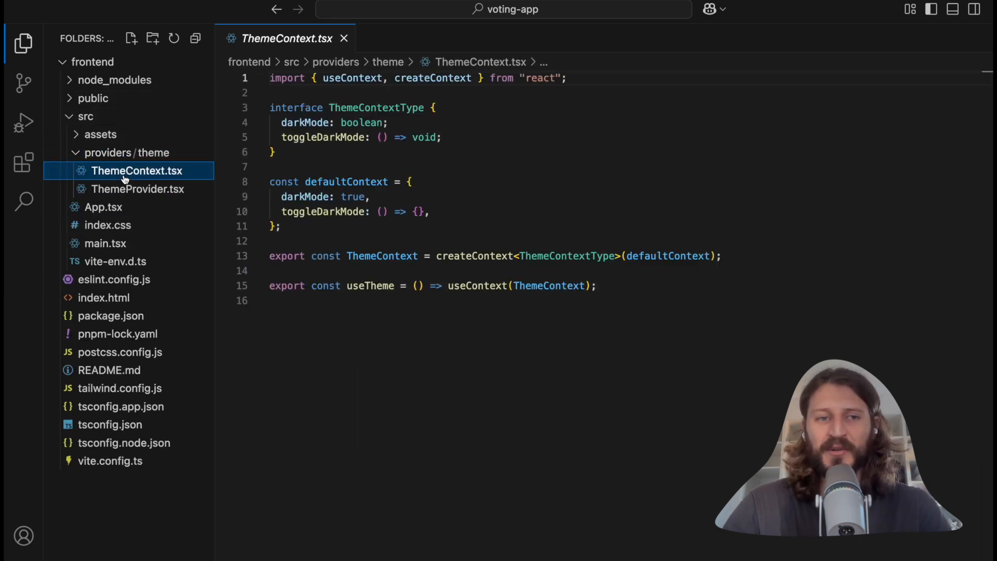
click(138, 189)
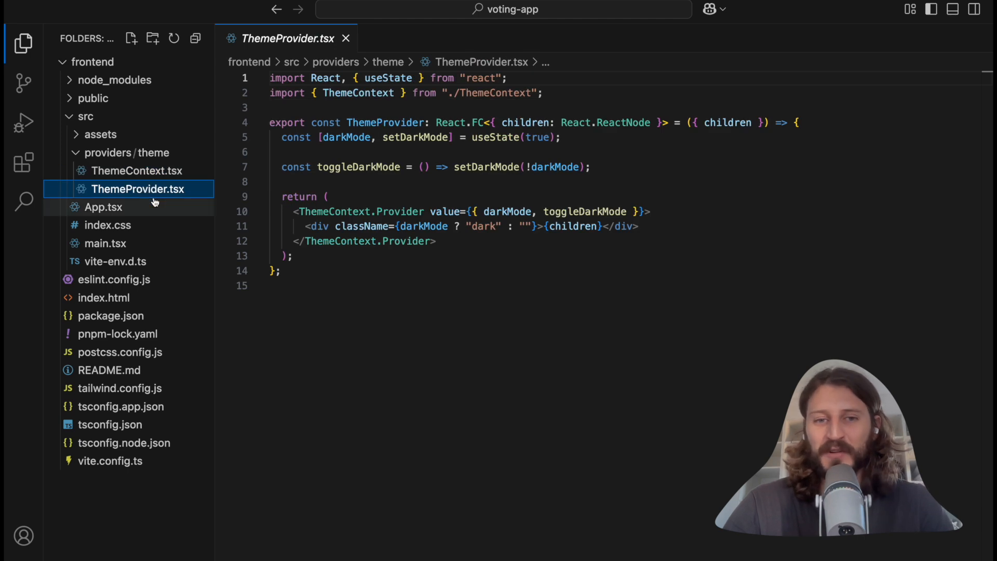
mouse_move(481, 235)
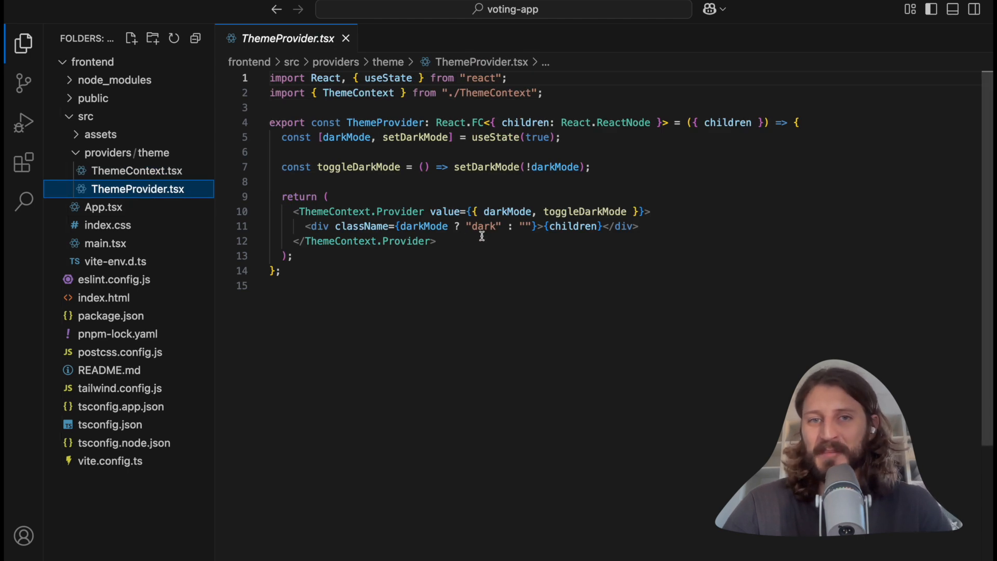
click(345, 38)
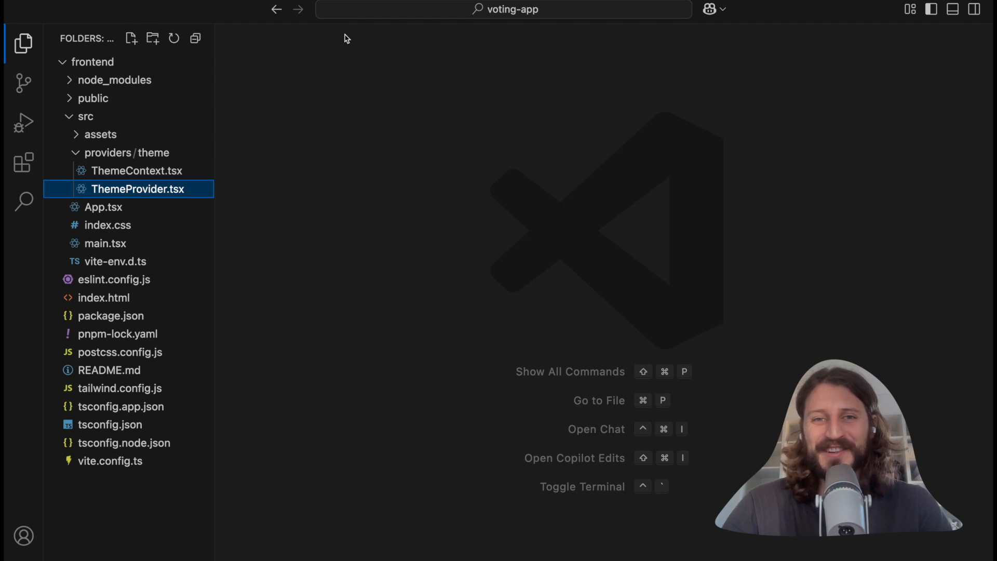
mouse_move(447, 151)
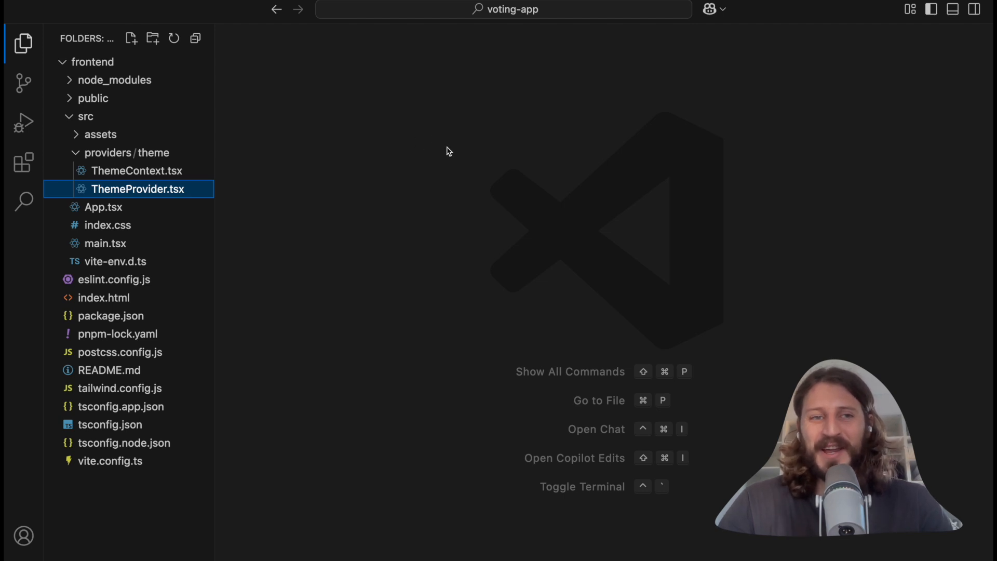
mouse_move(340, 98)
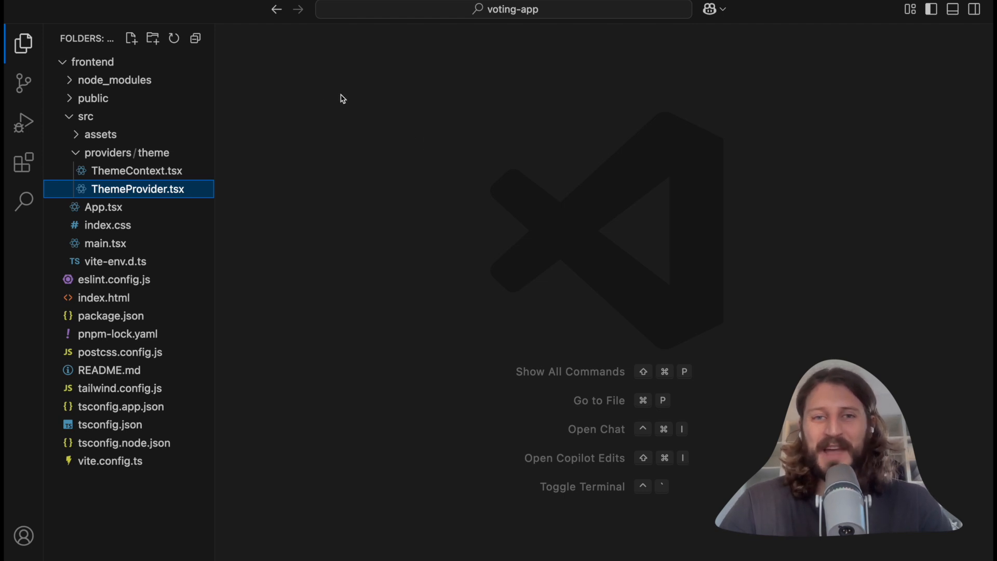
mouse_move(266, 209)
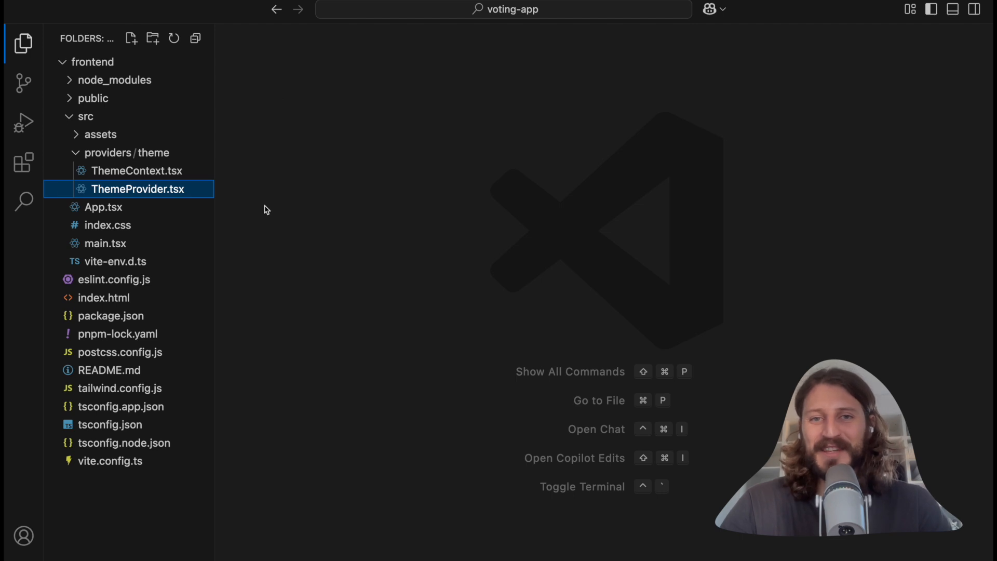
mouse_move(357, 124)
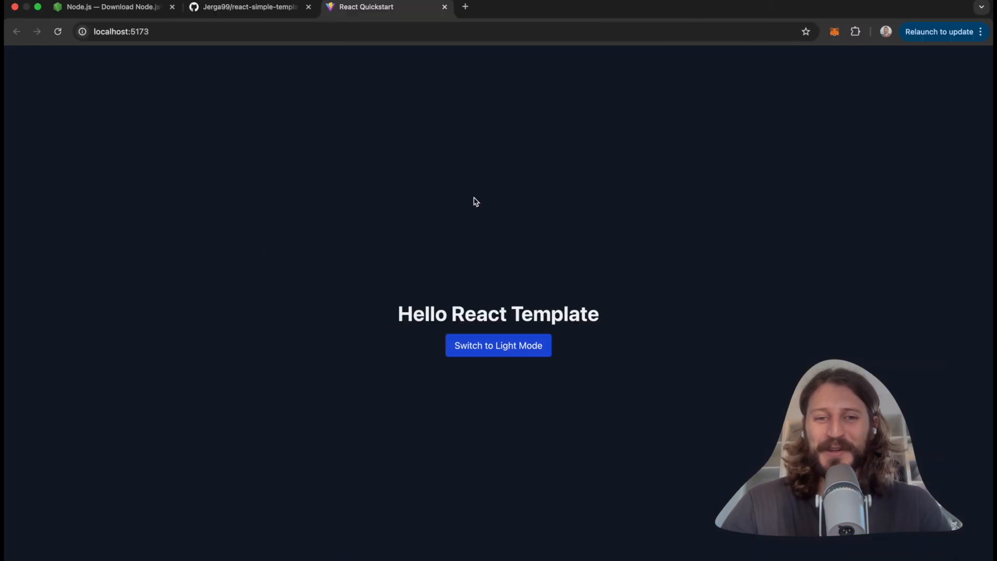
mouse_move(391, 165)
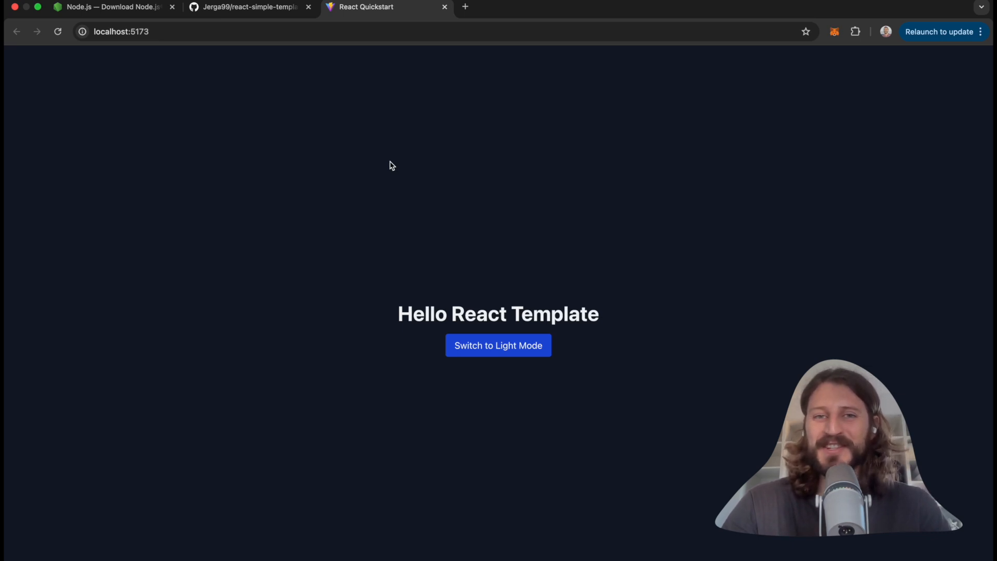
mouse_move(549, 244)
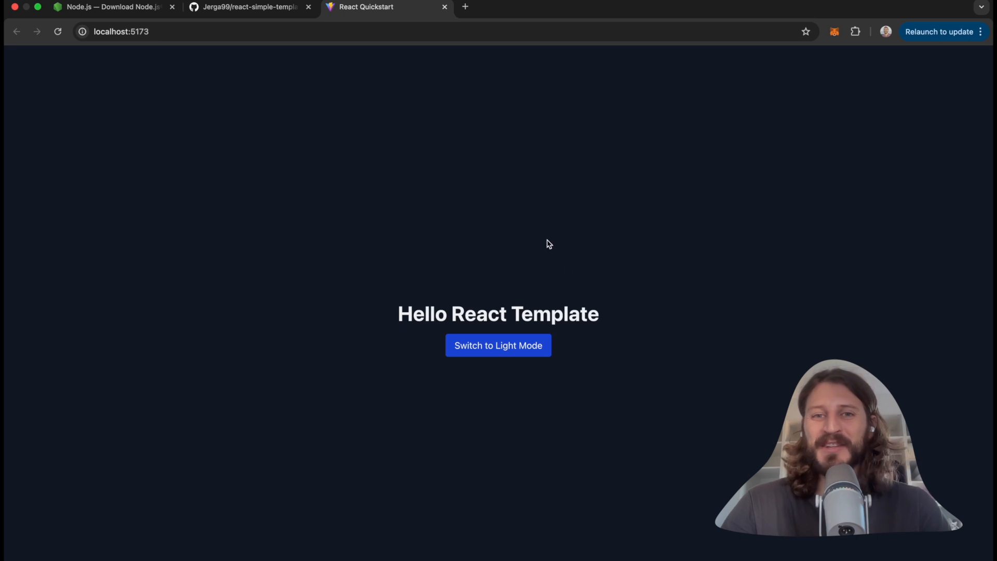